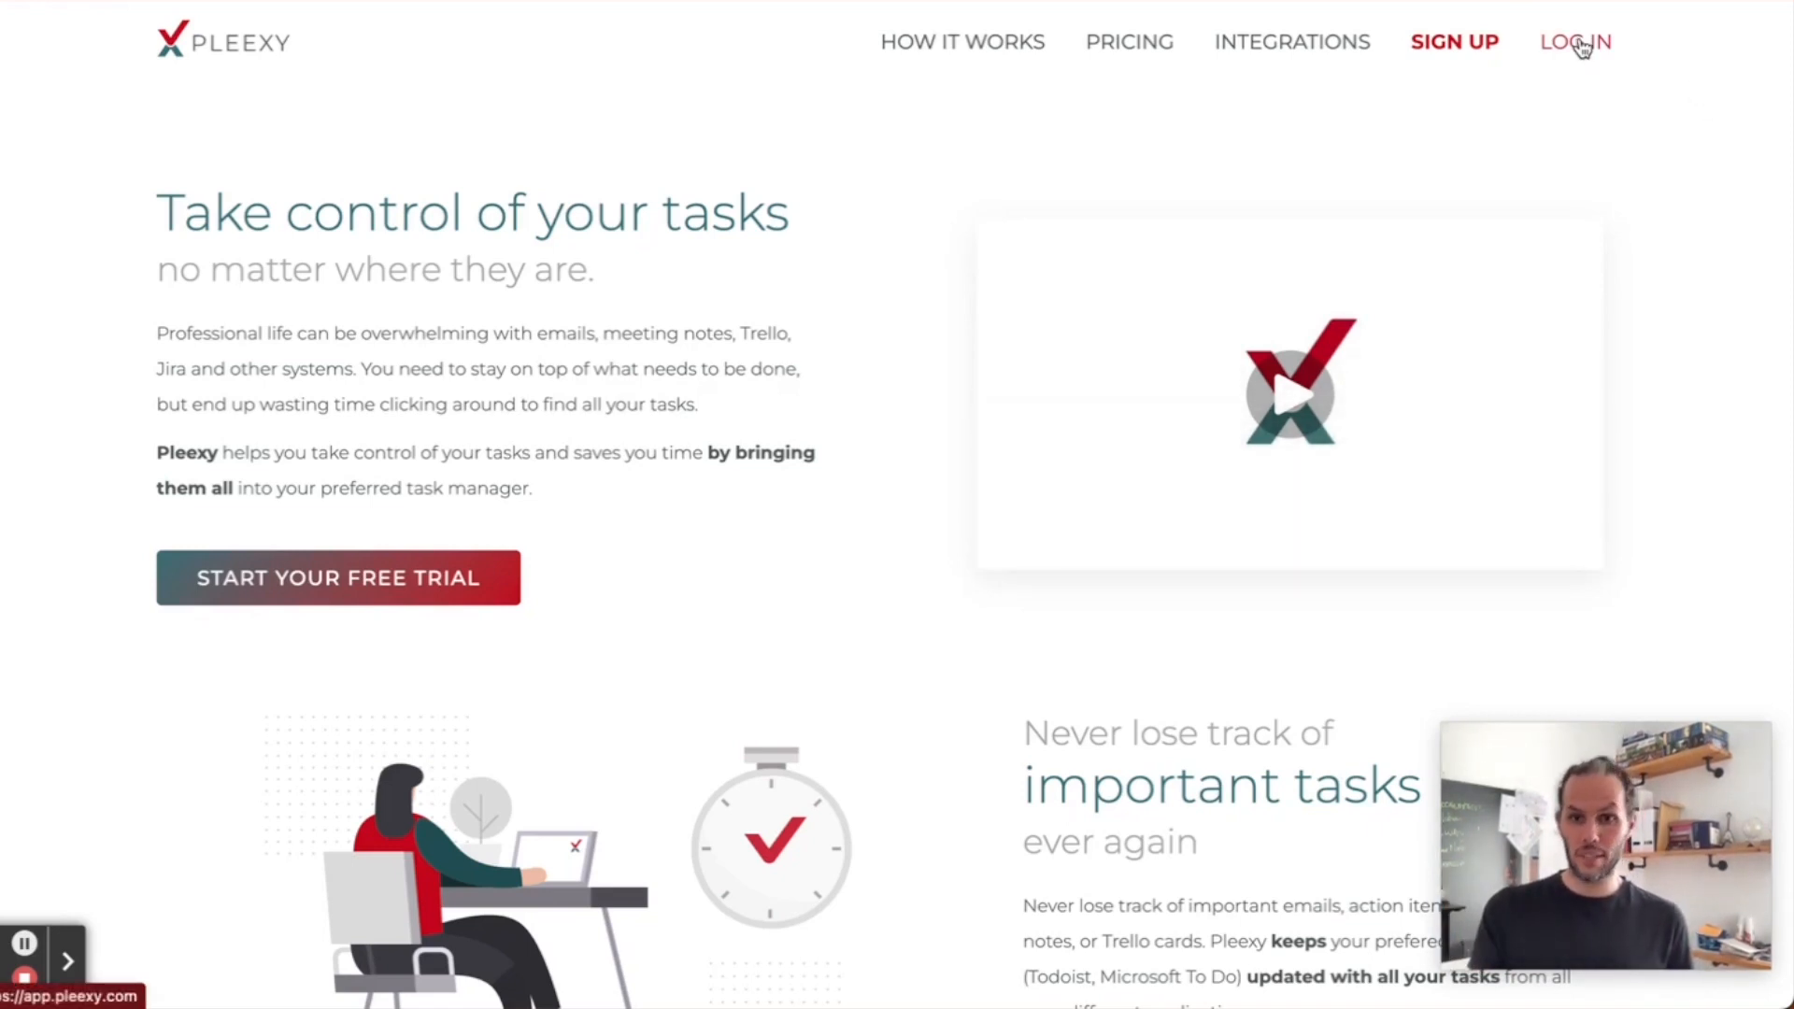
# - Sign in to Pleexy with a Google Tasks account and allow it to manage tasks
pyautogui.click(1575, 42)
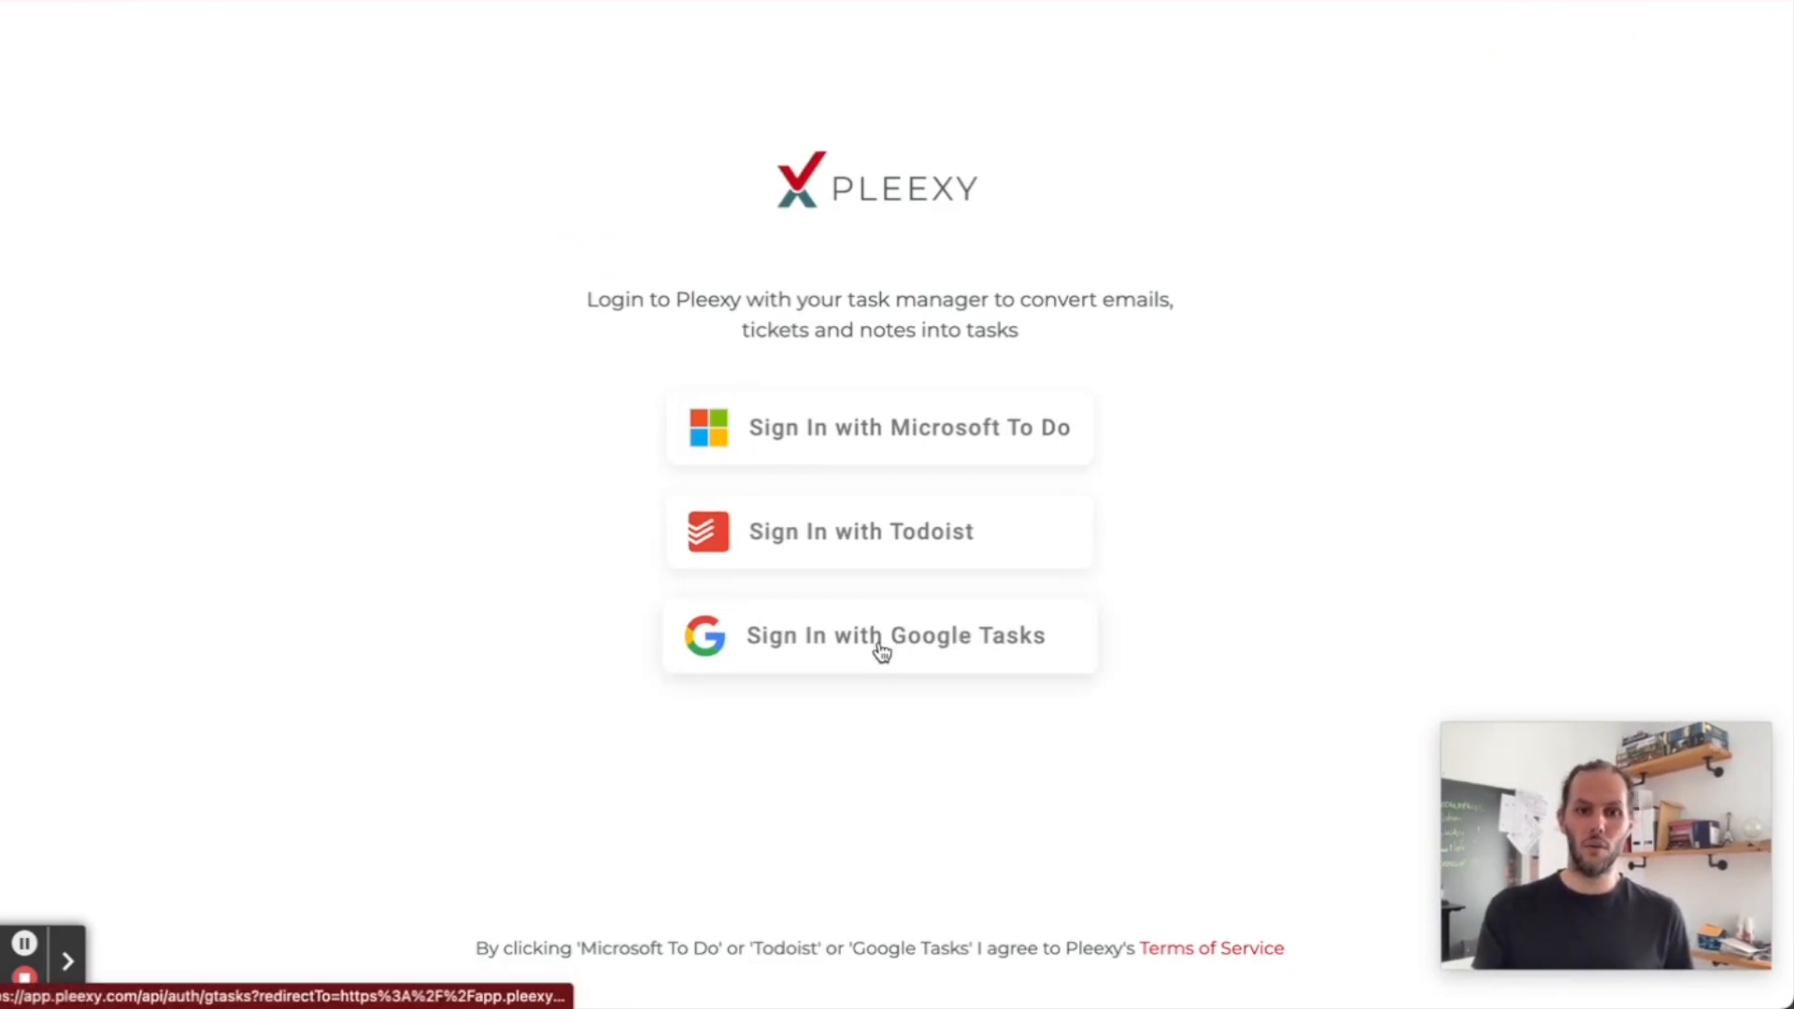
pyautogui.click(880, 636)
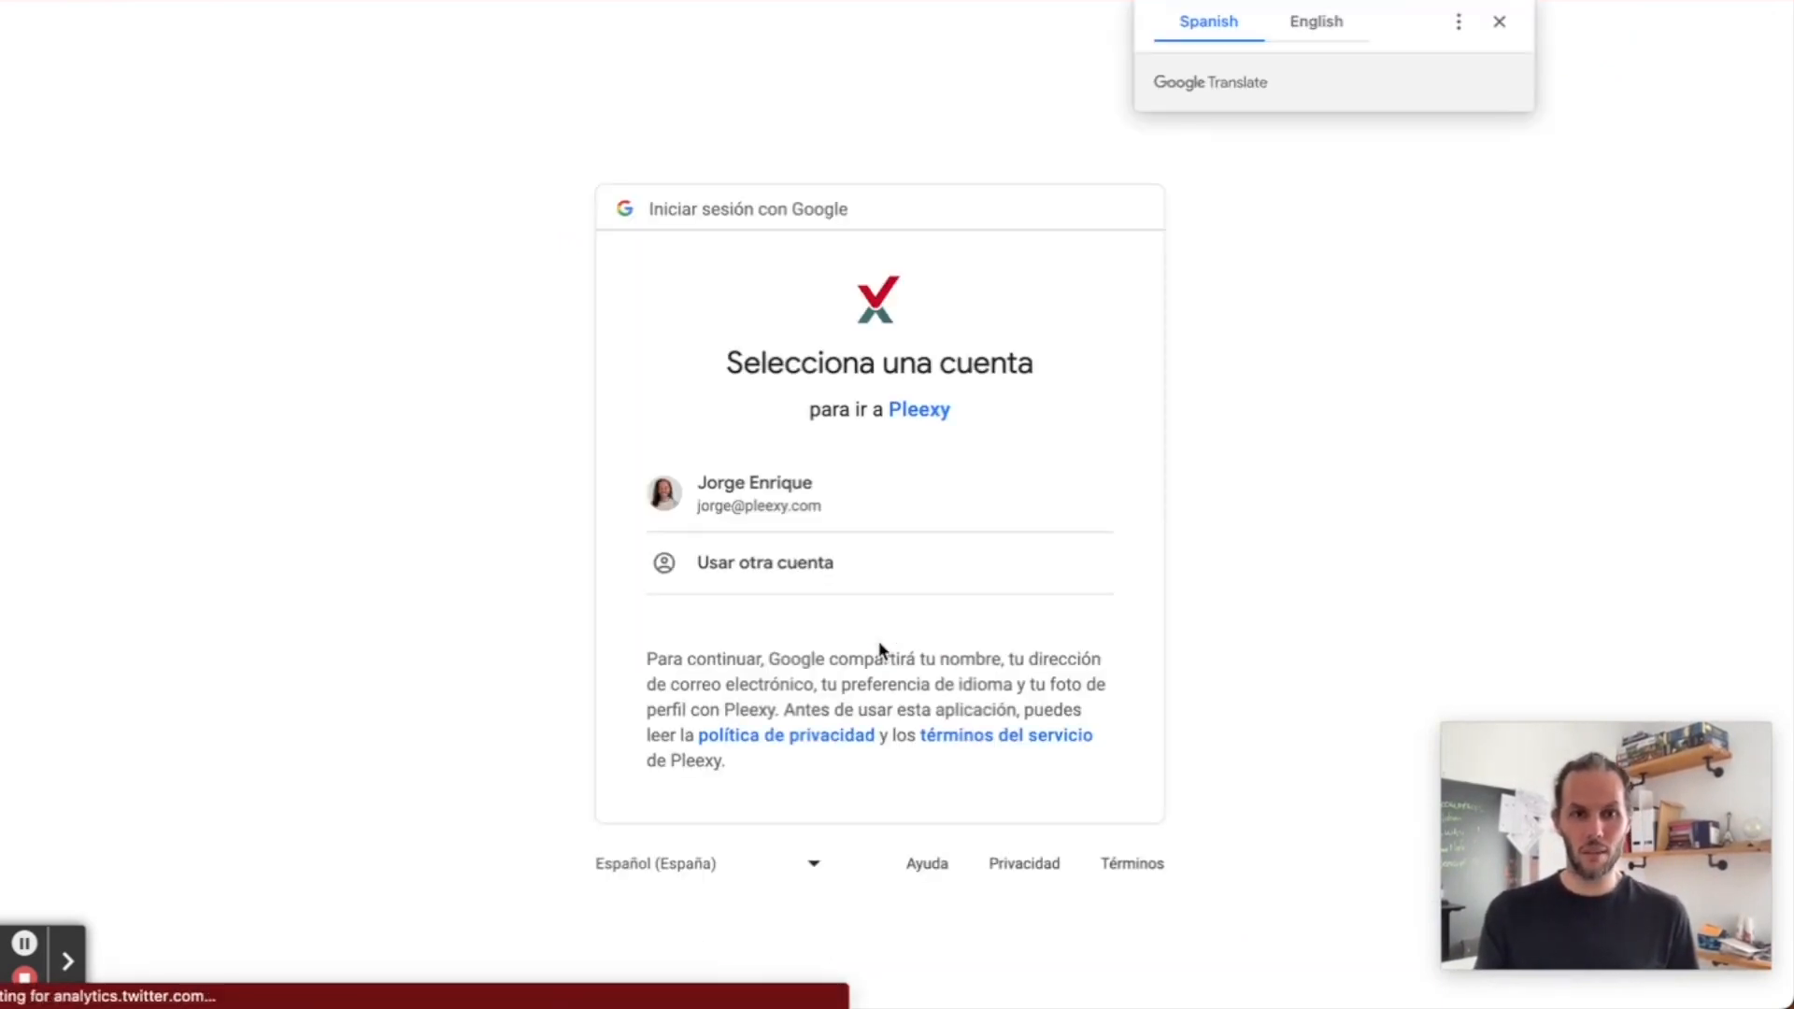
pyautogui.click(754, 494)
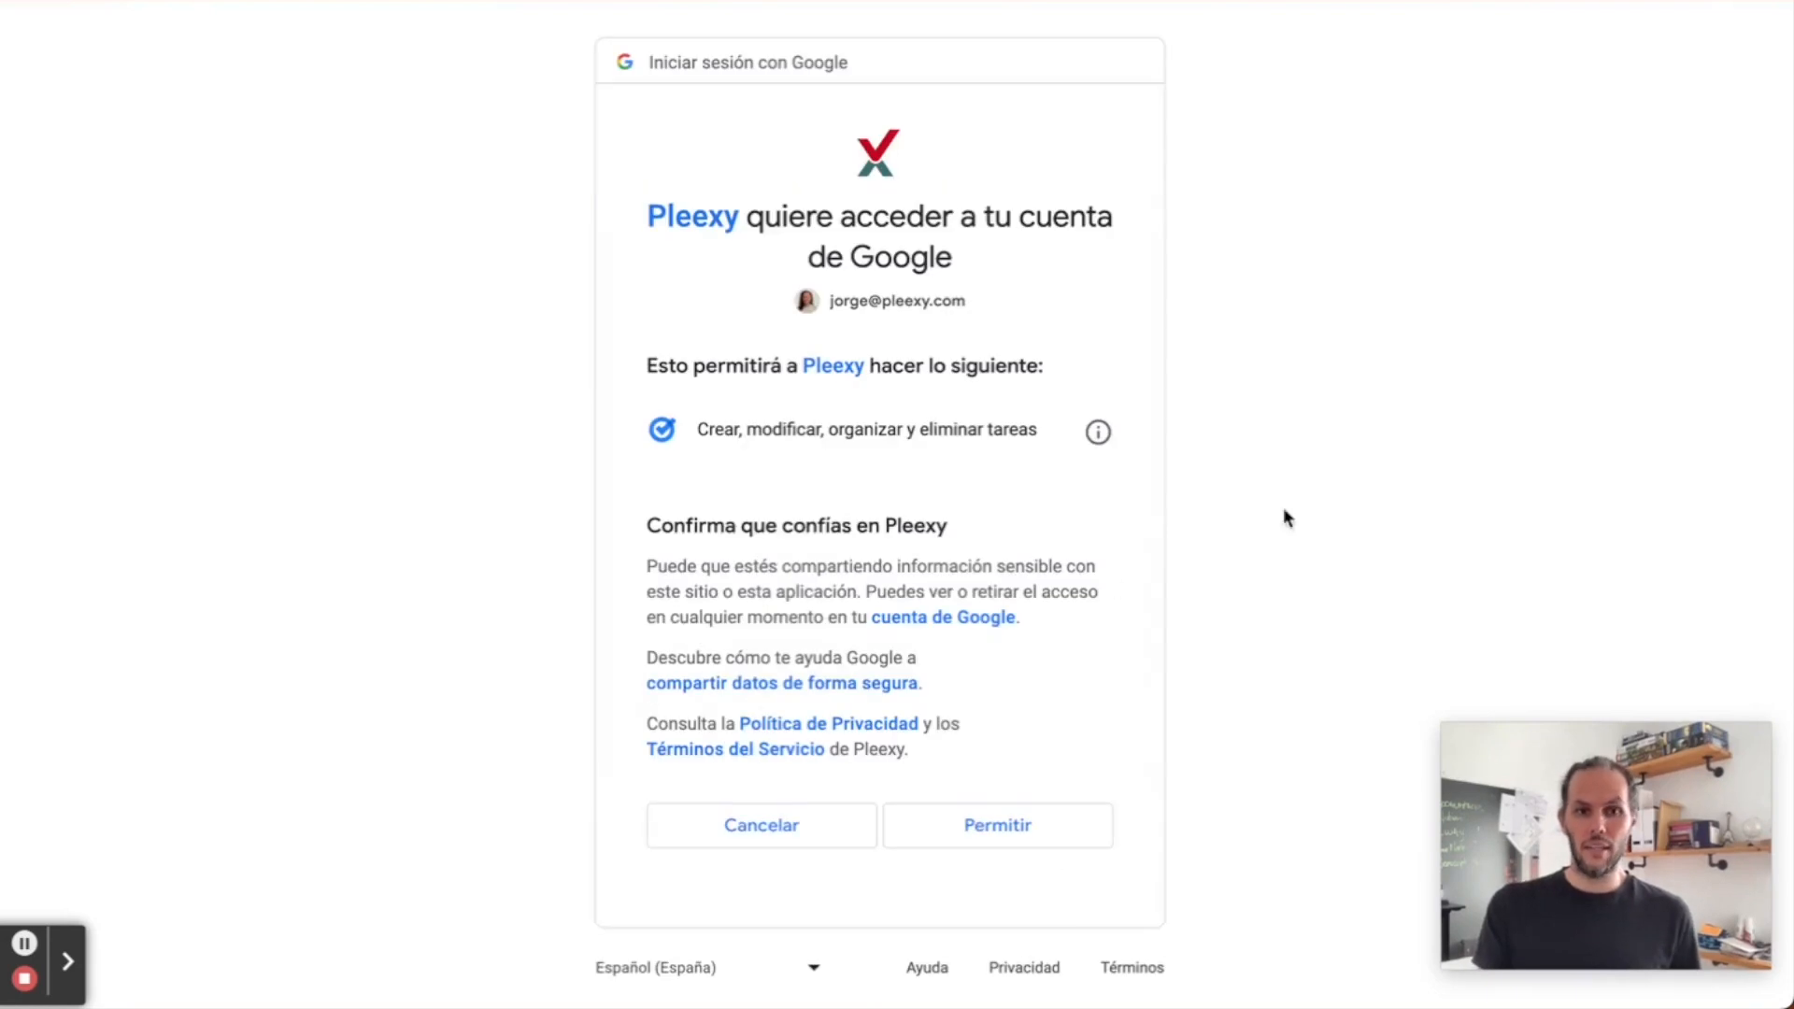
pyautogui.click(995, 825)
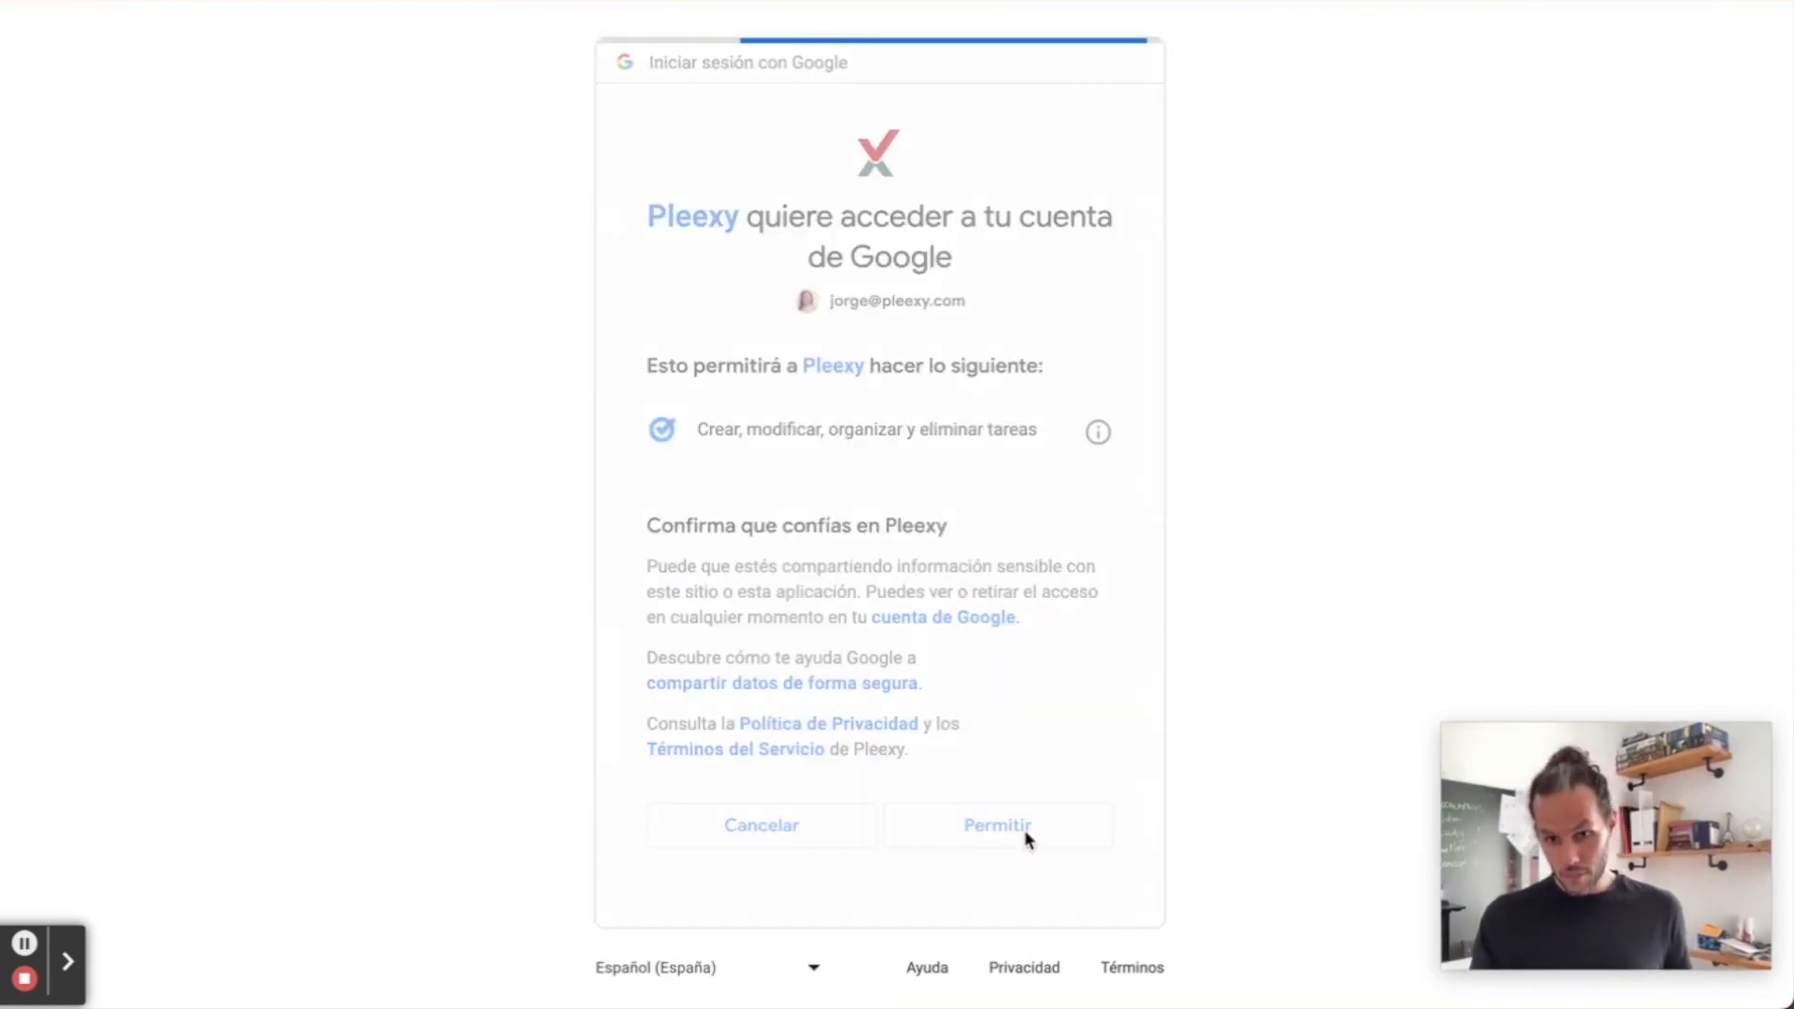
pyautogui.click(997, 825)
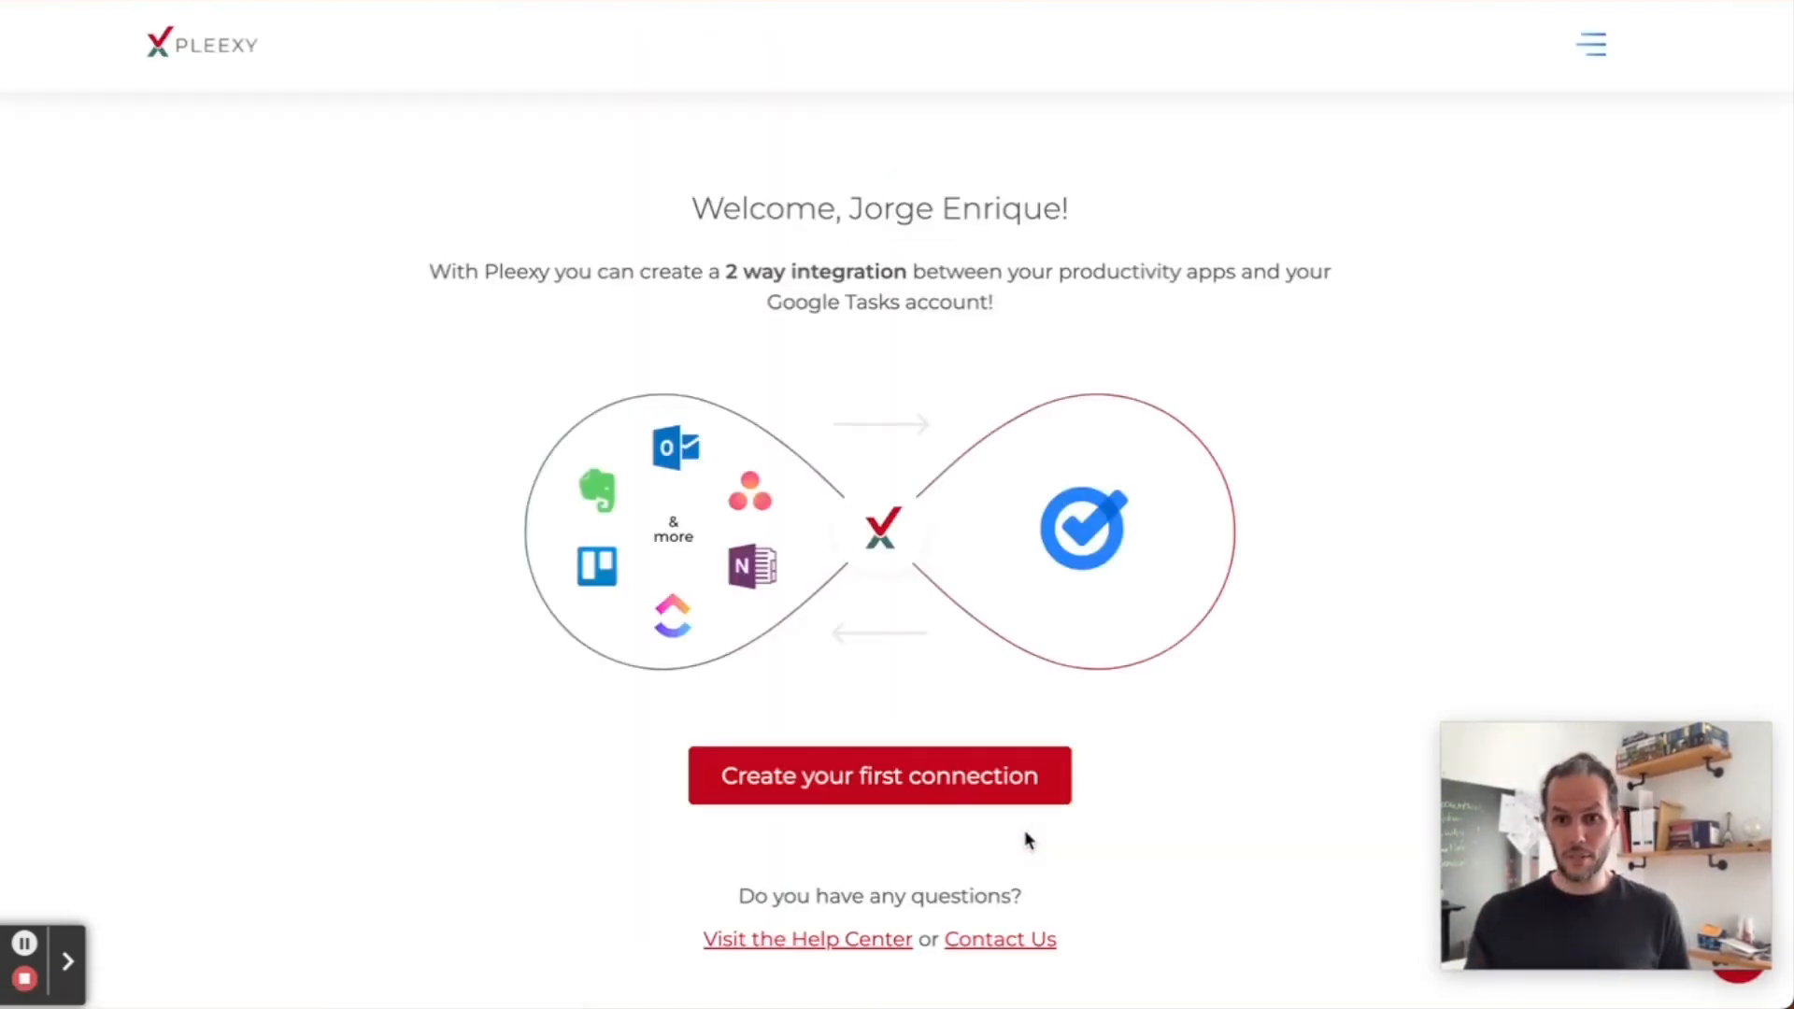
pyautogui.moveTo(892, 479)
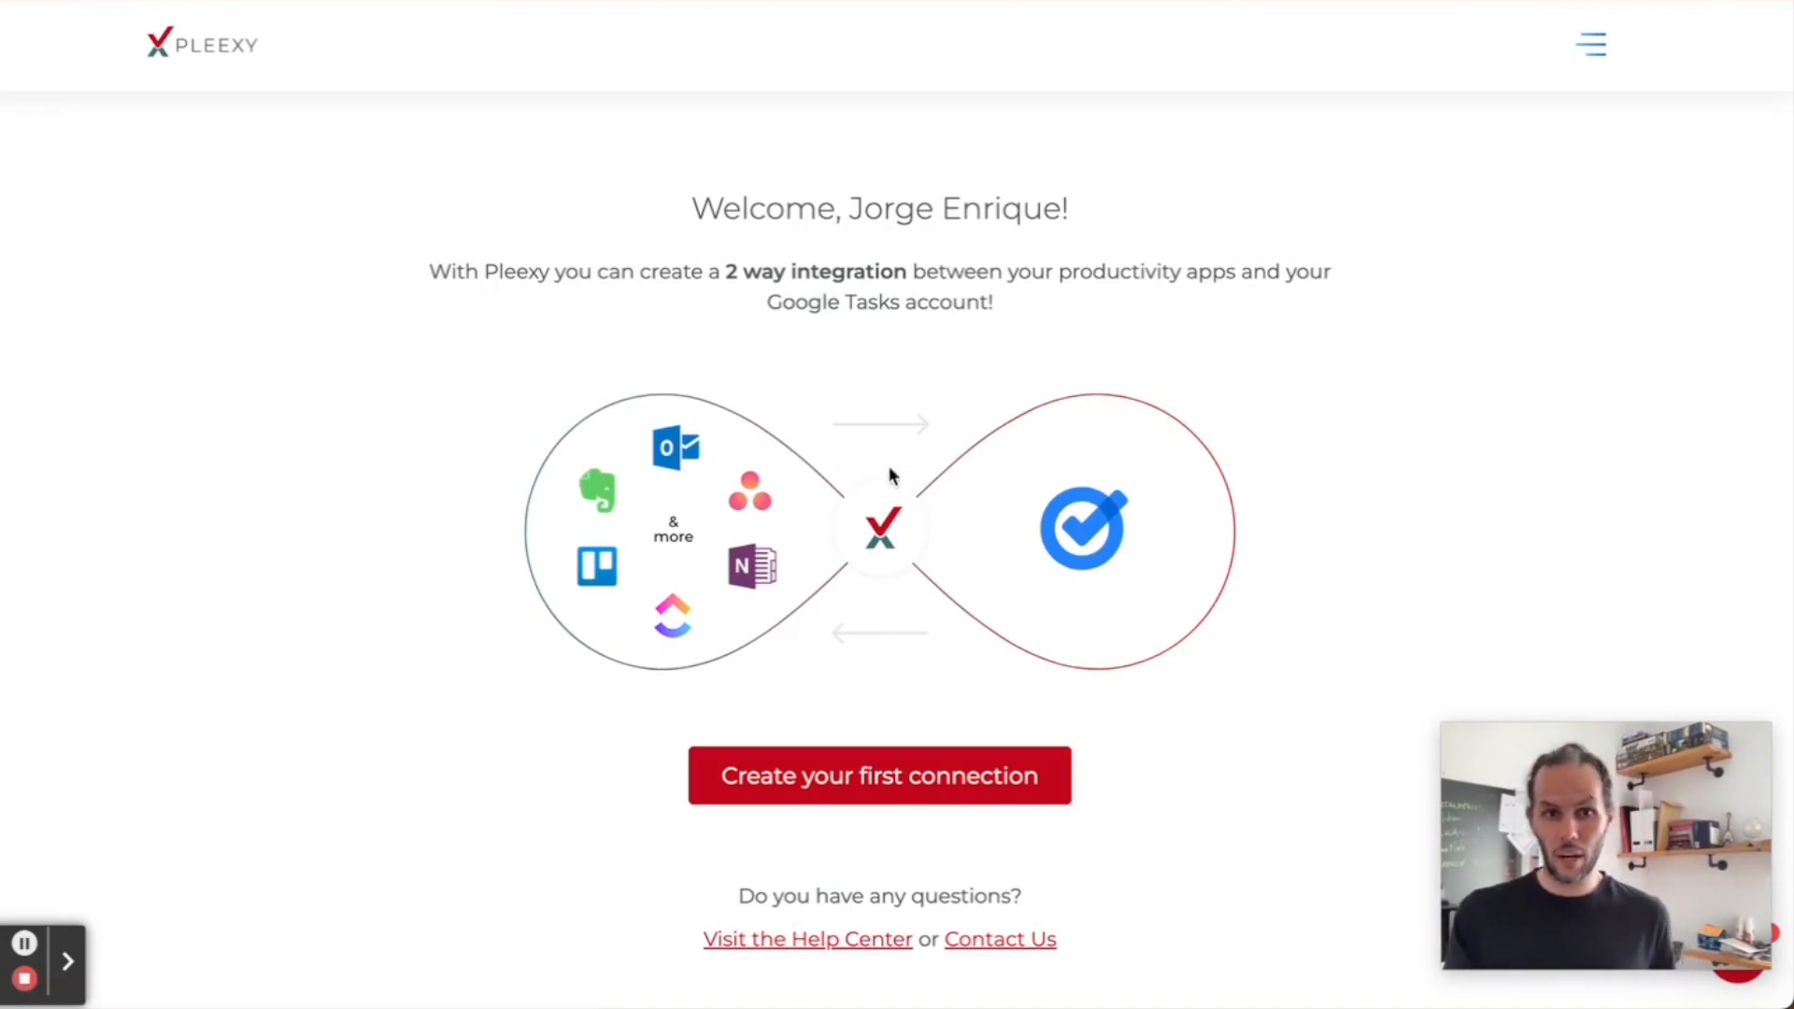
pyautogui.moveTo(892, 490)
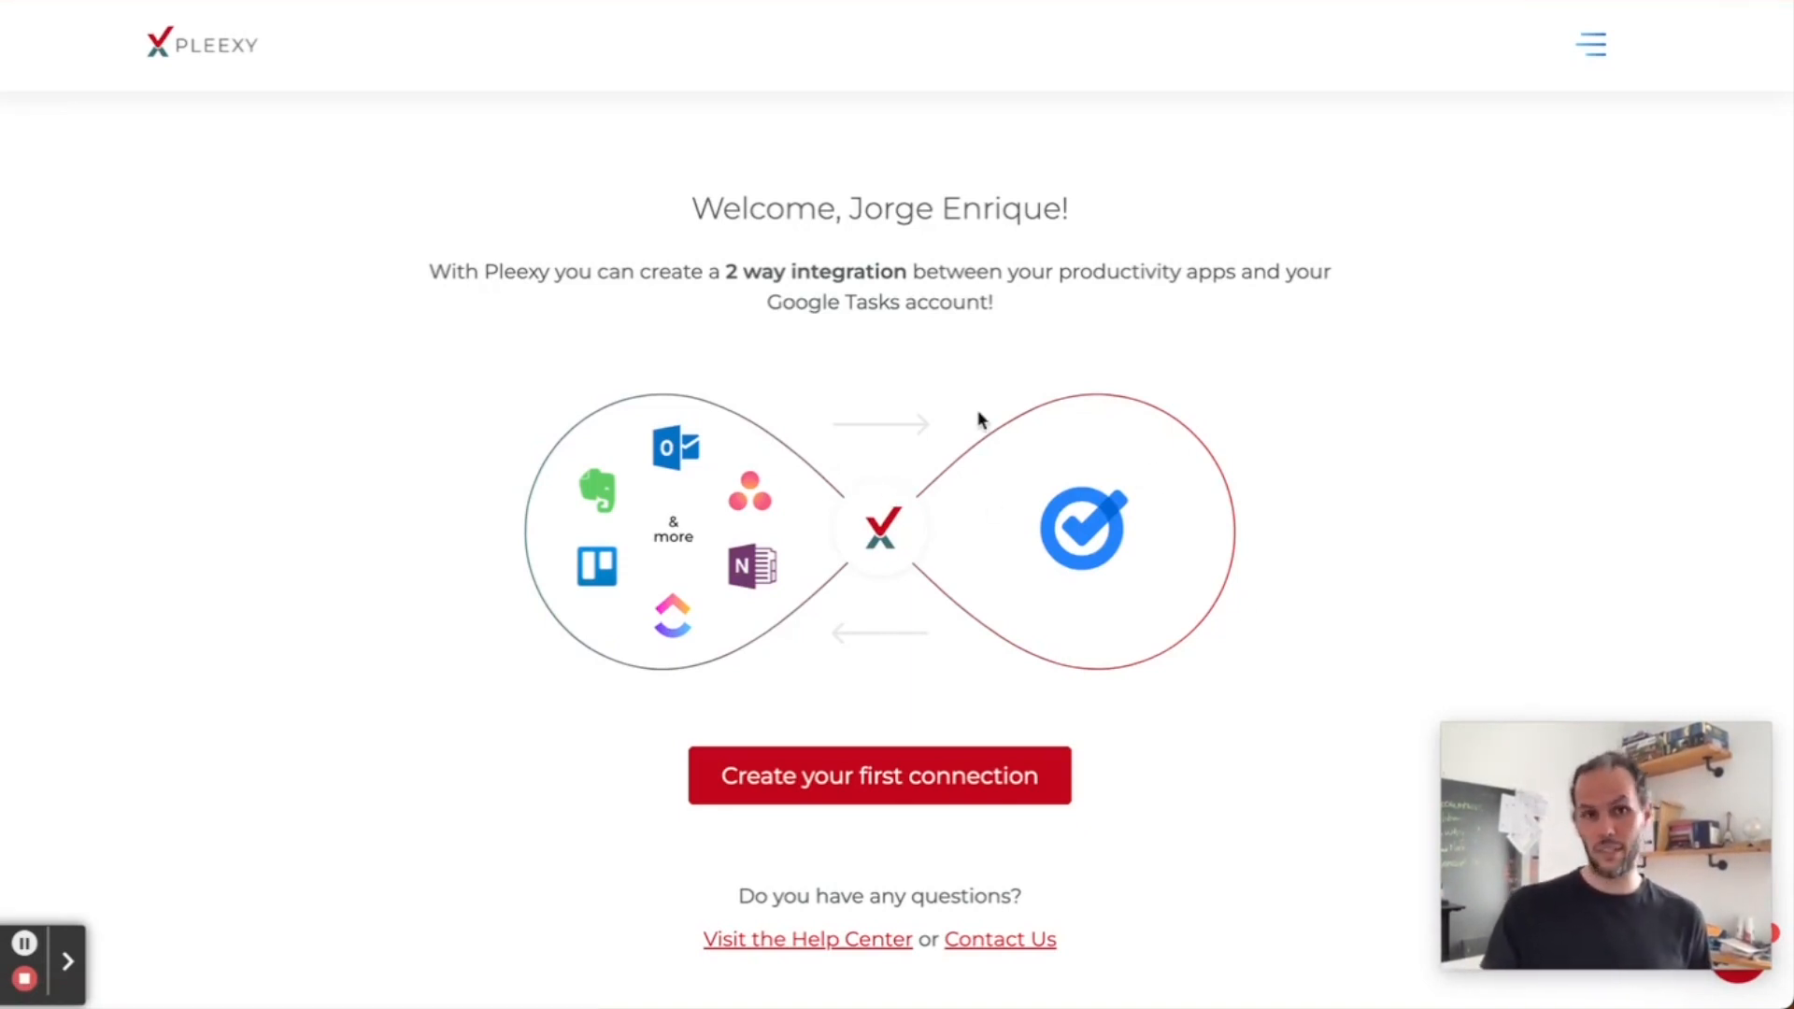
pyautogui.moveTo(569, 132)
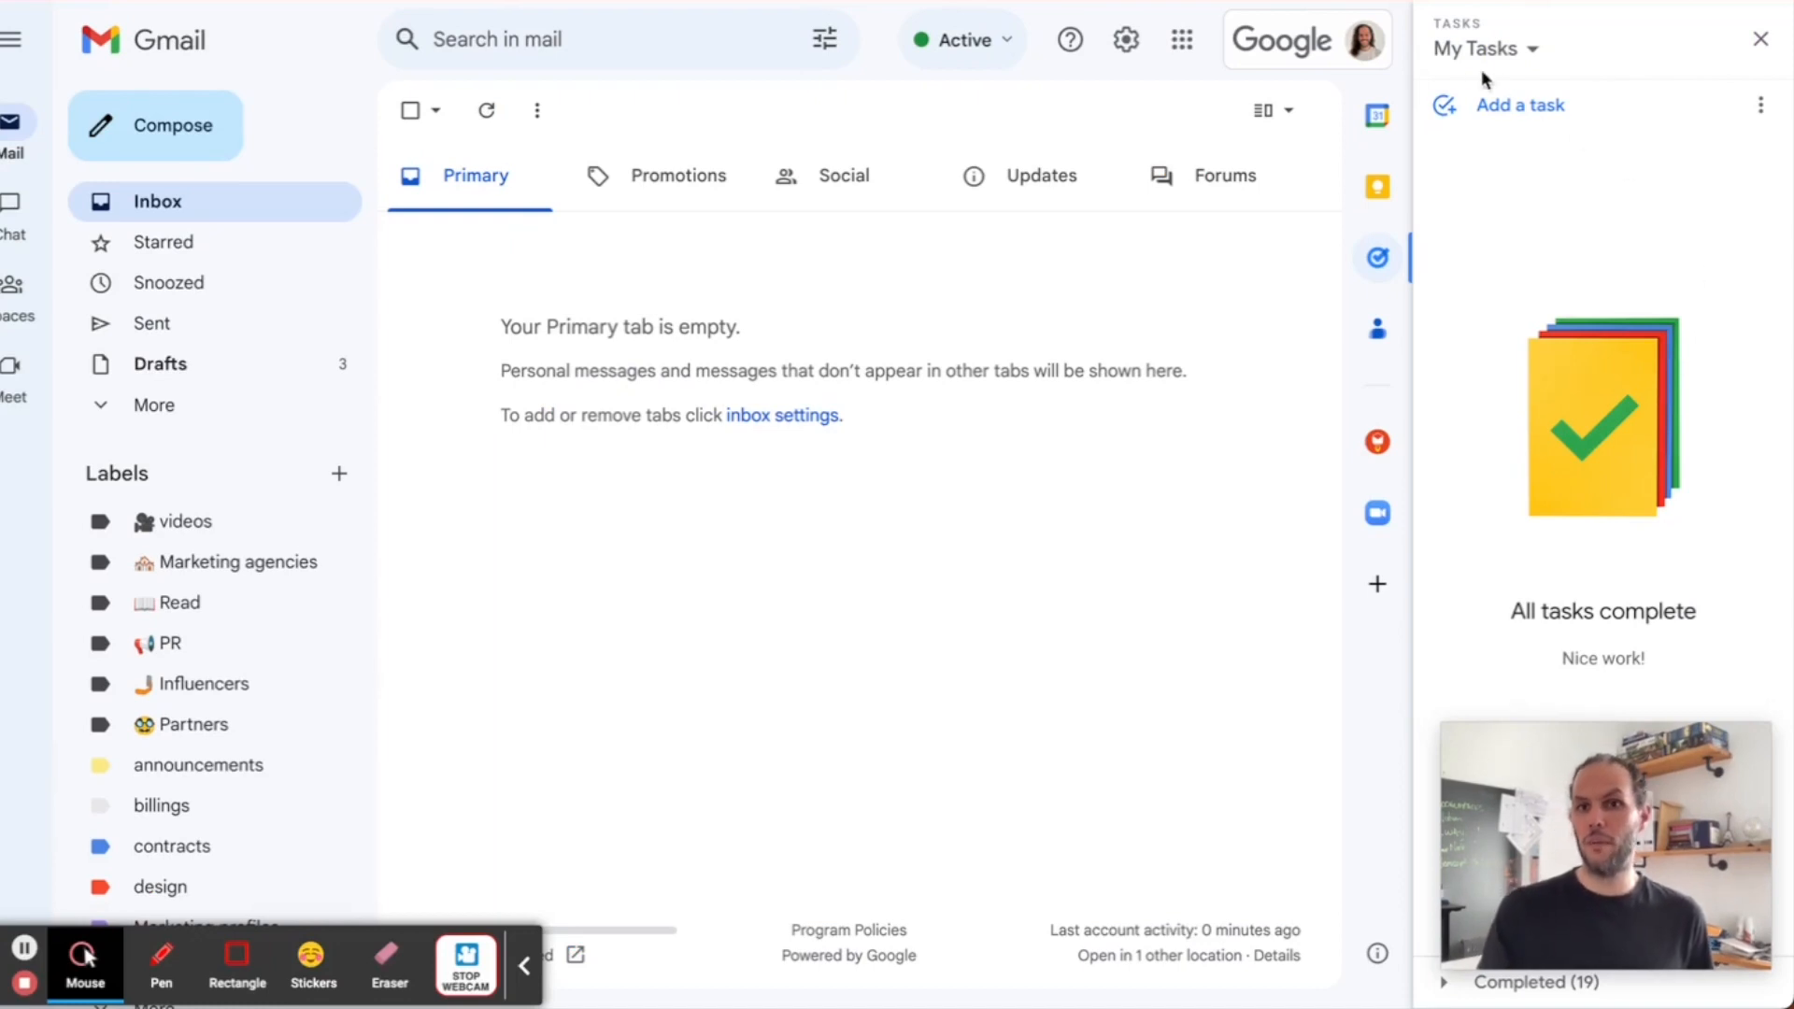
pyautogui.moveTo(1599, 347)
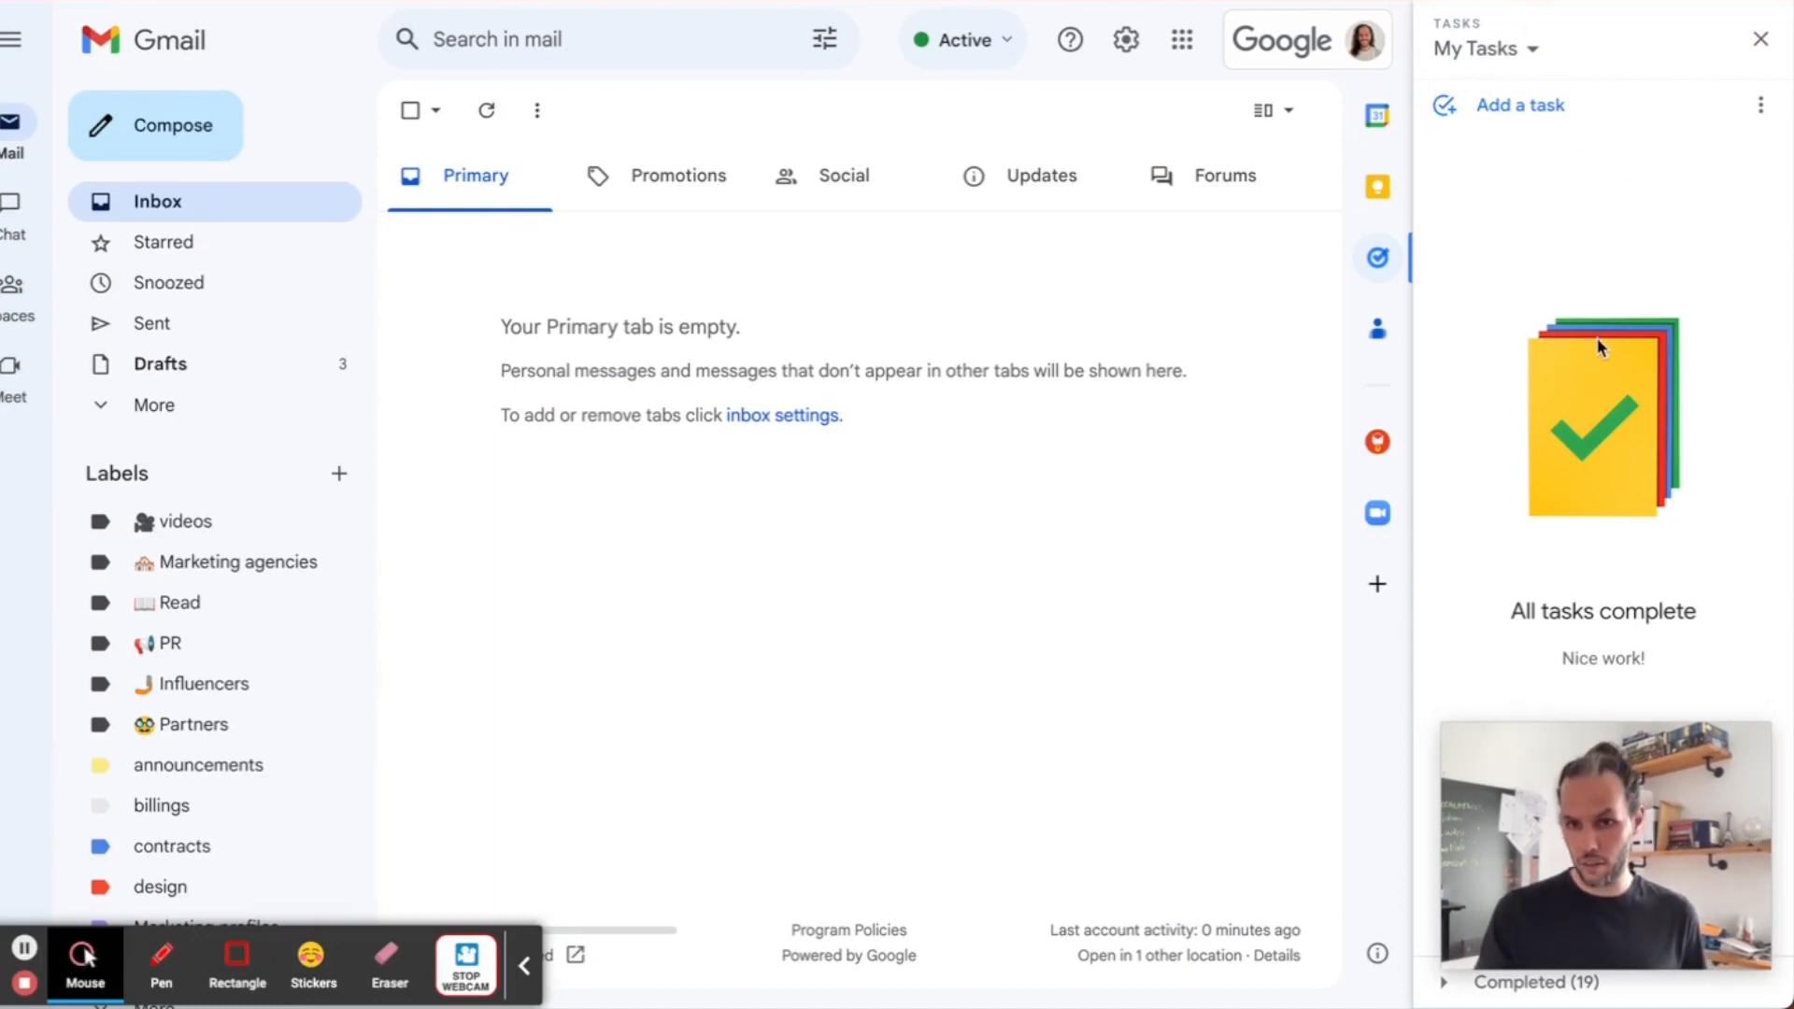
pyautogui.moveTo(1596, 178)
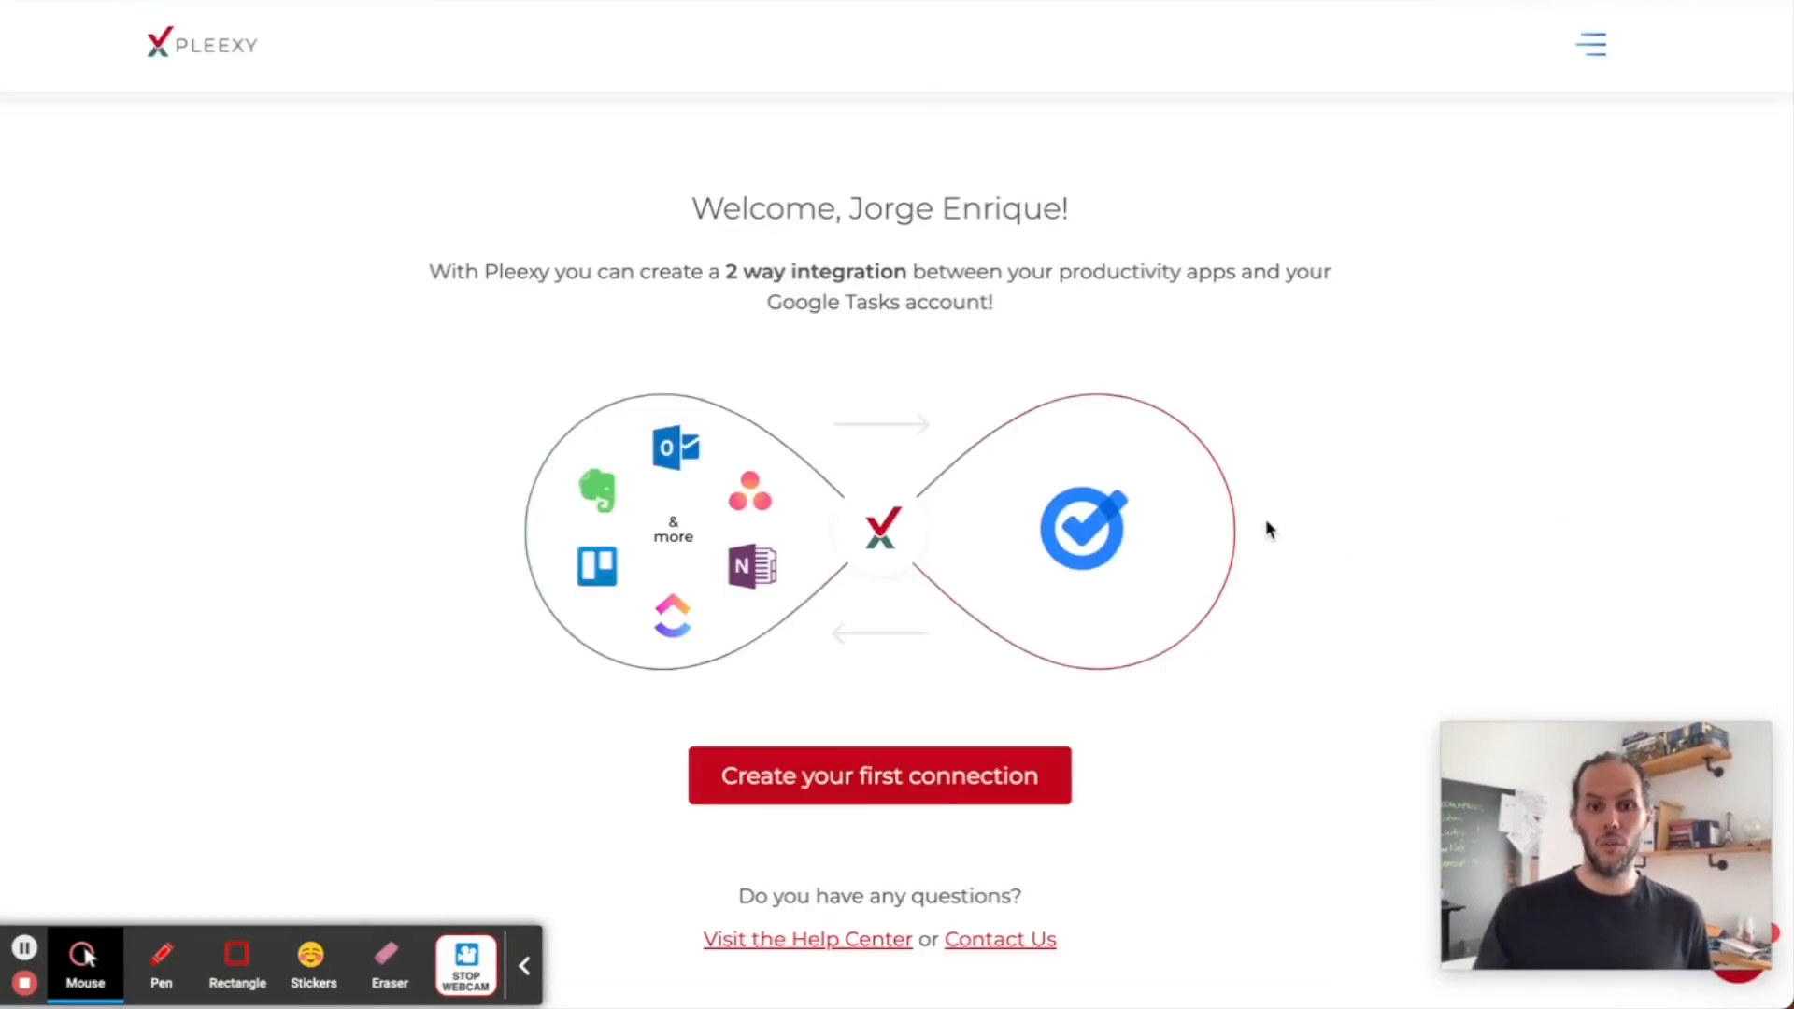
pyautogui.click(879, 775)
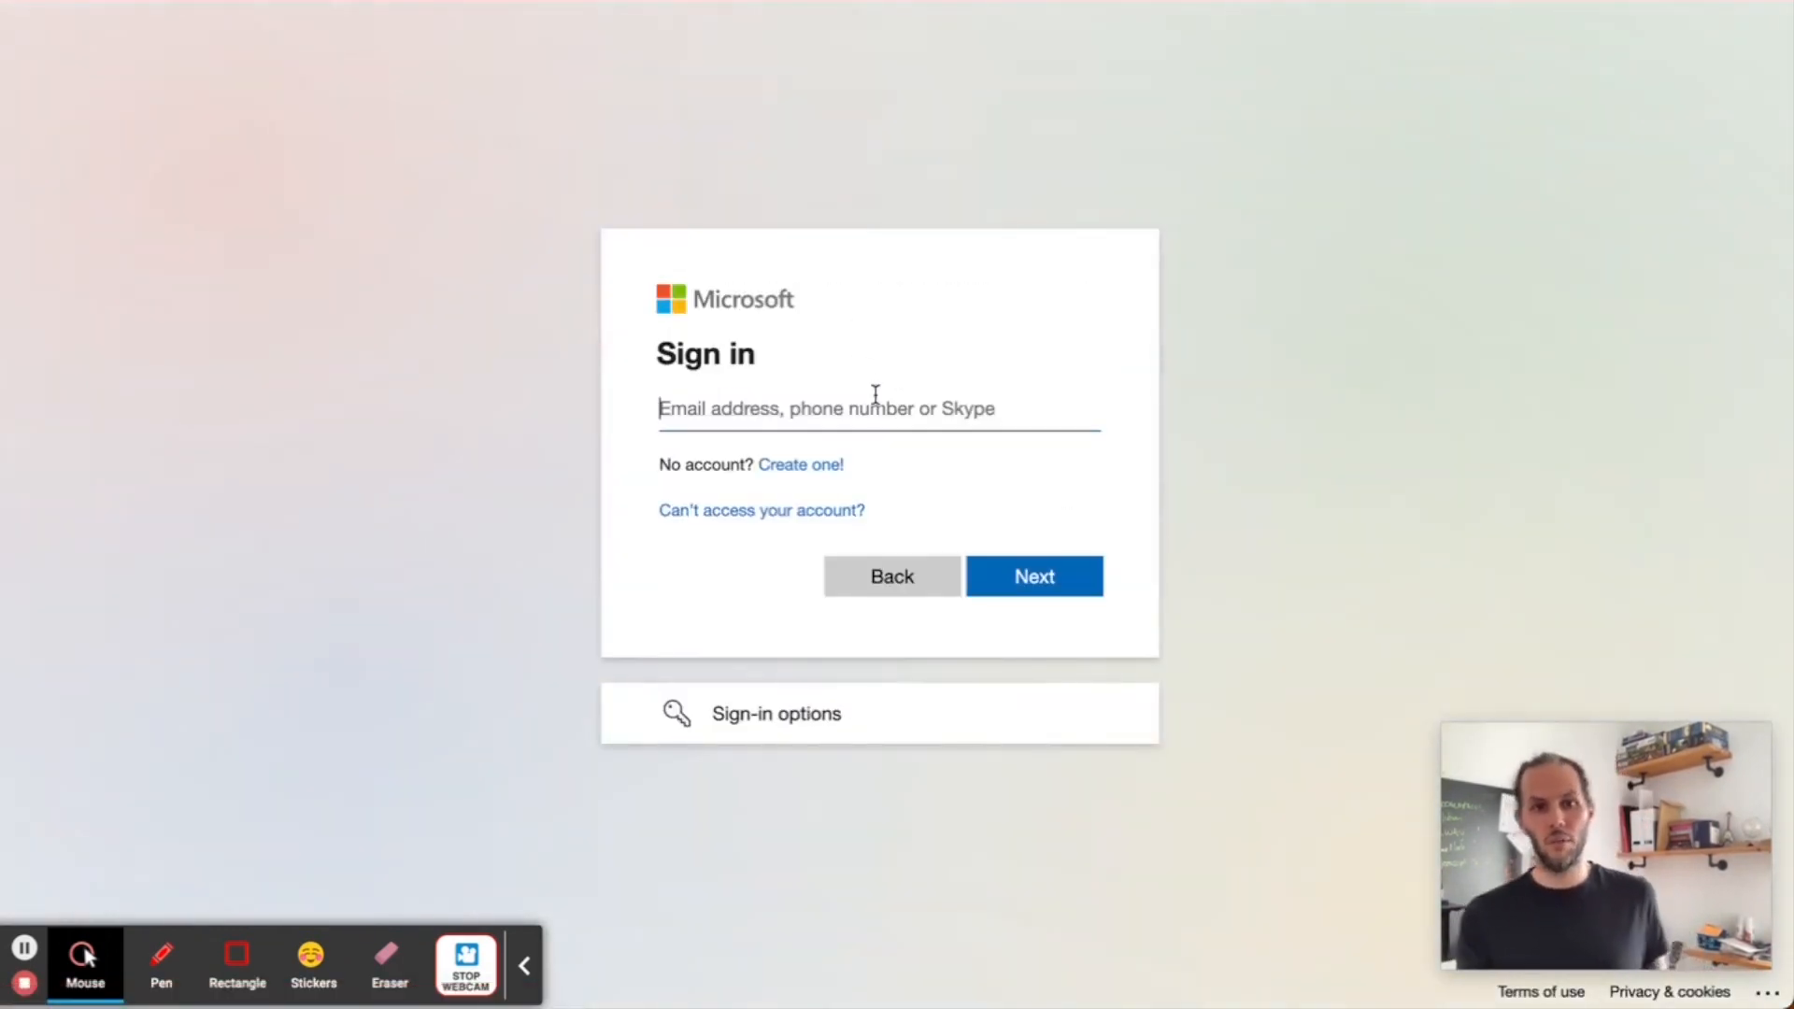
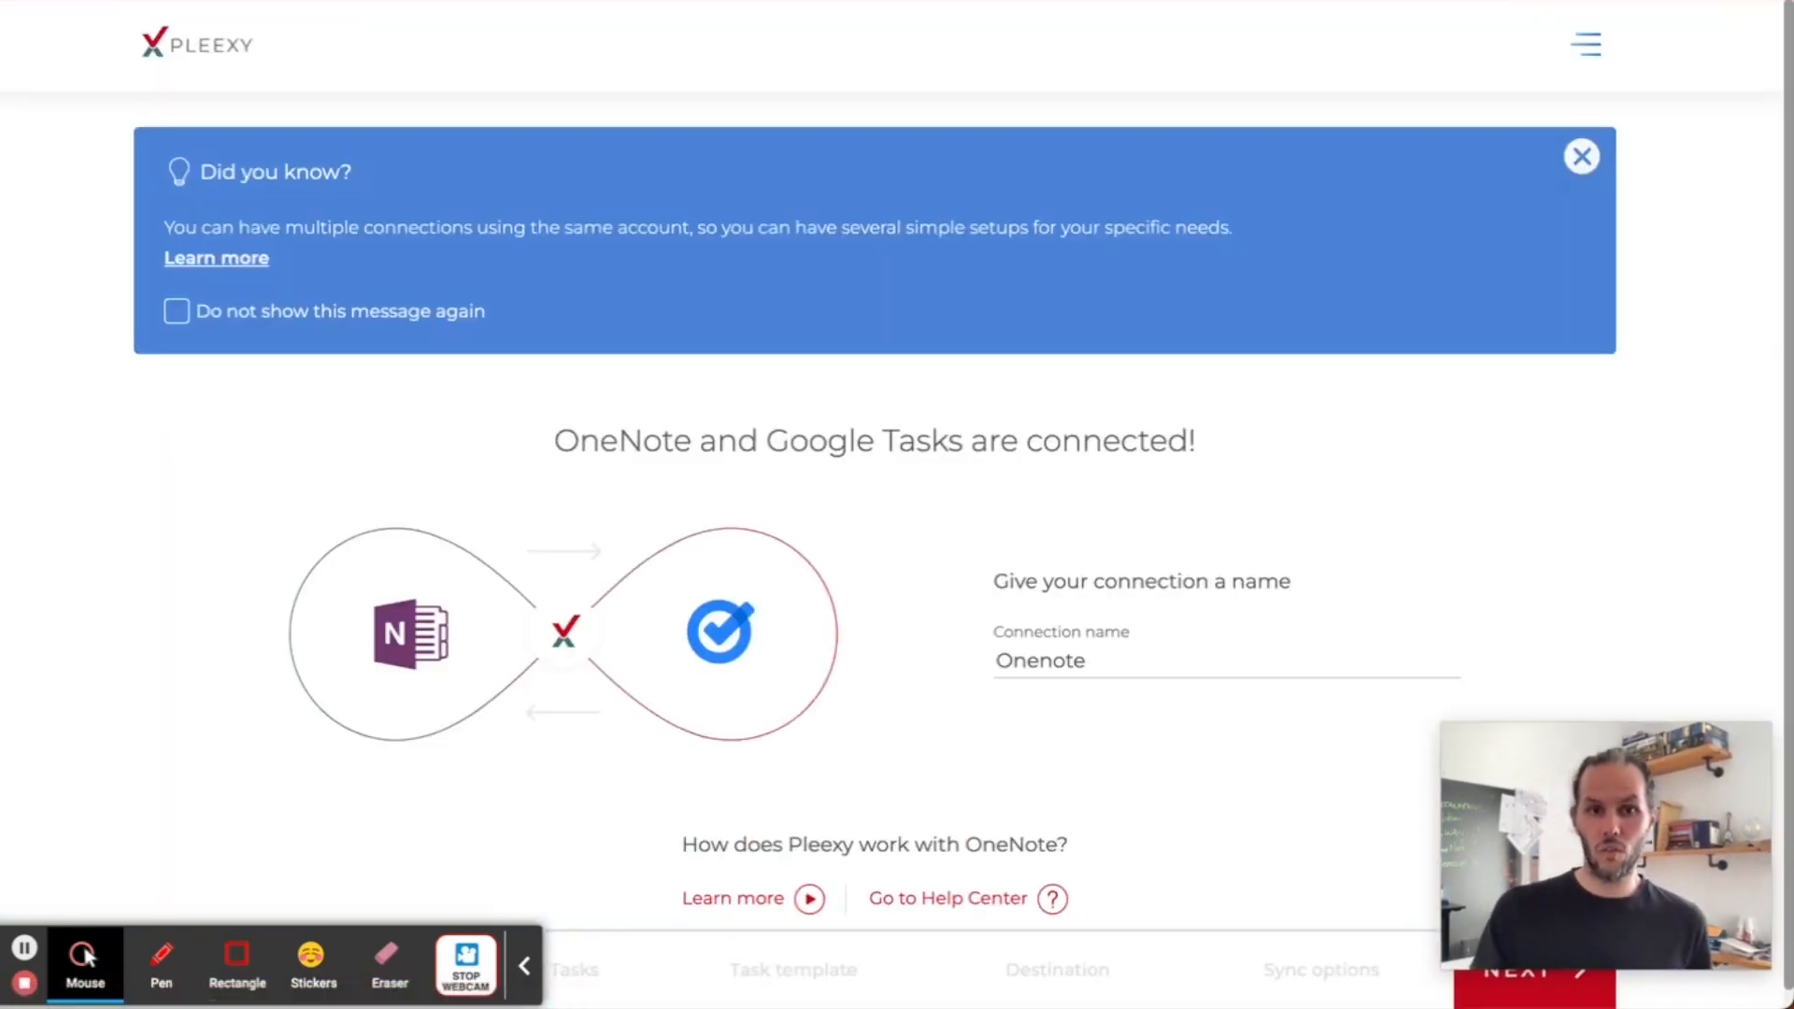
# - Dismiss the multiple-connections tip and rename the connection to 'Onenote Test'
pyautogui.click(1581, 156)
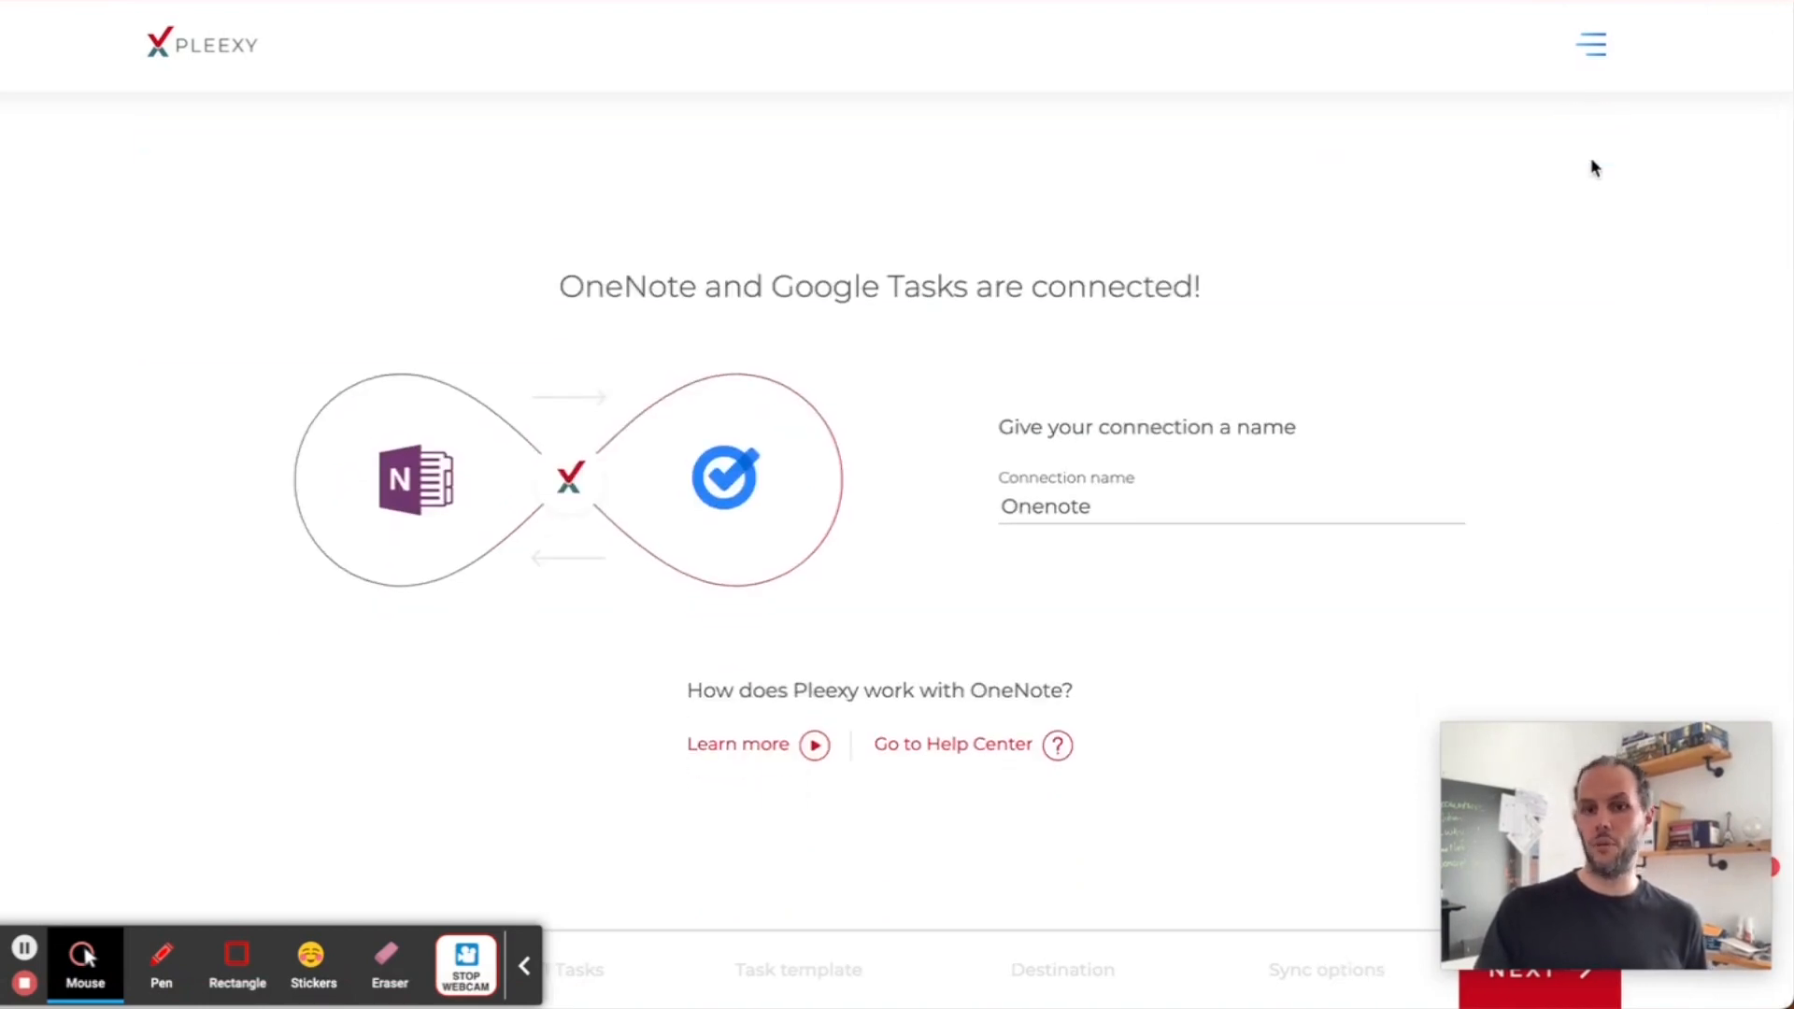
pyautogui.moveTo(1607, 720)
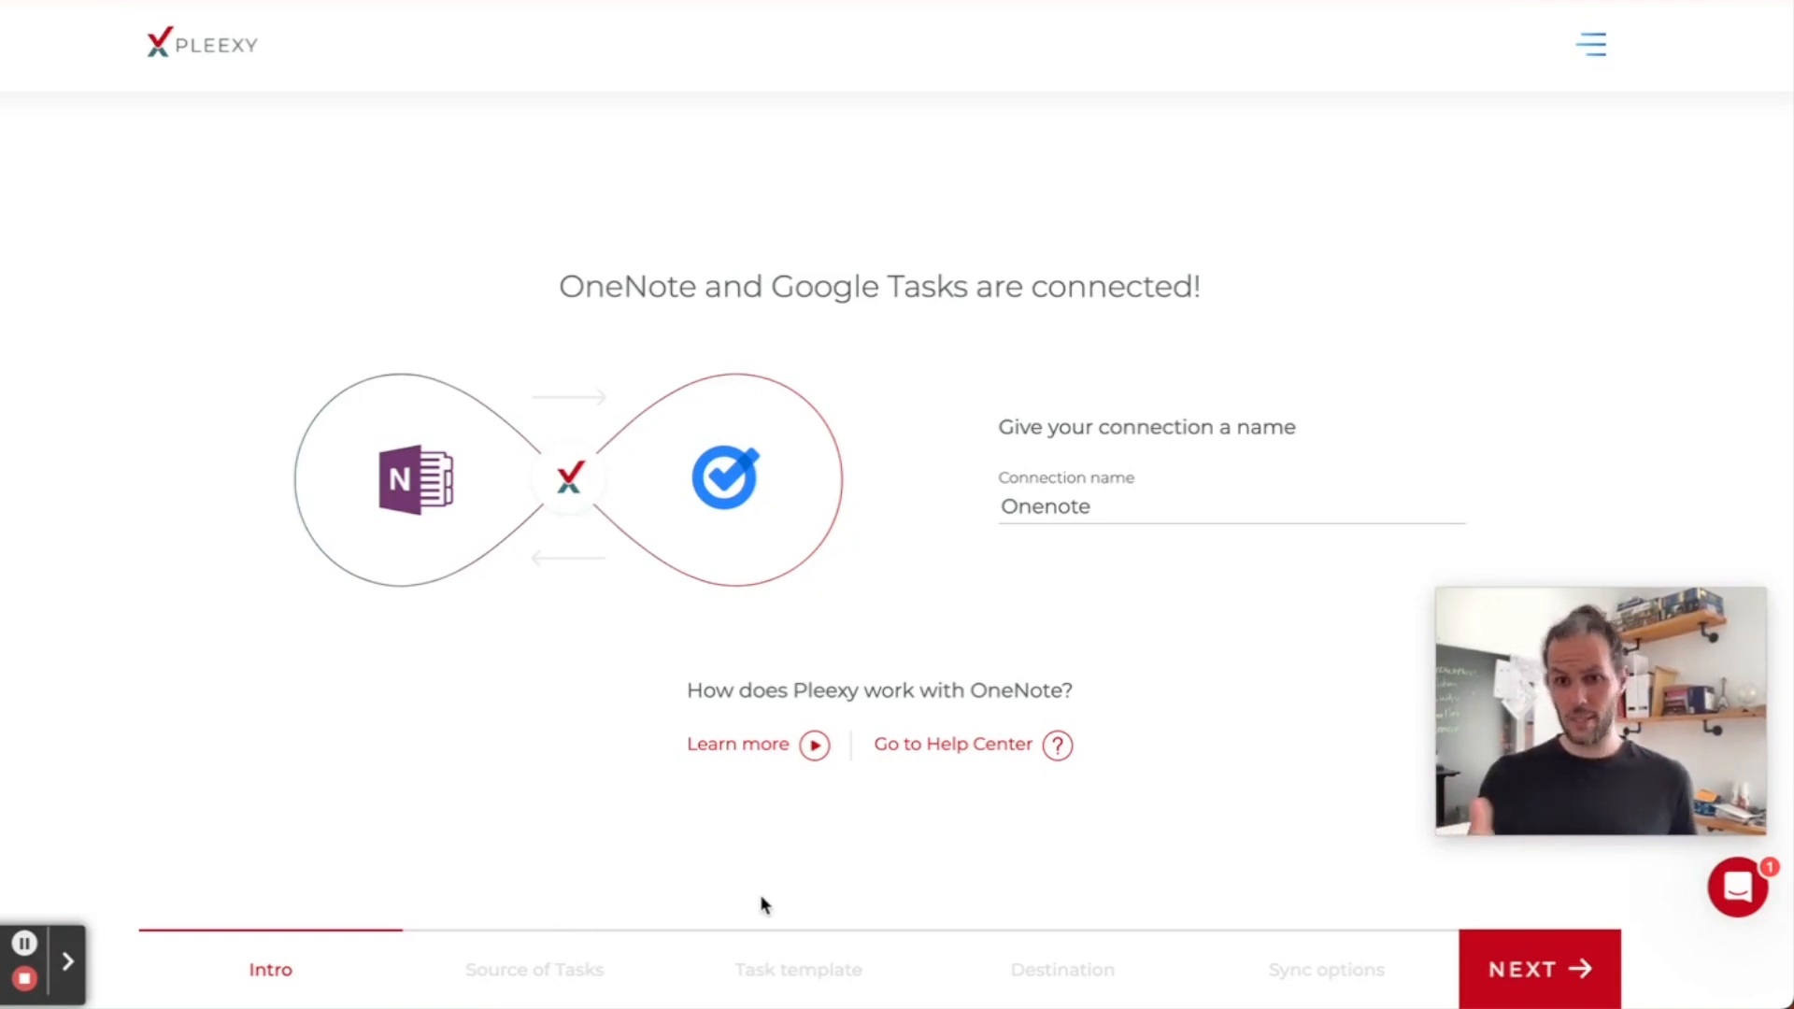
pyautogui.moveTo(482, 514)
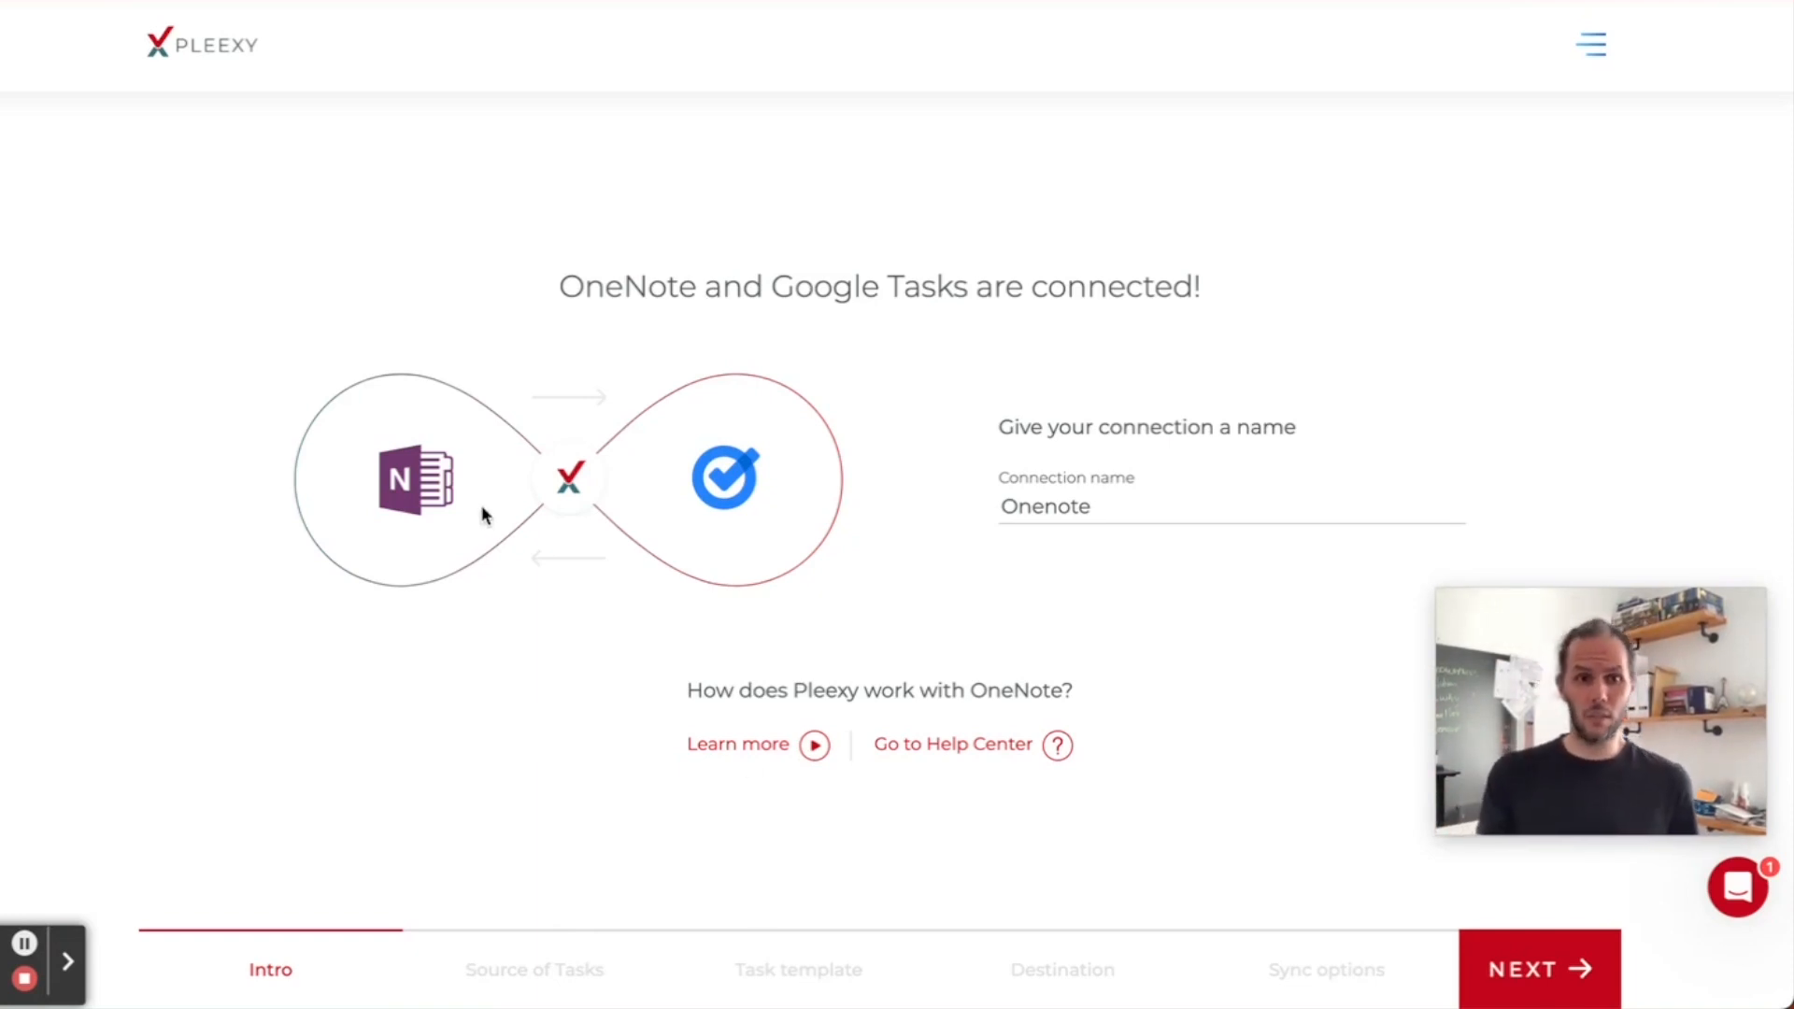
pyautogui.moveTo(715, 490)
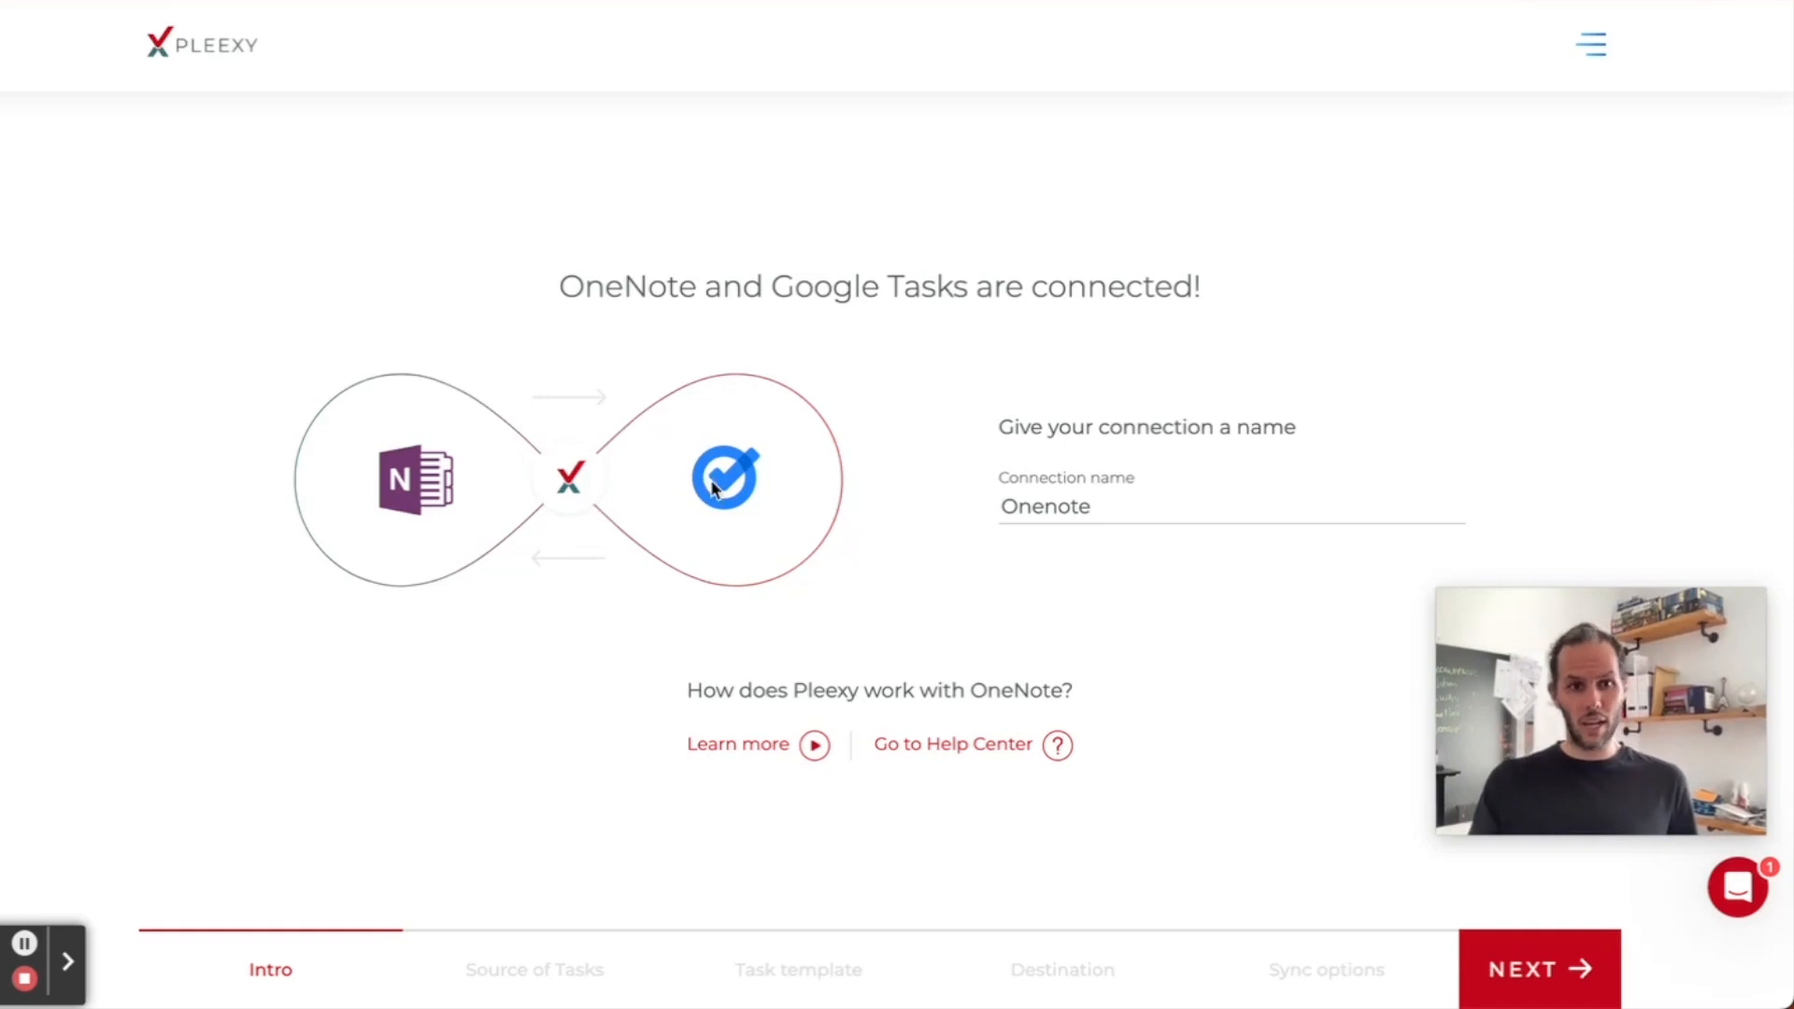
pyautogui.doubleClick(1044, 506)
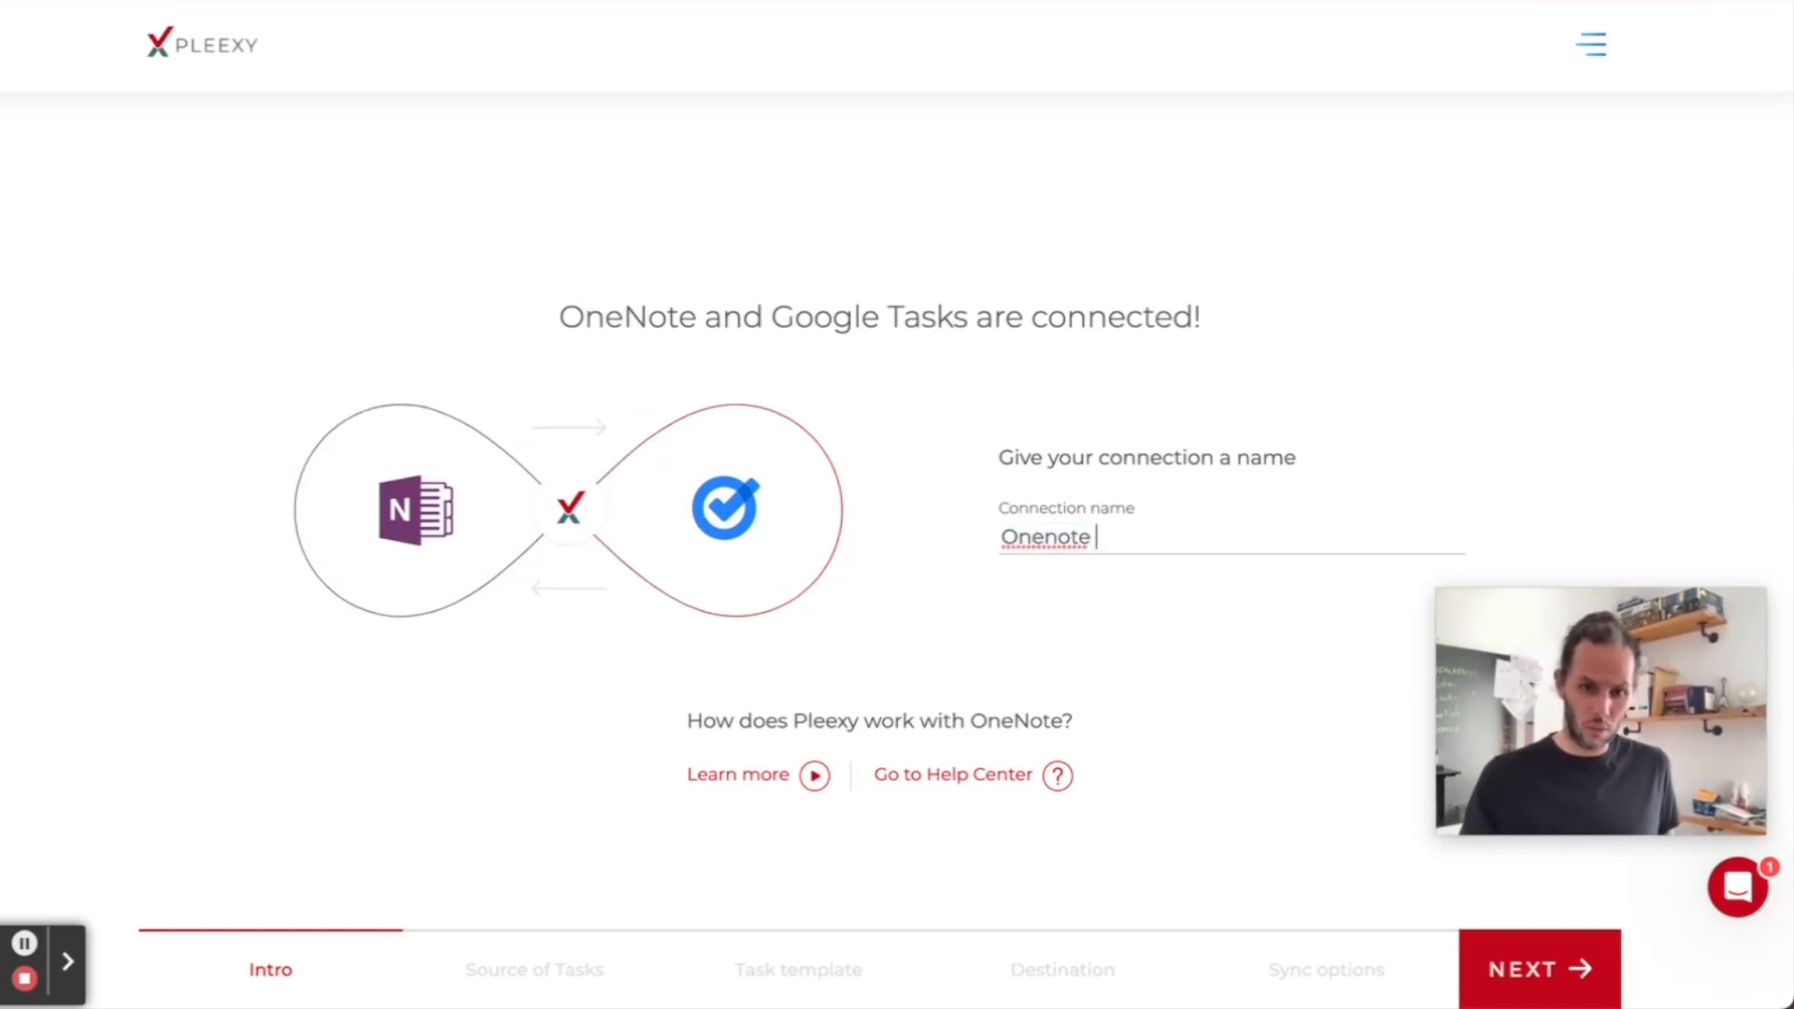
pyautogui.write('Test')
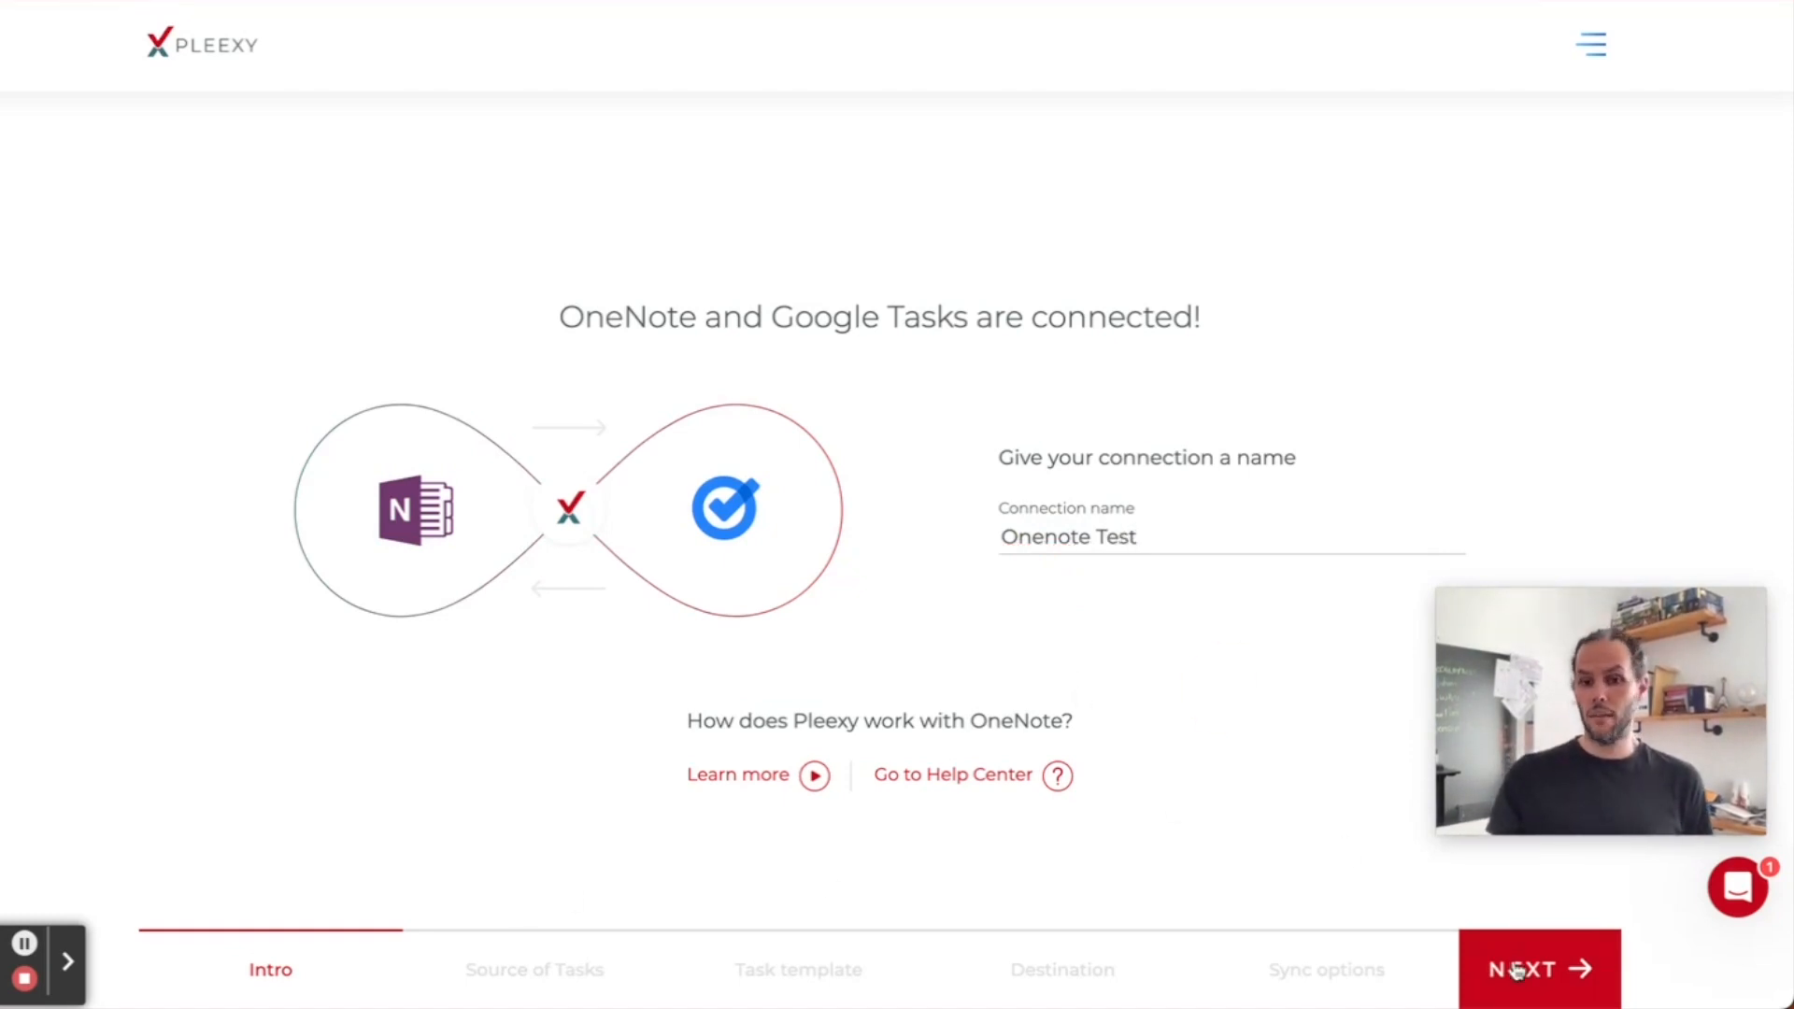
pyautogui.click(1538, 970)
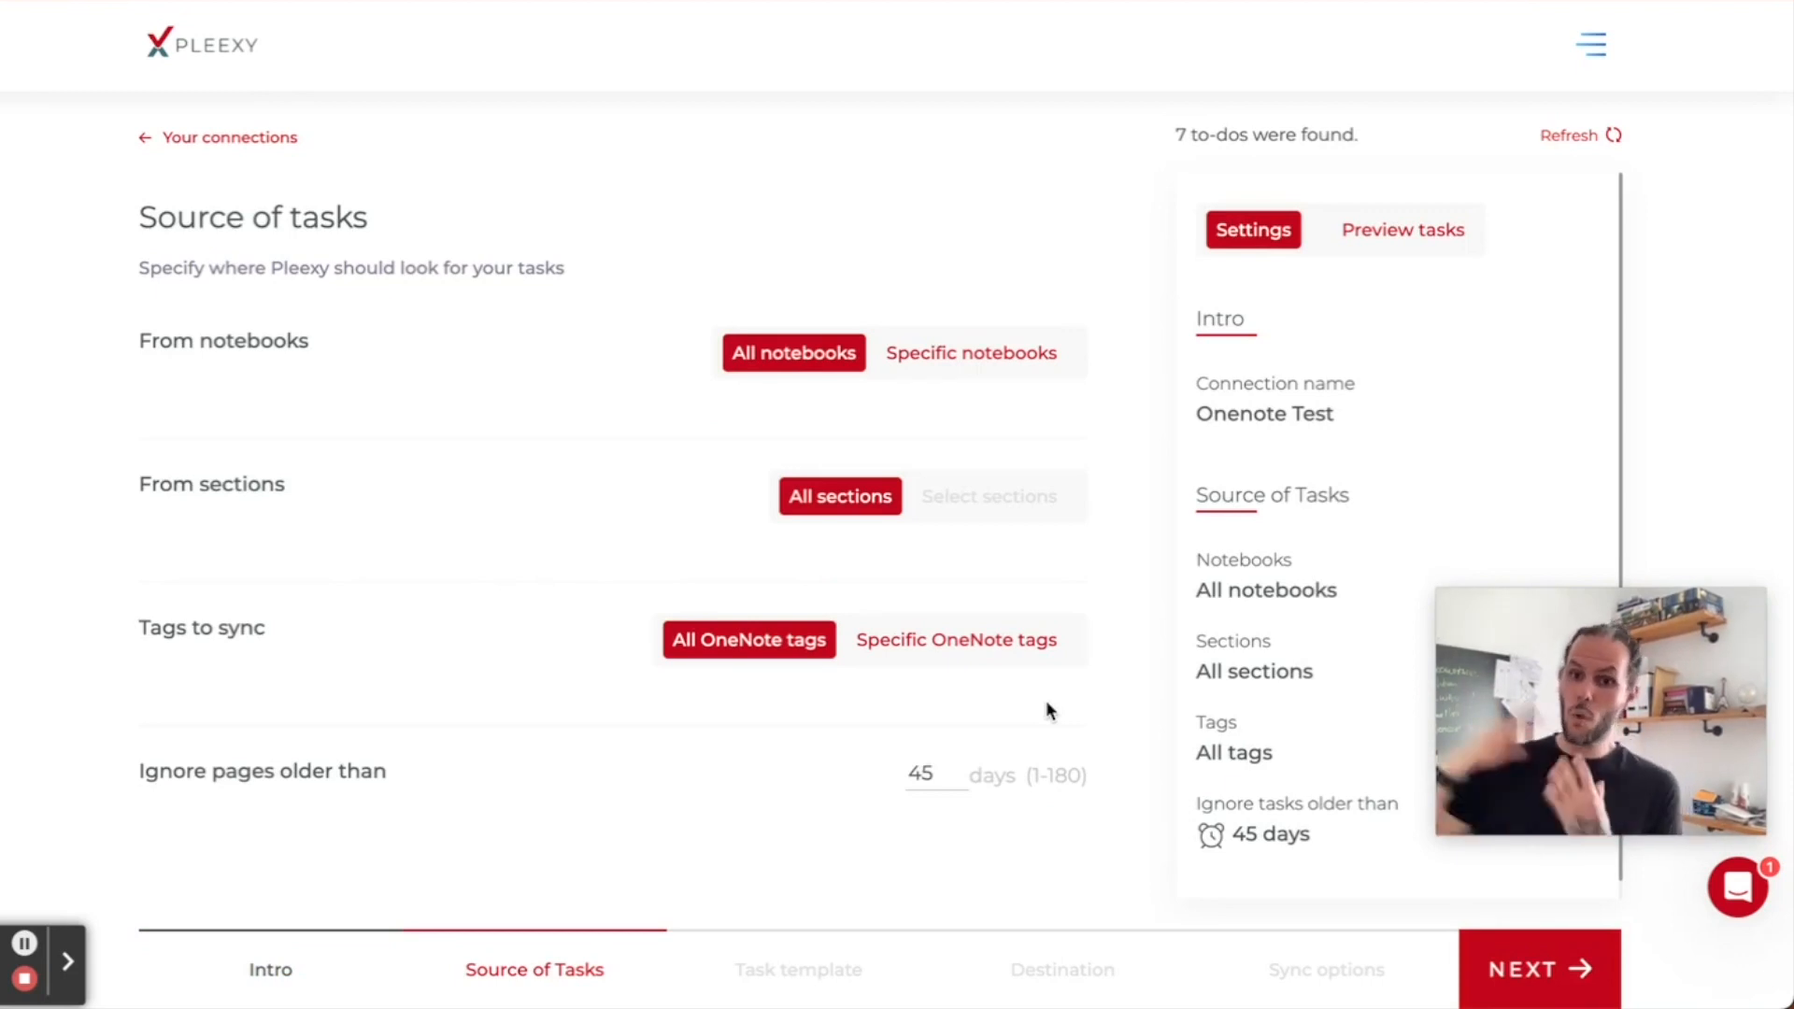
pyautogui.moveTo(1075, 305)
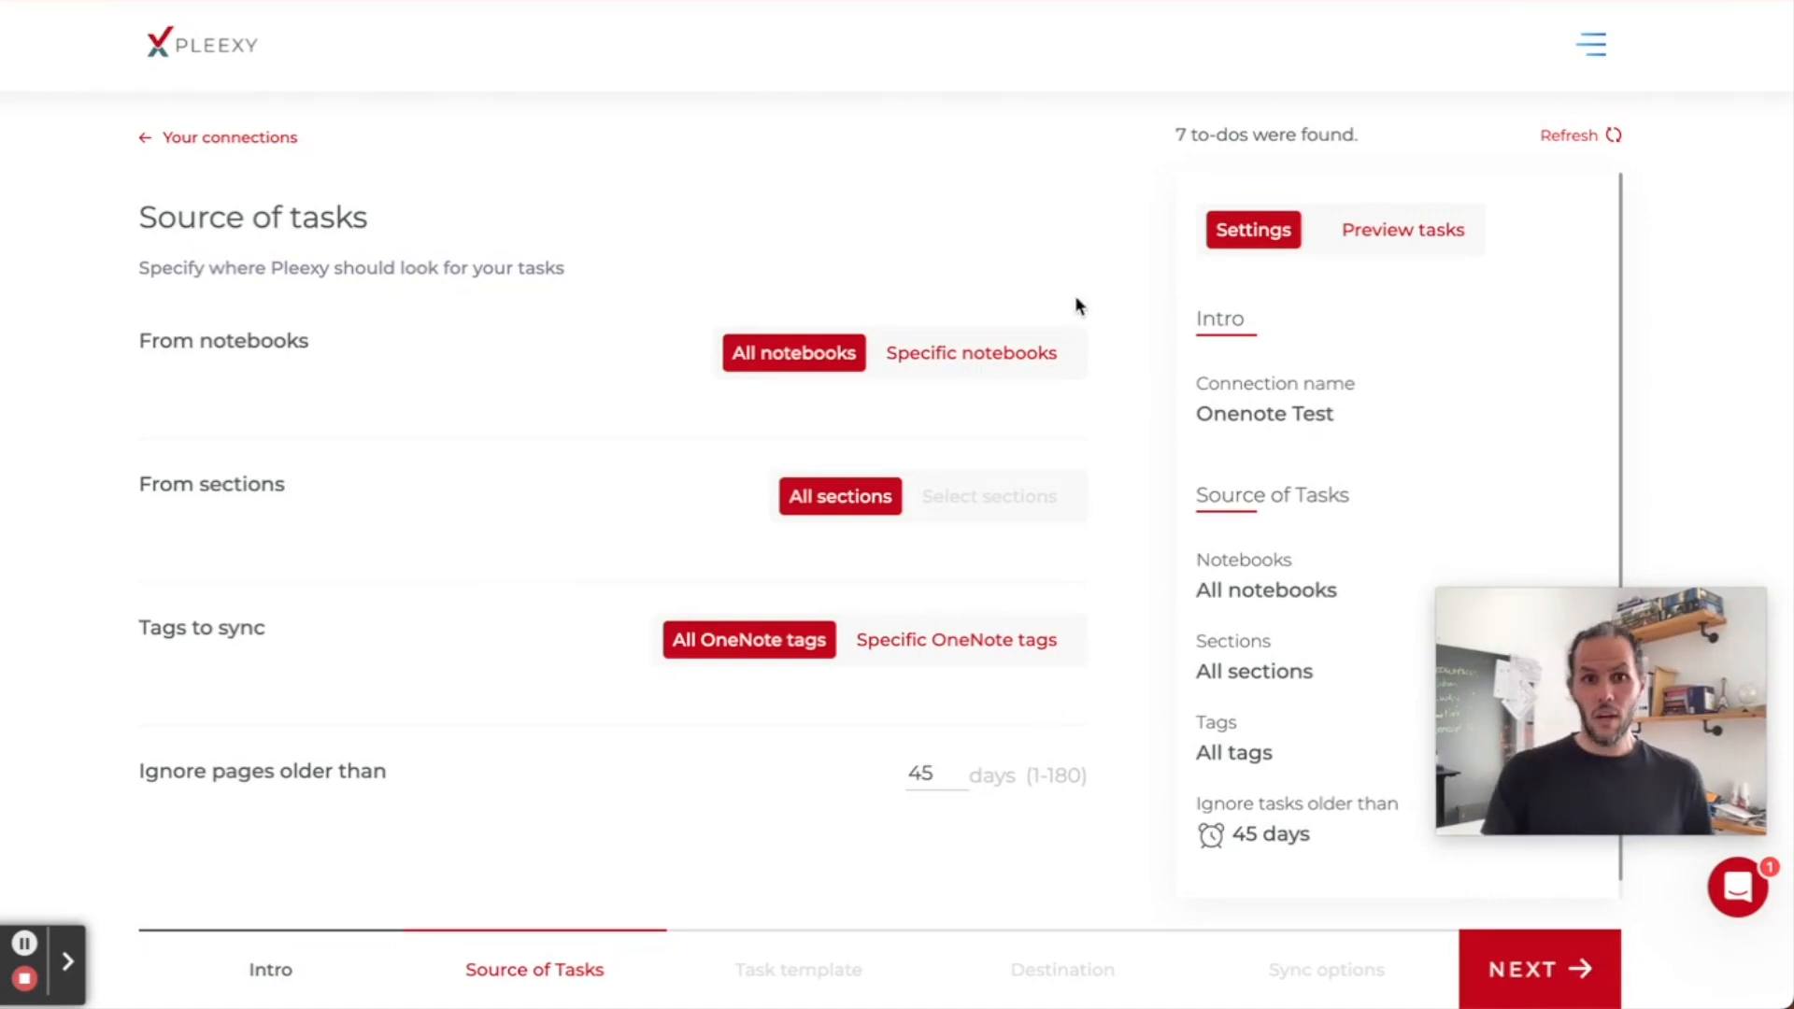
# - Limit the task source to the Pleexy notebook
pyautogui.click(968, 352)
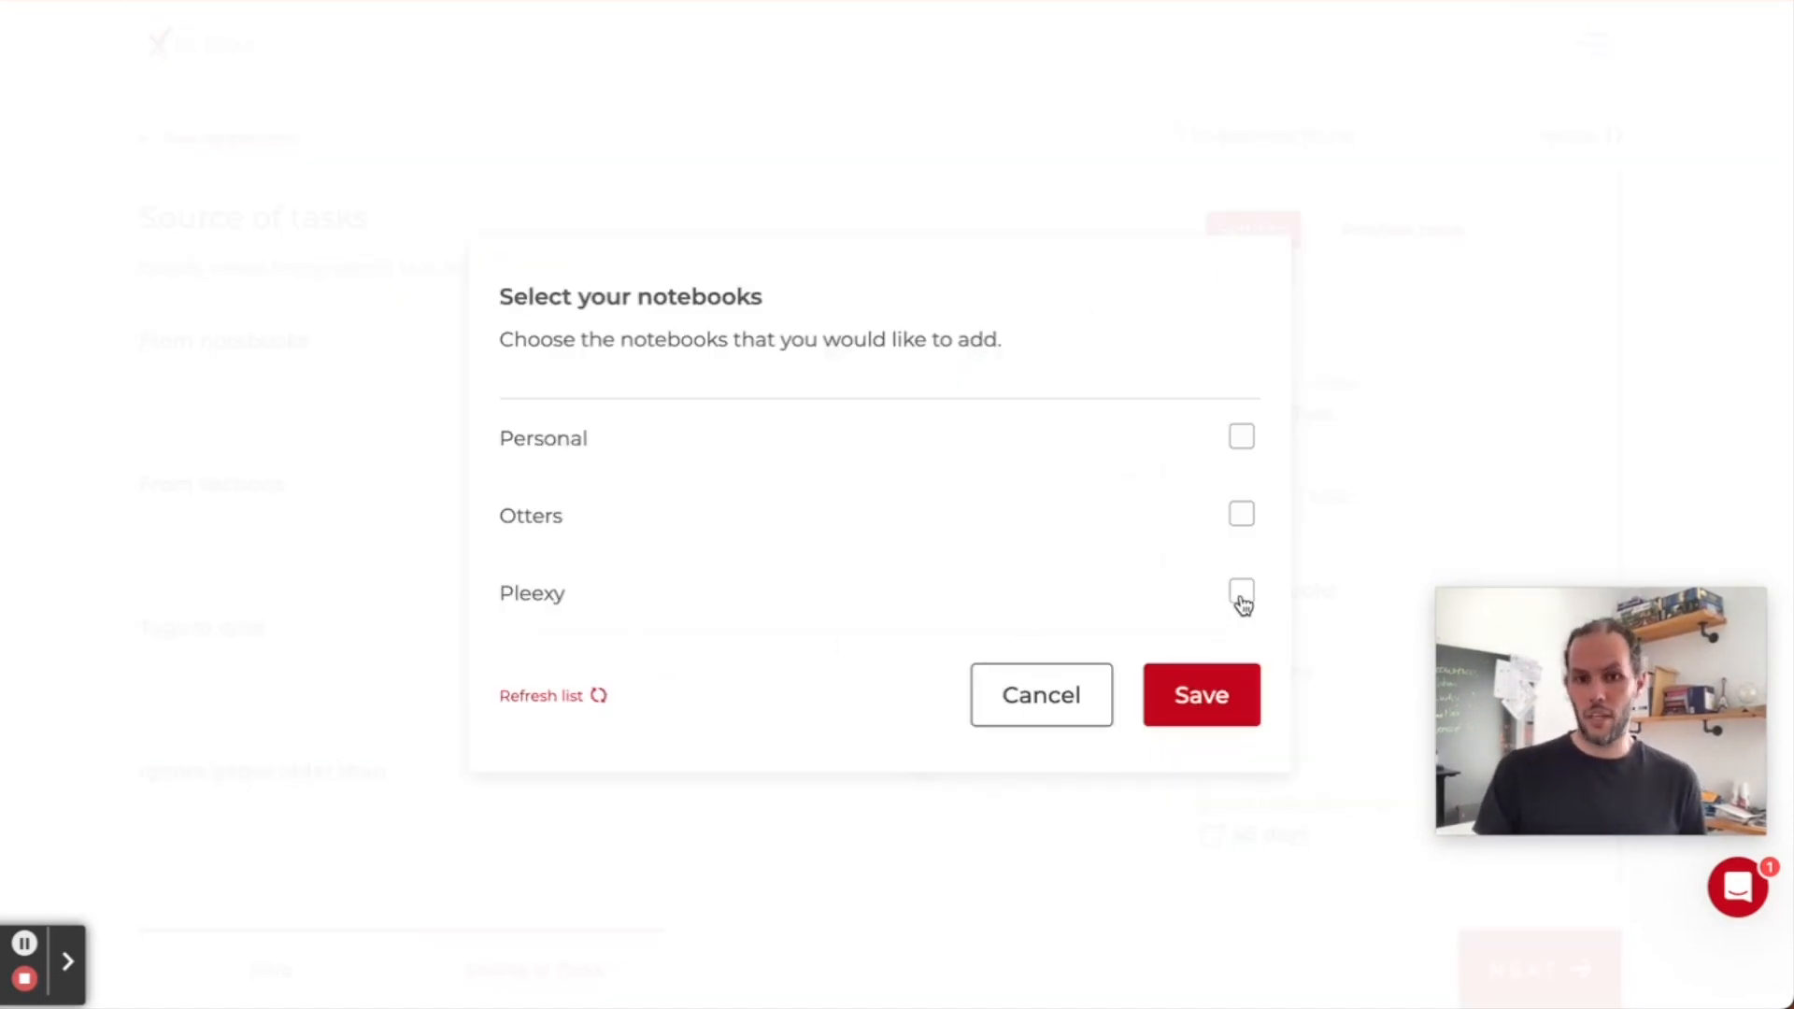
pyautogui.click(1242, 591)
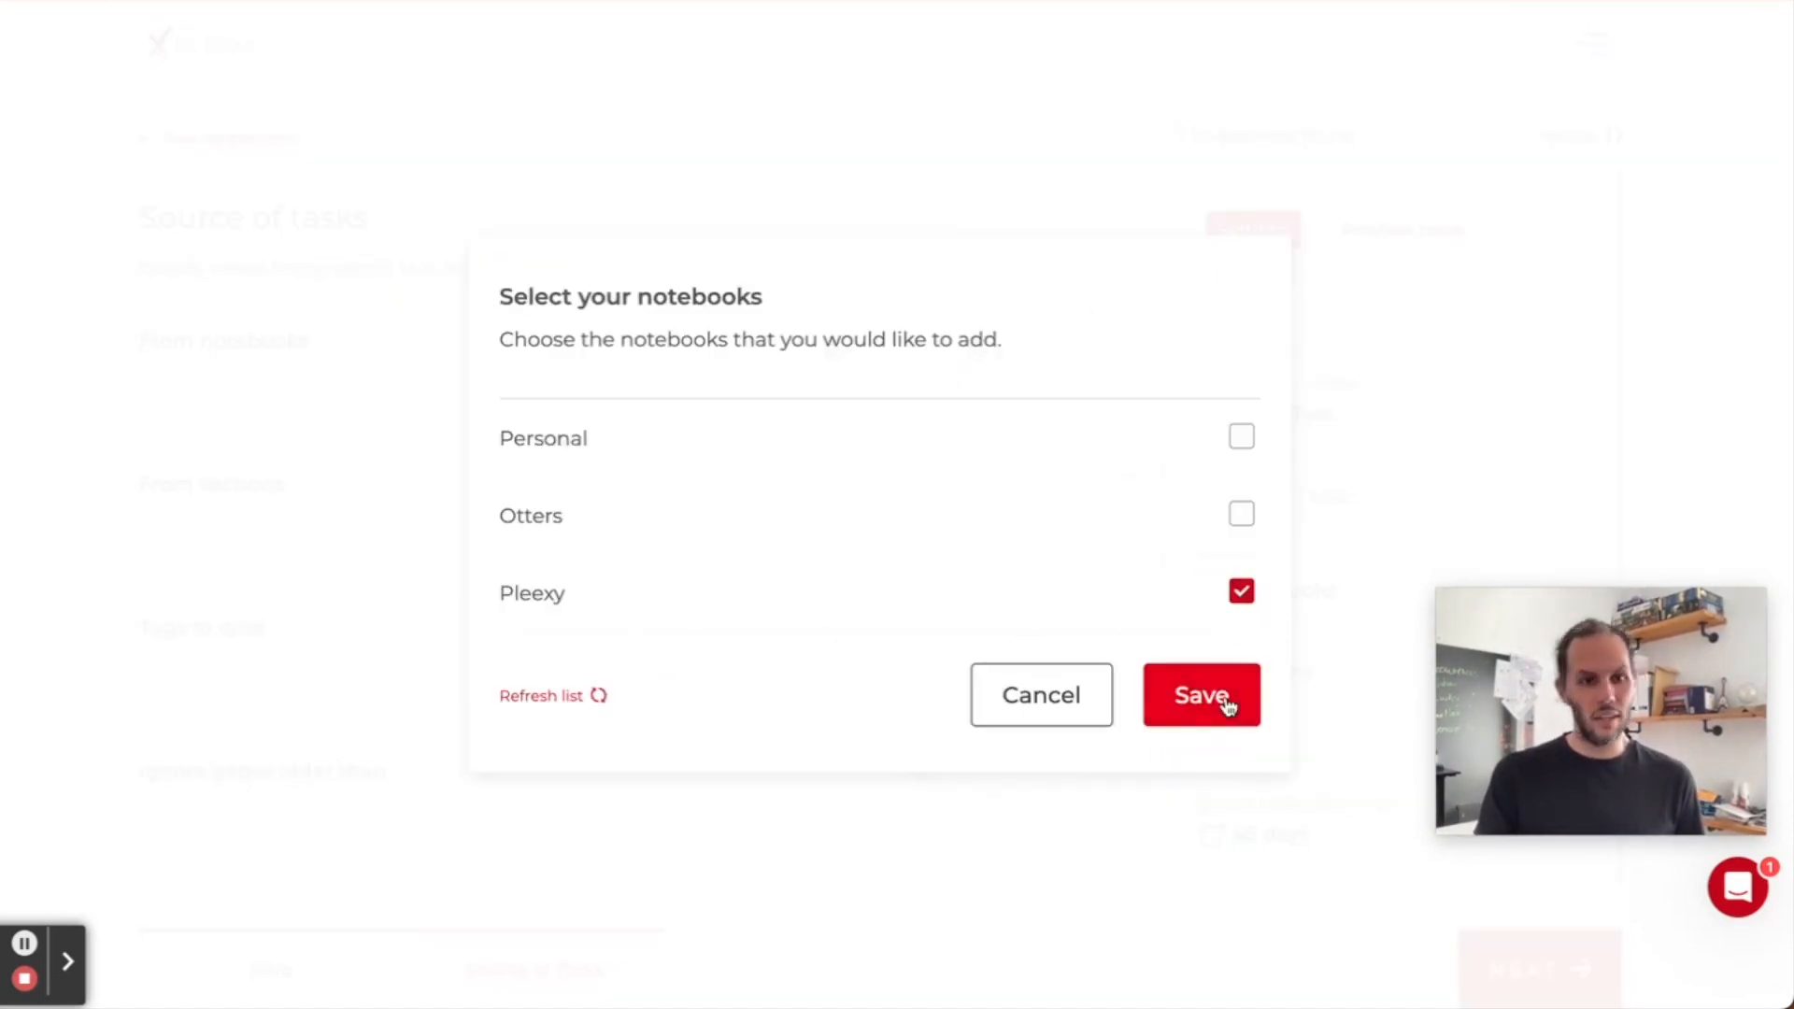
pyautogui.click(1199, 694)
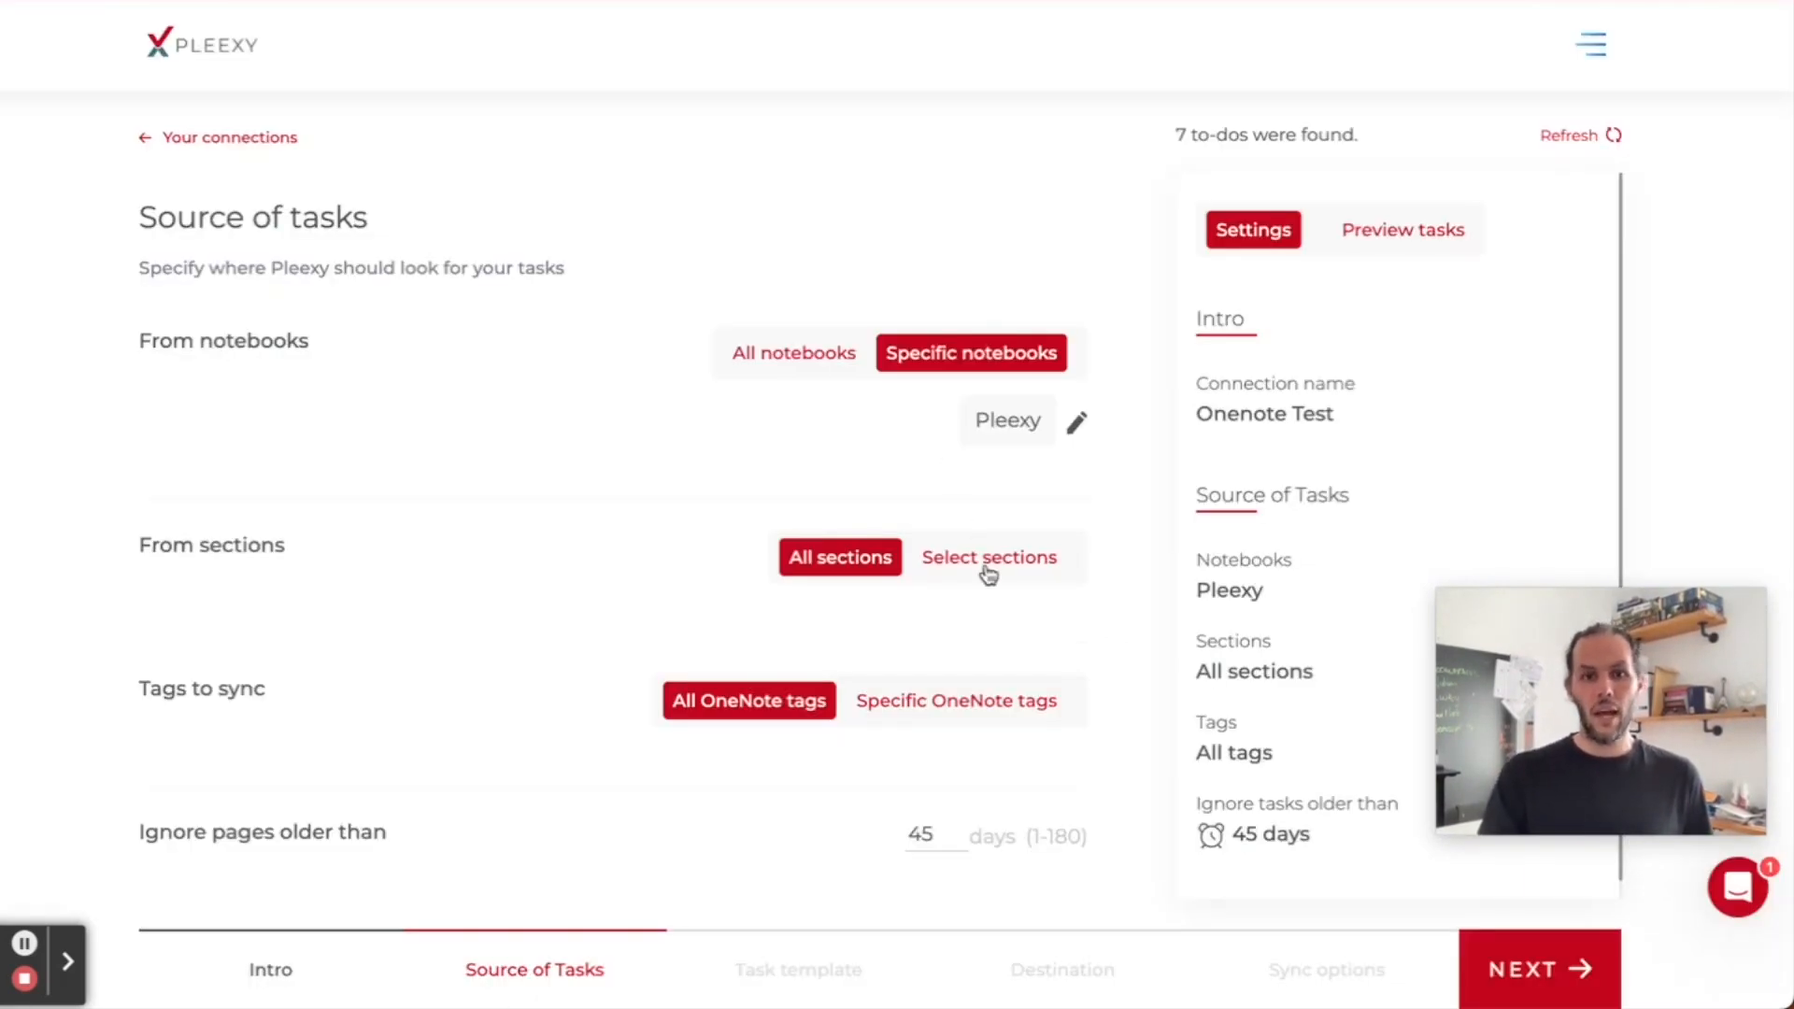
# - Take tasks only from section 1-1 and advance to the task template step
pyautogui.click(988, 556)
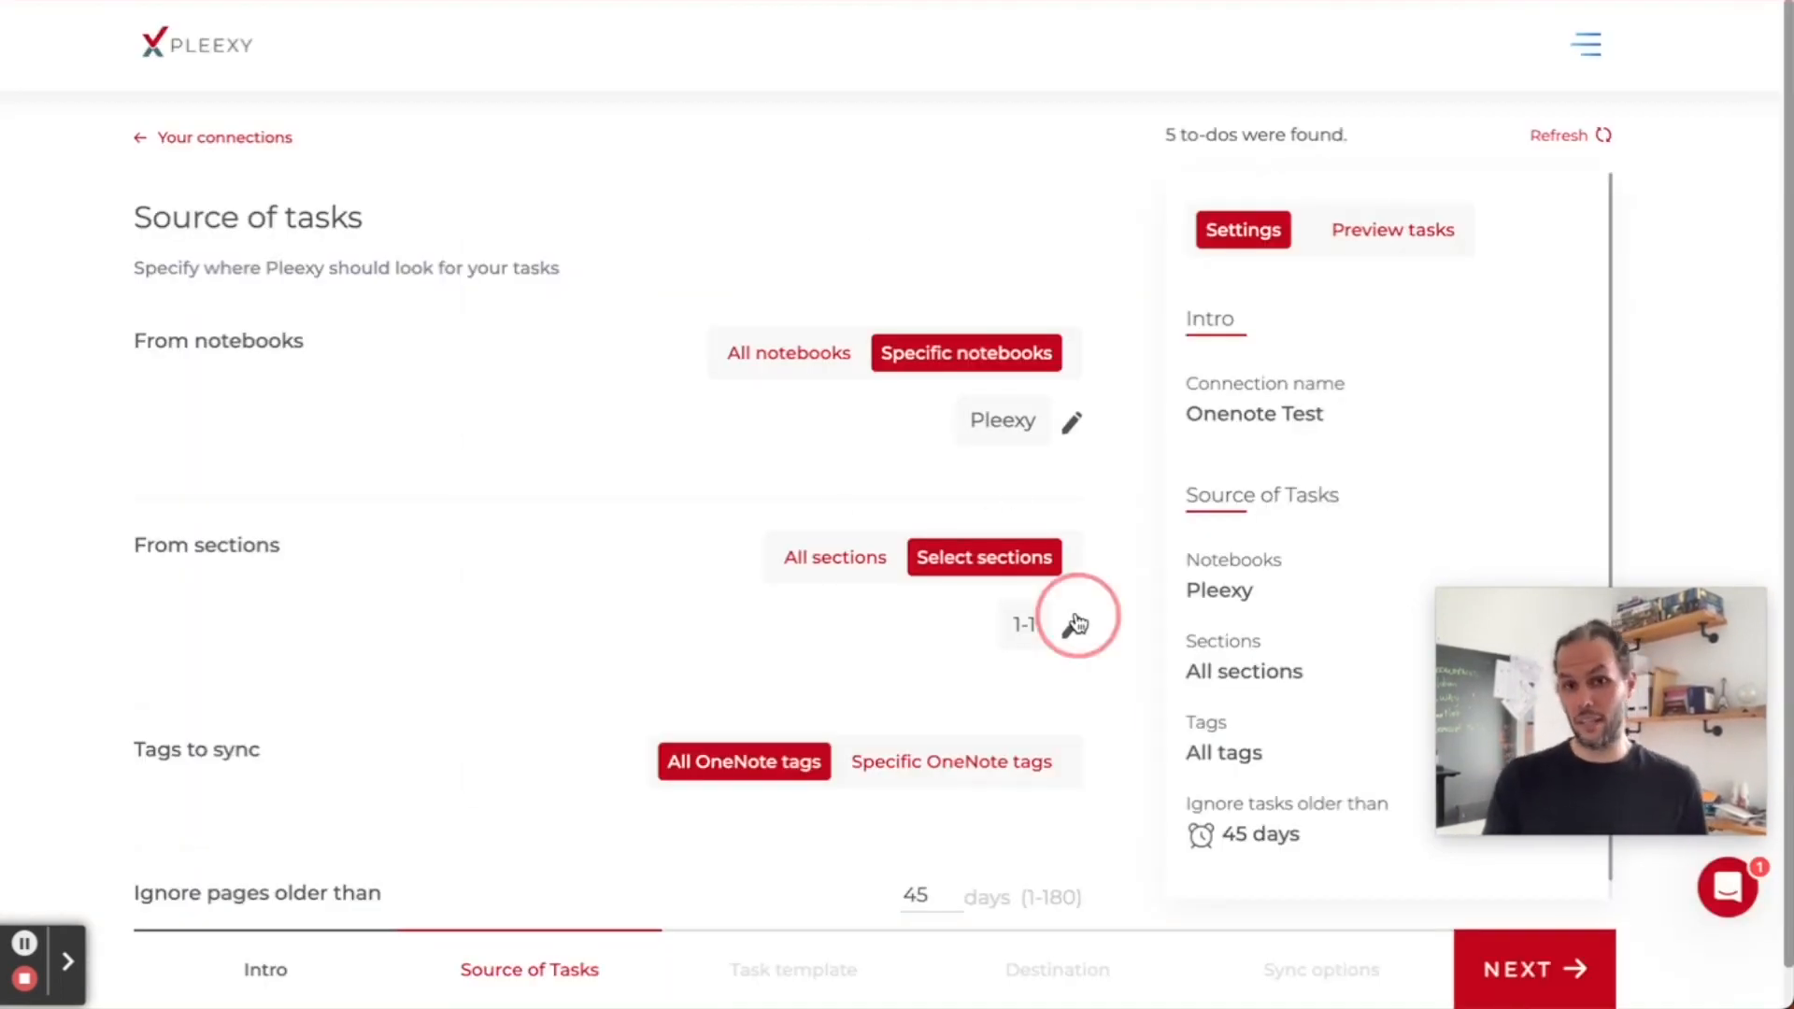
pyautogui.click(1074, 626)
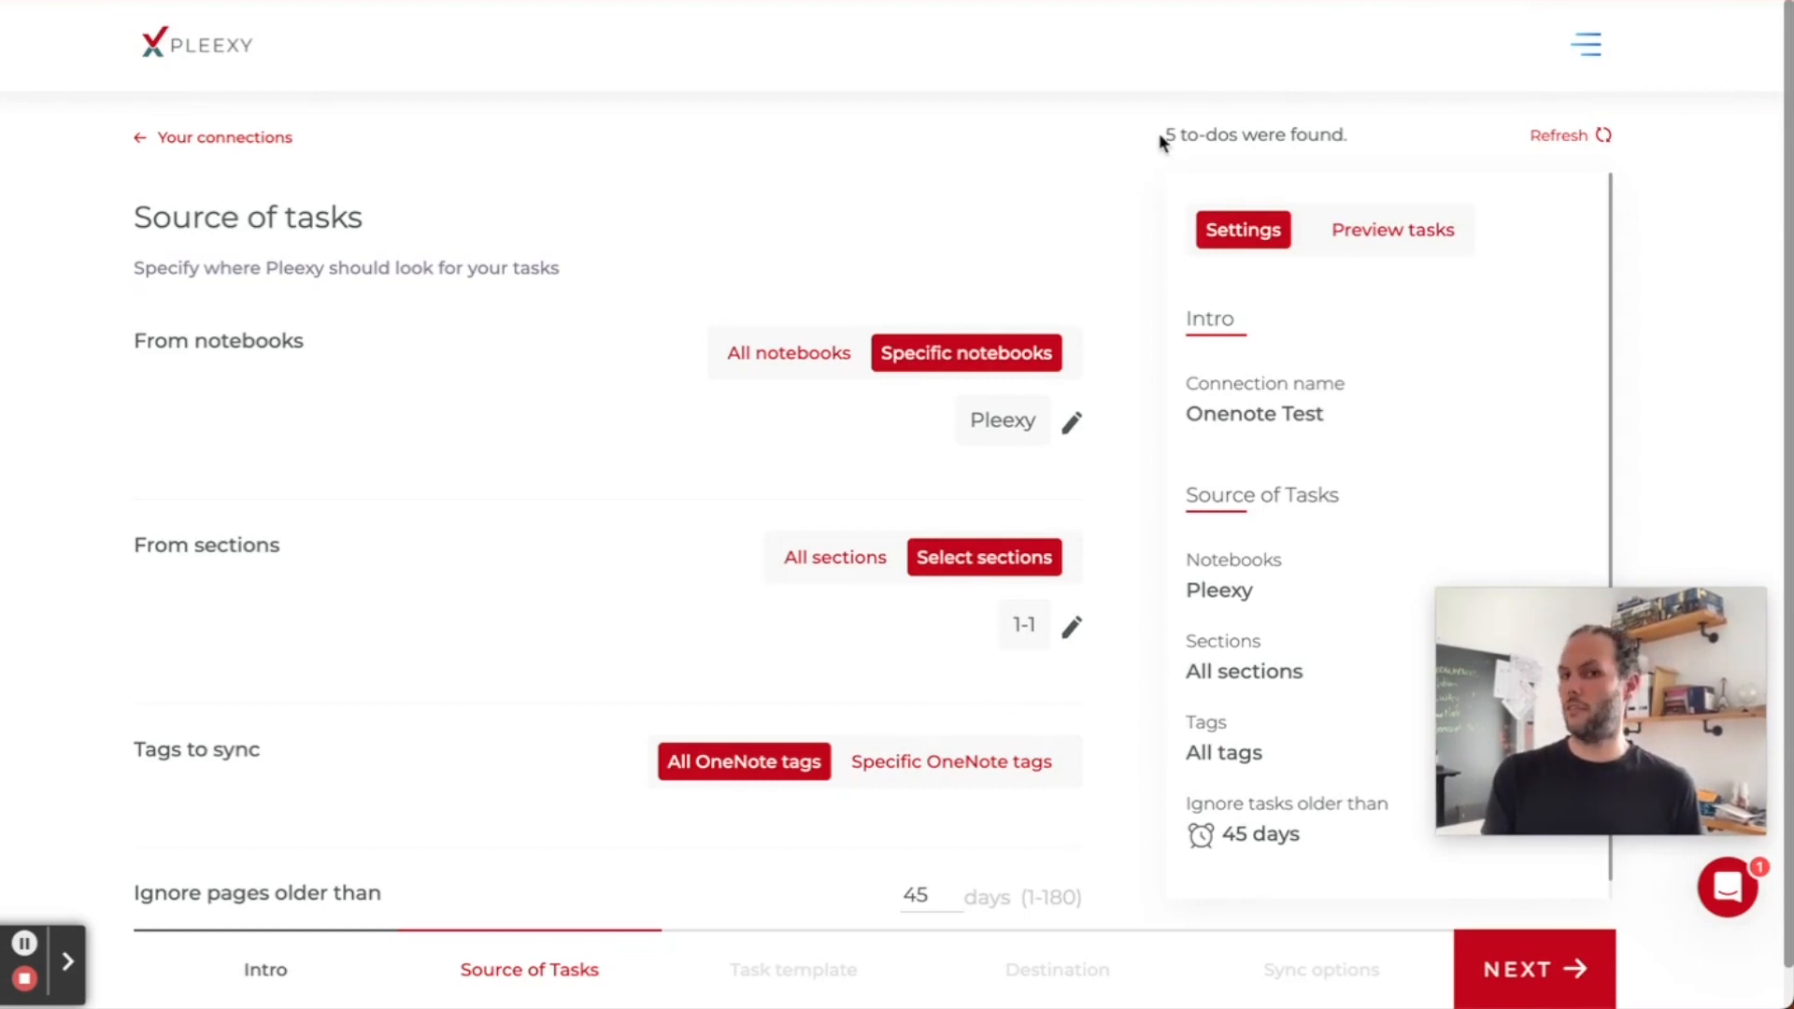
pyautogui.moveTo(1024, 368)
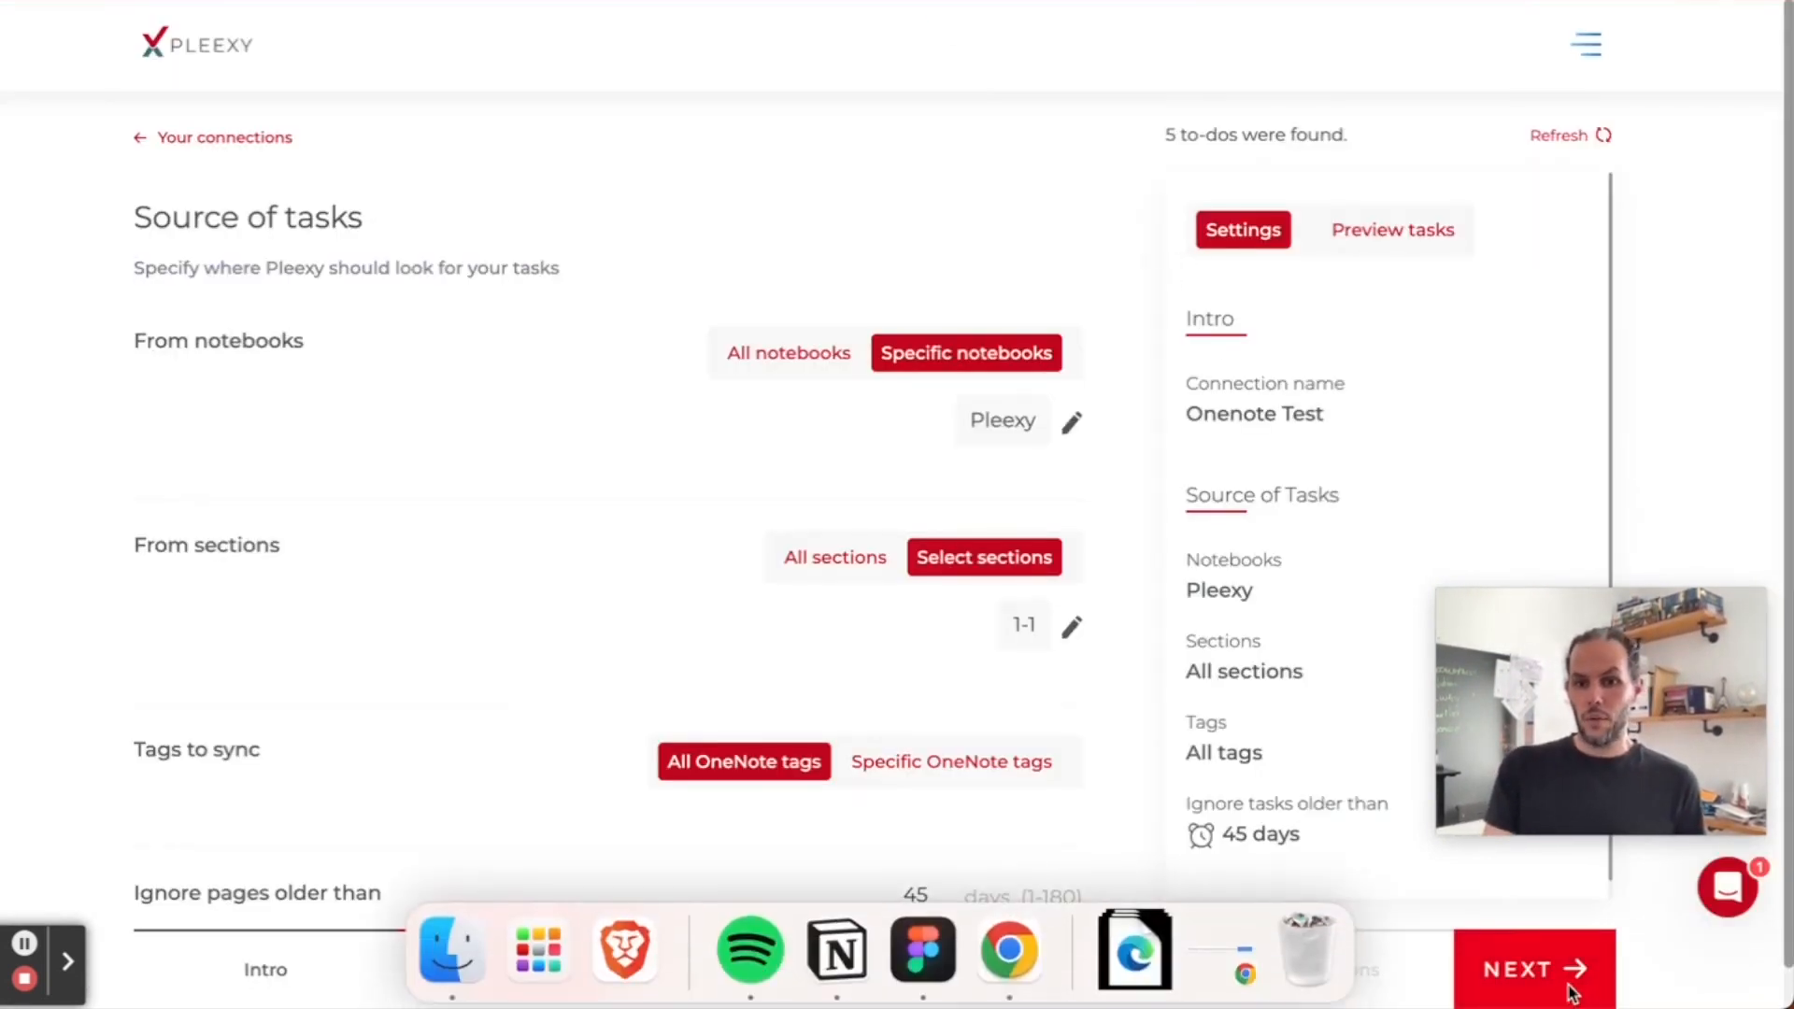
pyautogui.click(1529, 968)
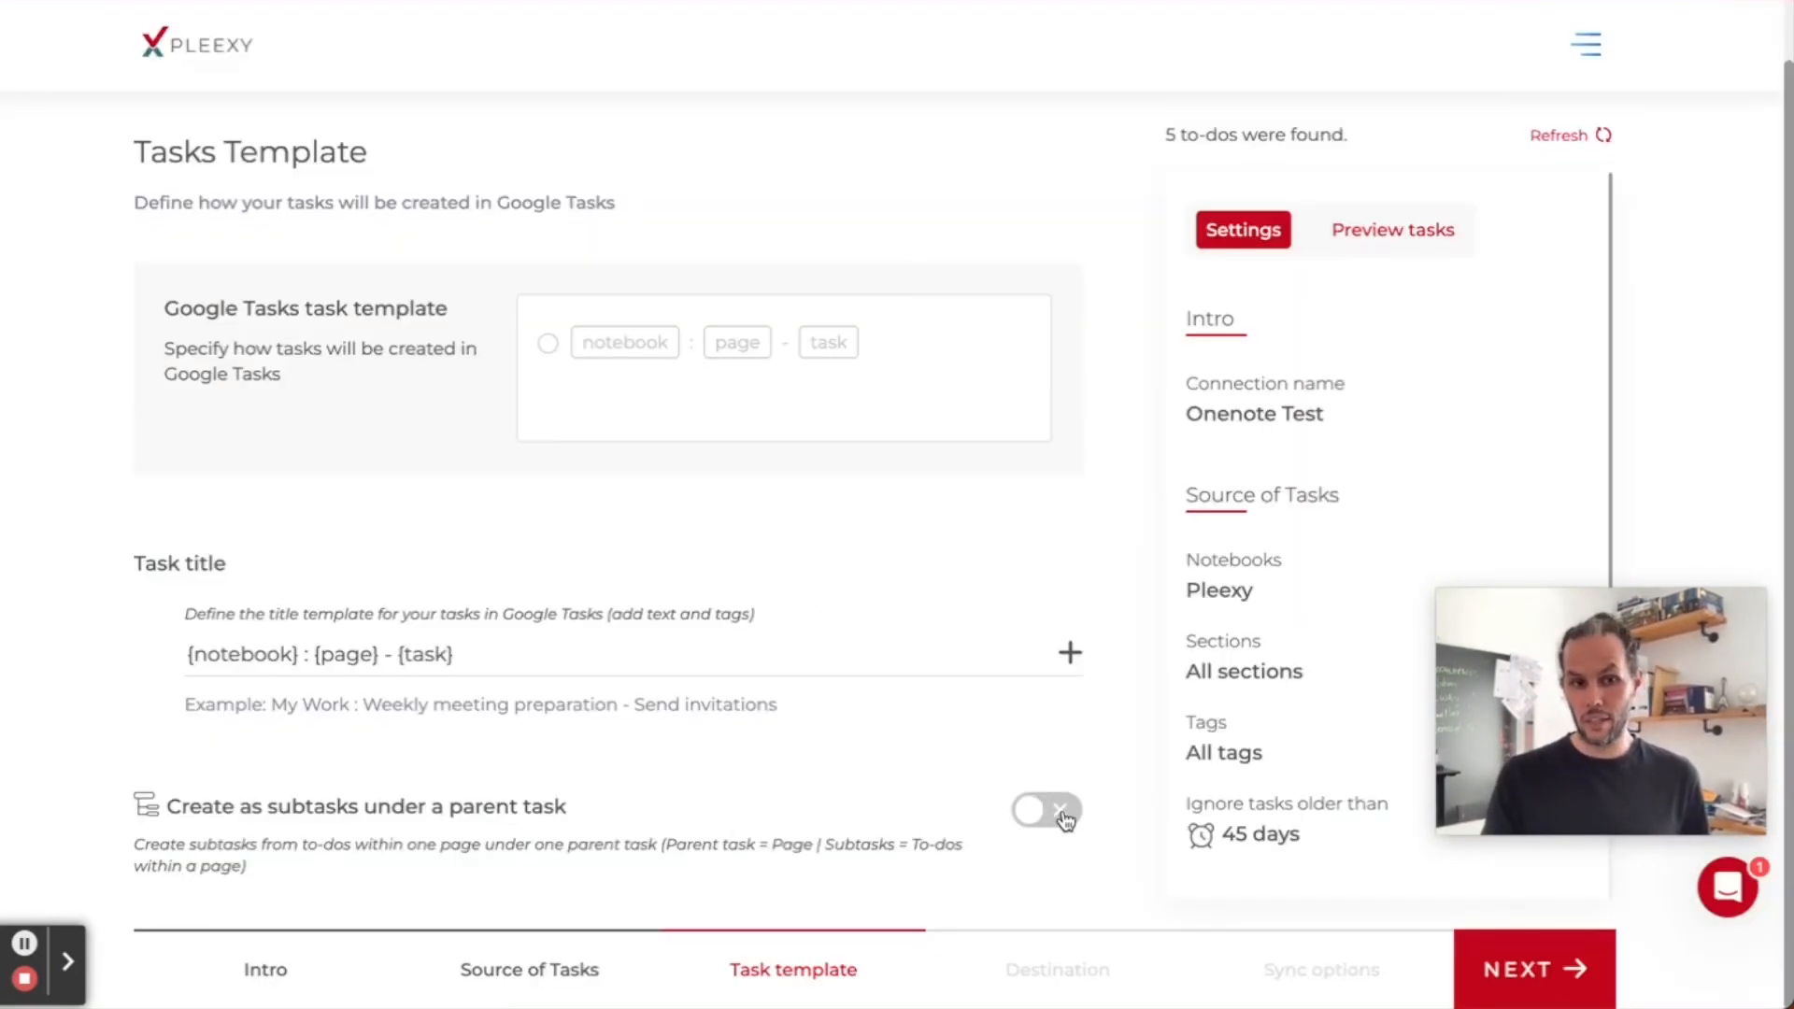
pyautogui.click(1044, 810)
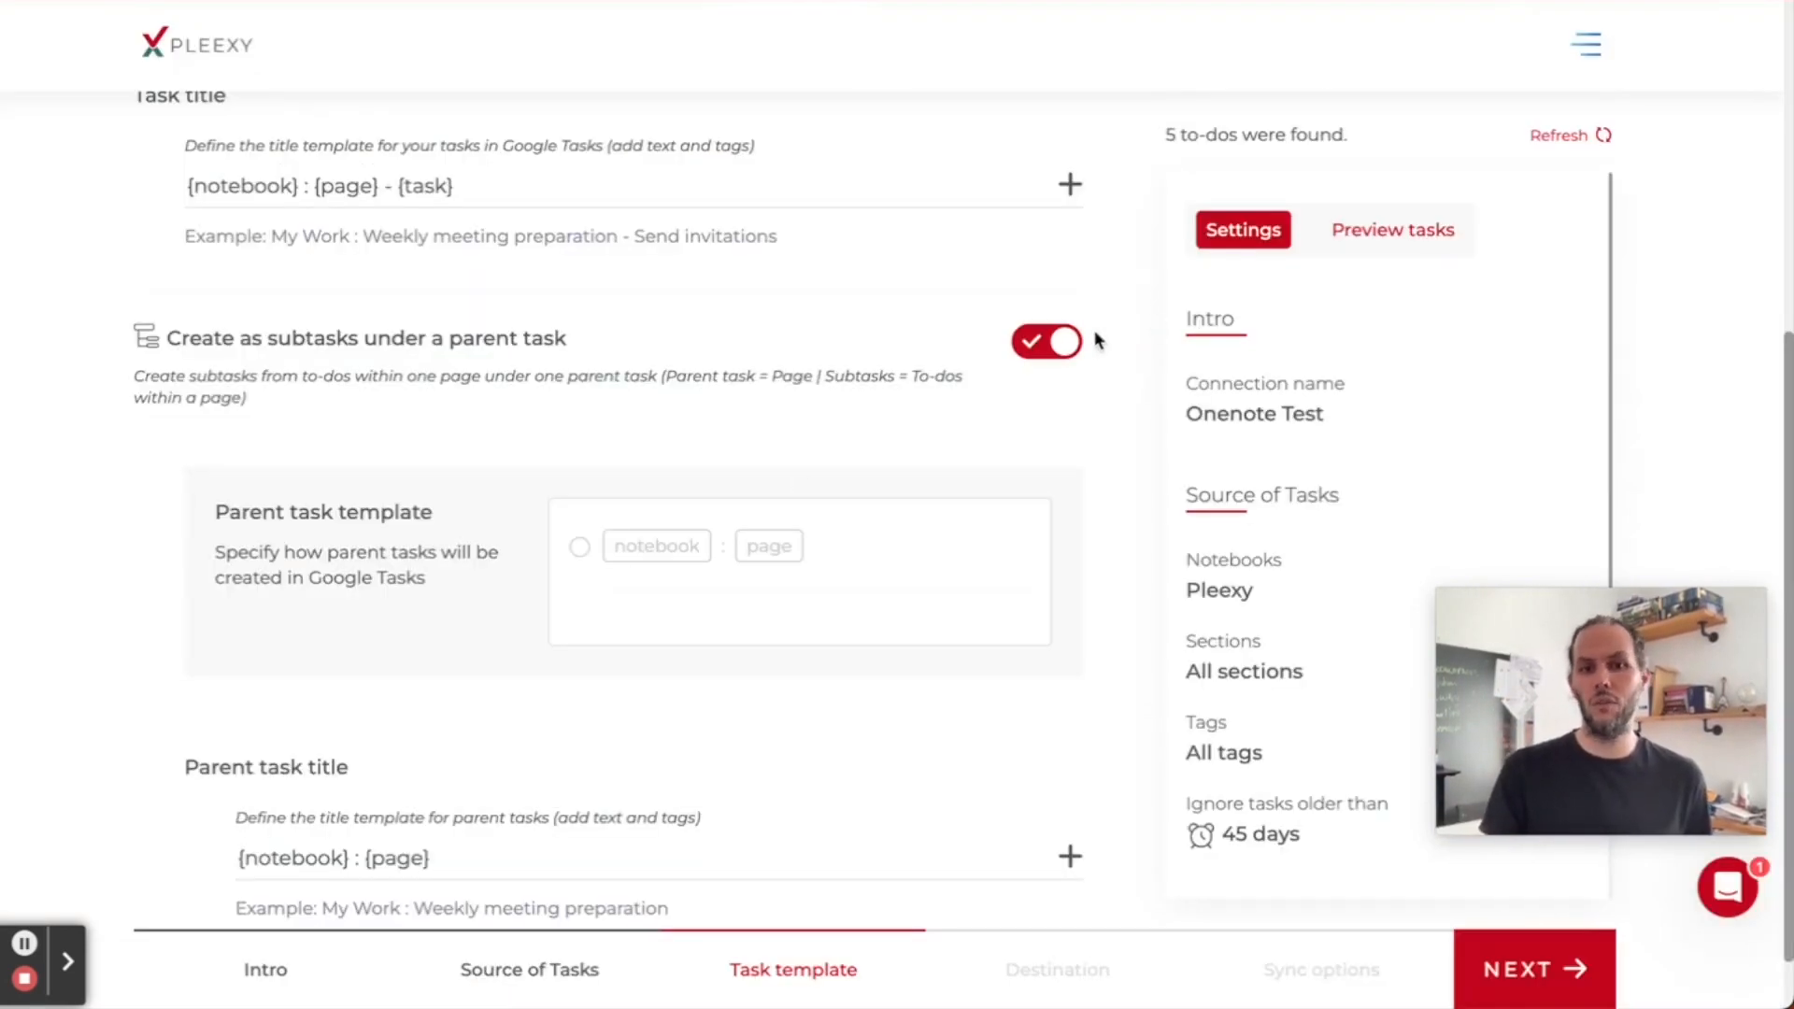
pyautogui.click(1046, 342)
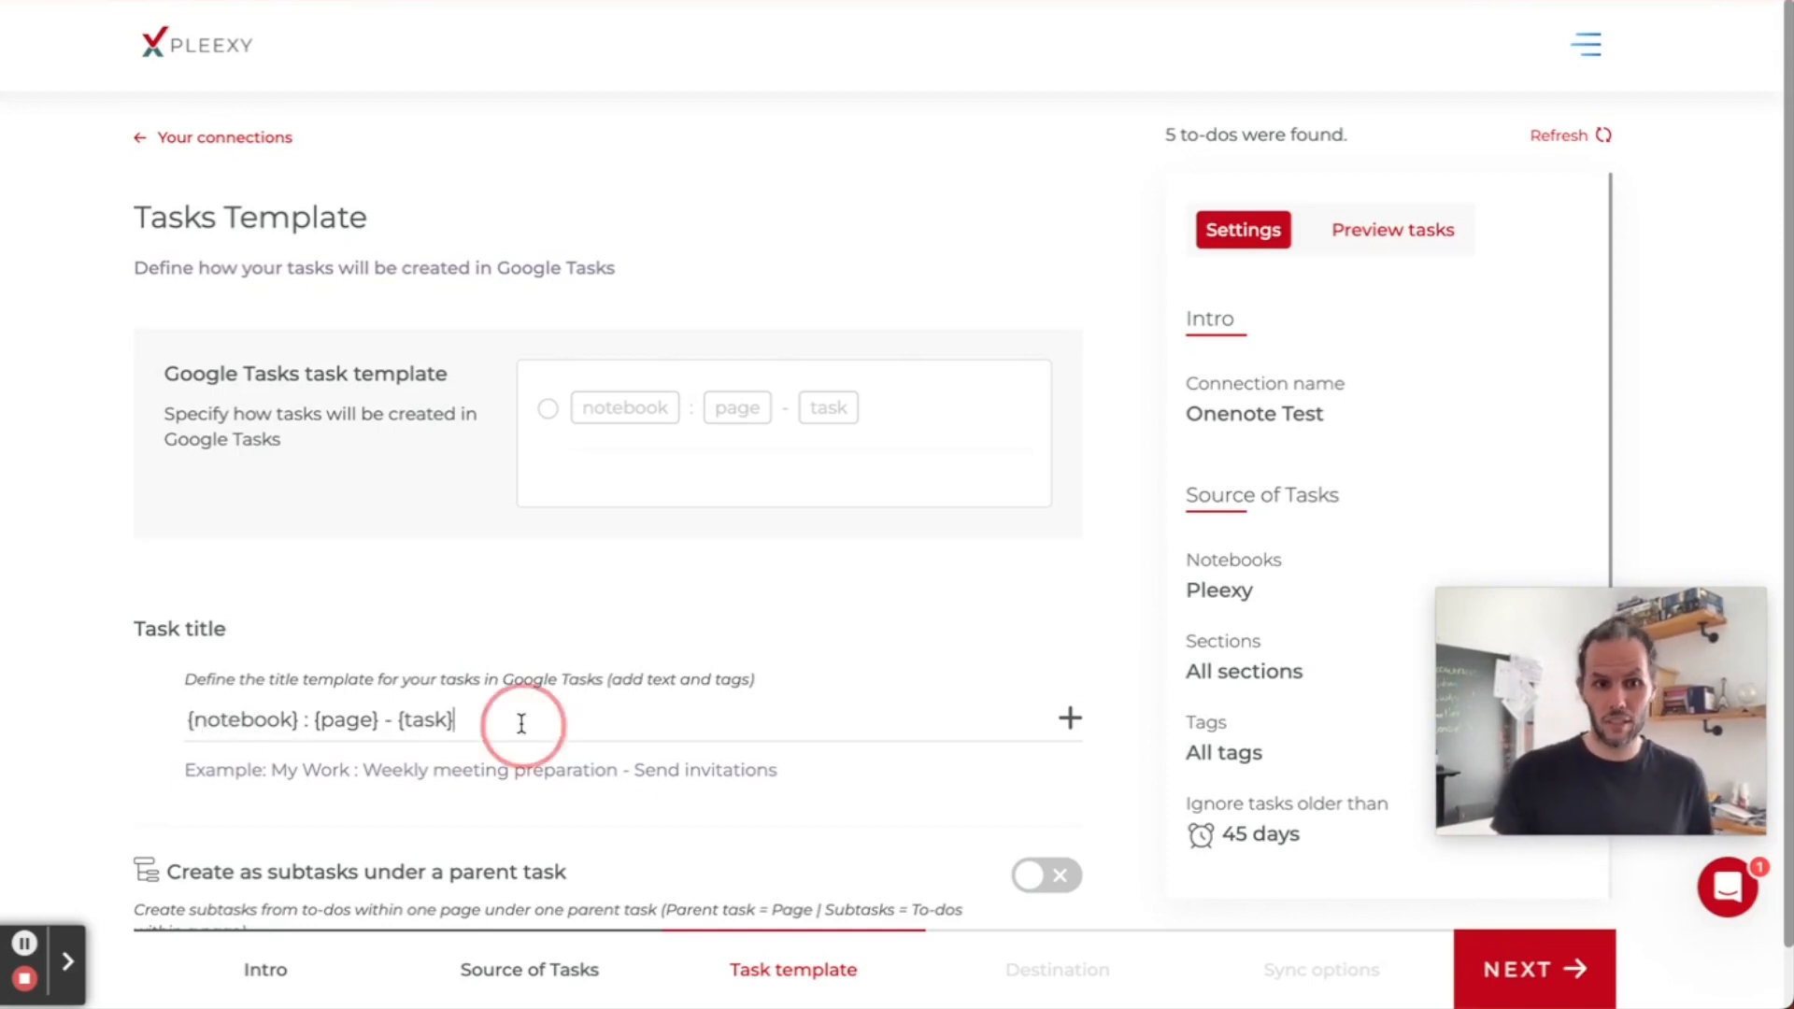
pyautogui.write('fdskjhflkajhdfl a')
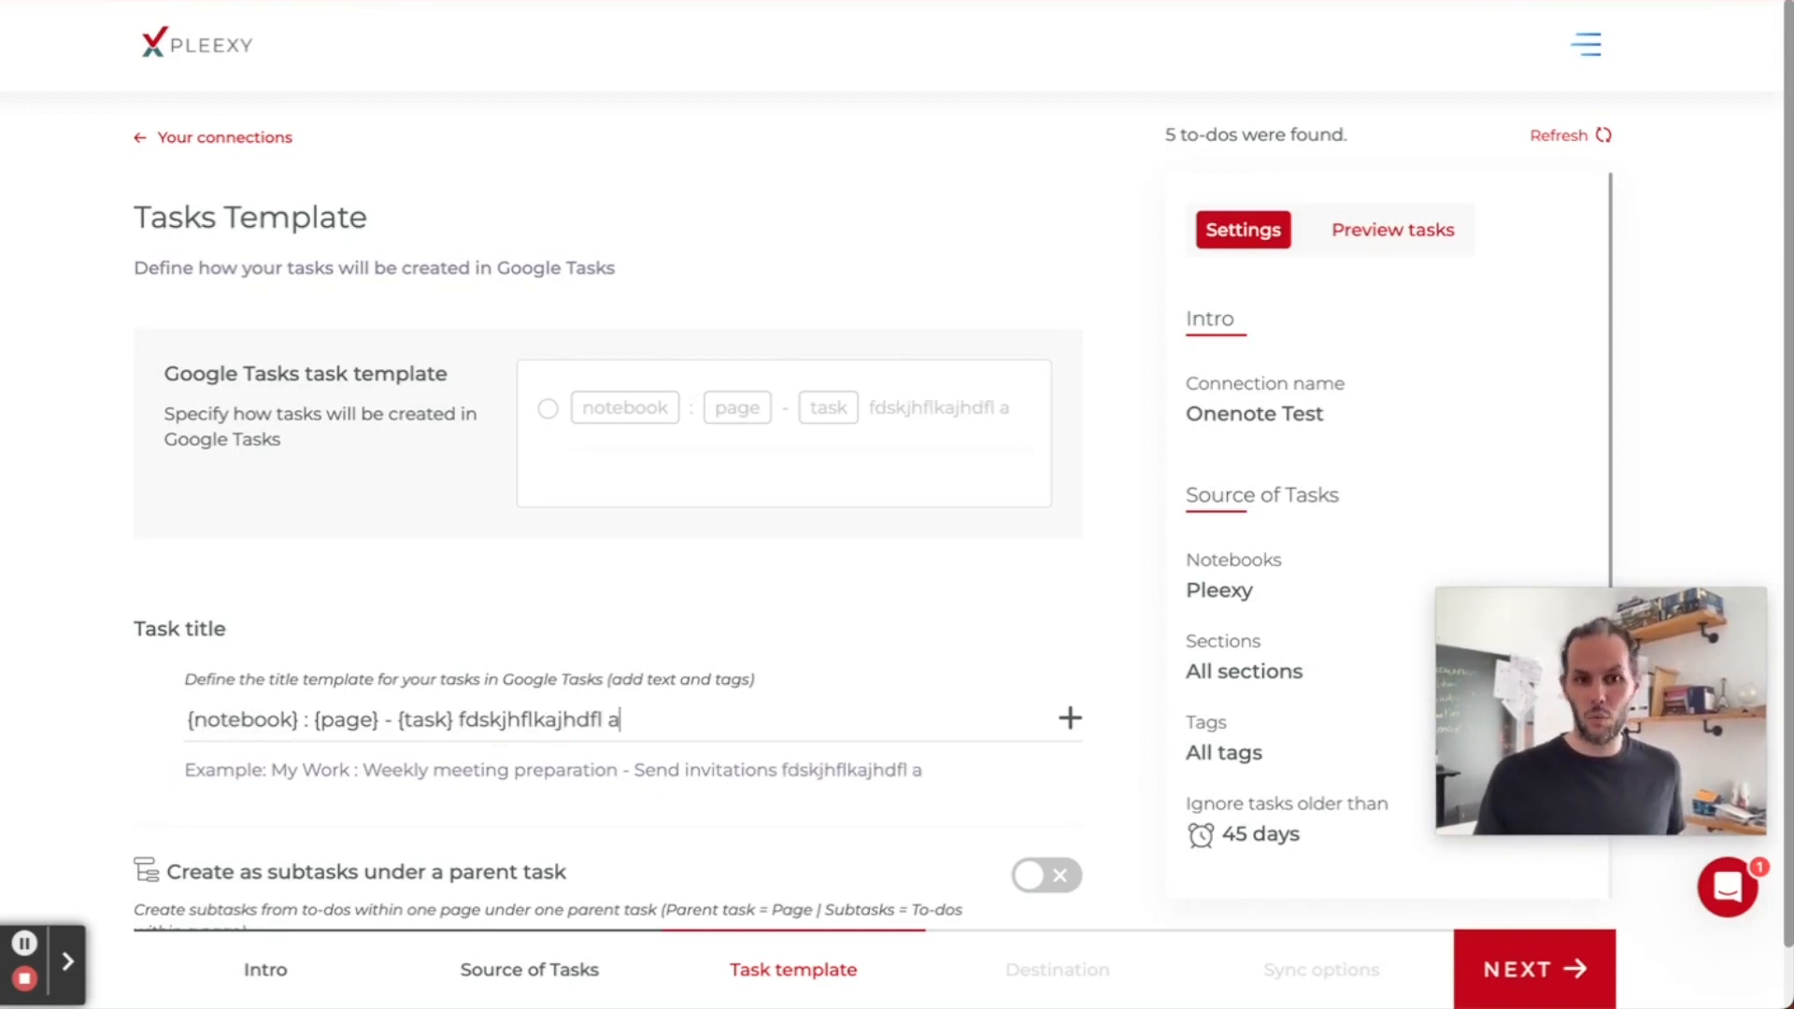
pyautogui.press('Backspace')
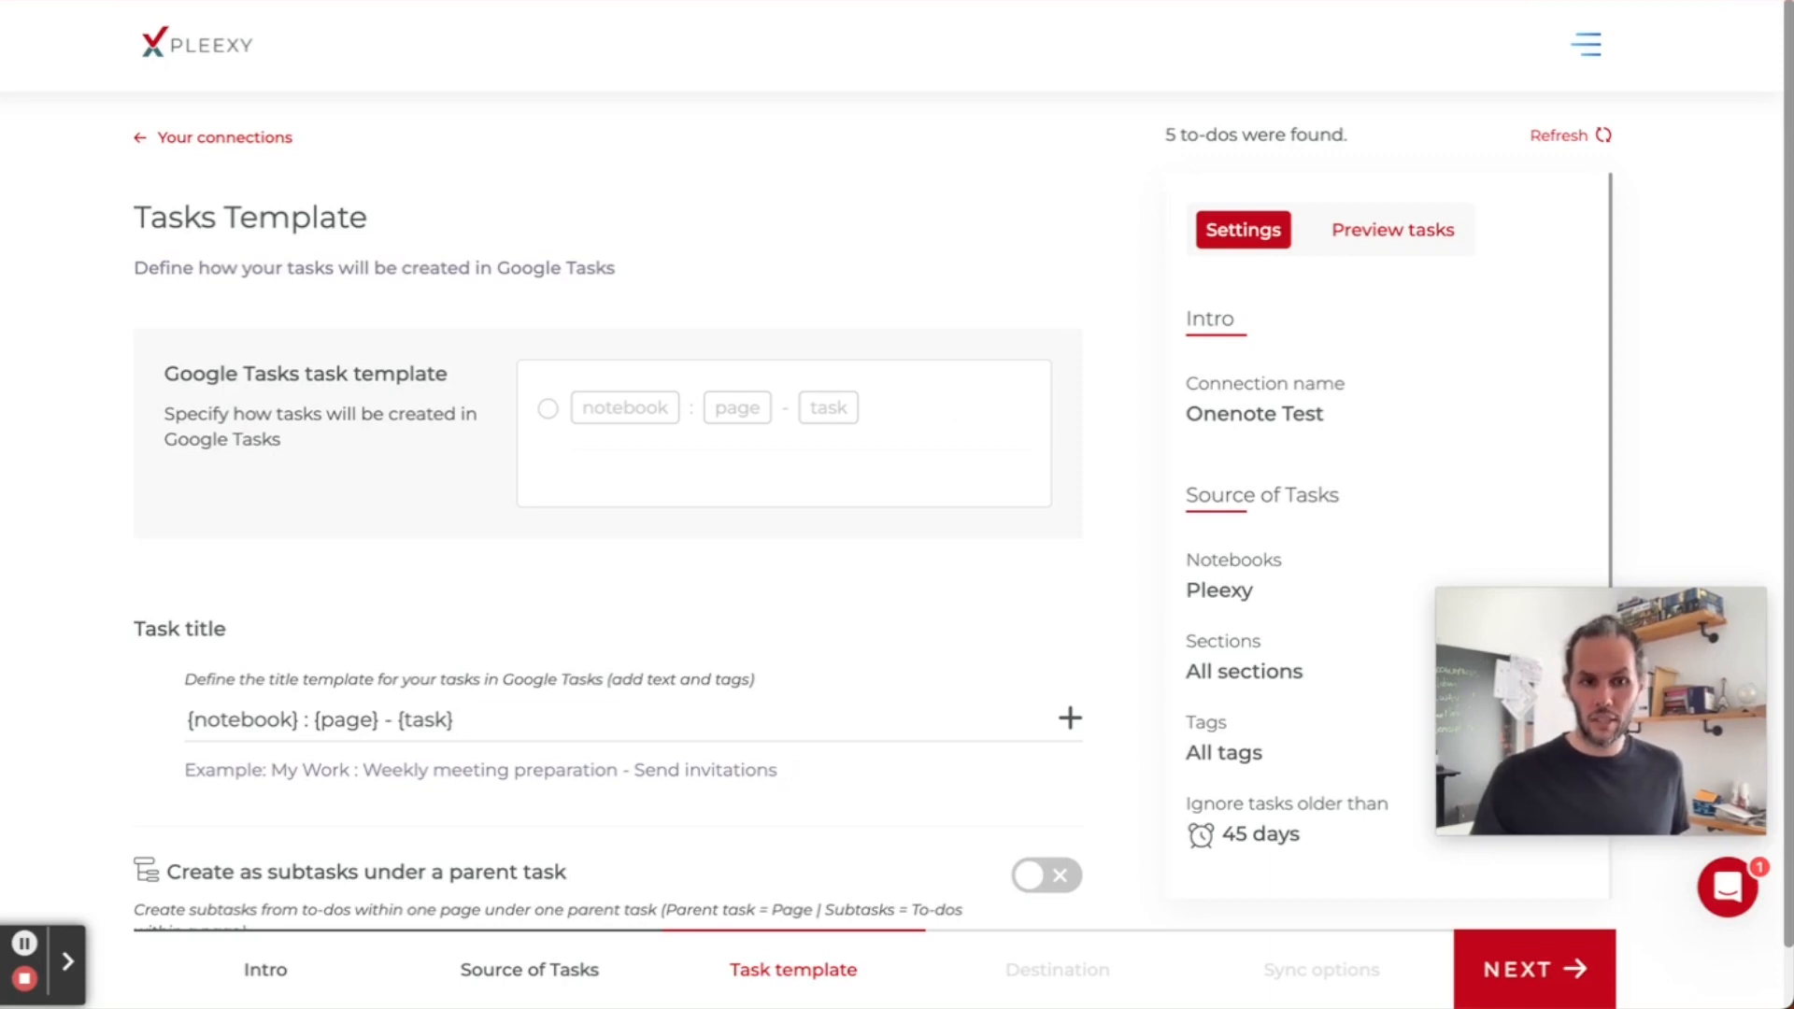
pyautogui.click(1069, 718)
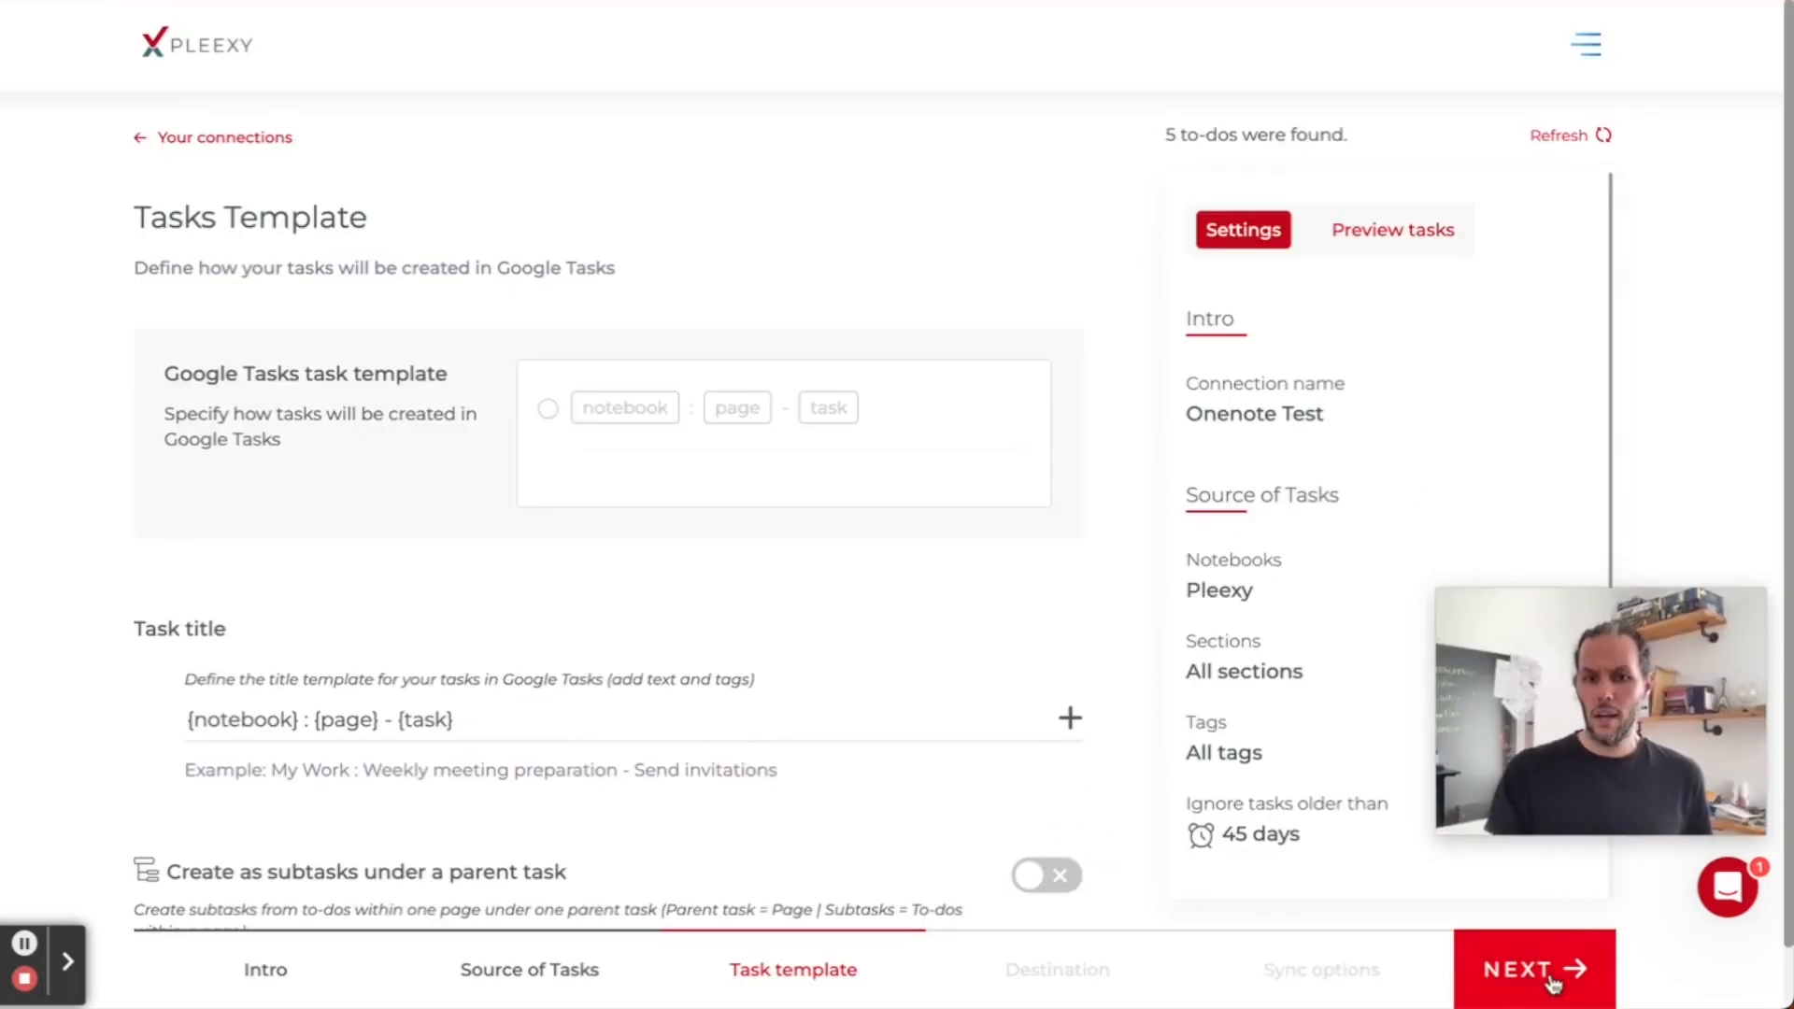
# - Keep the default template and My Tasks destination, reaching the synchronization options
pyautogui.click(1538, 969)
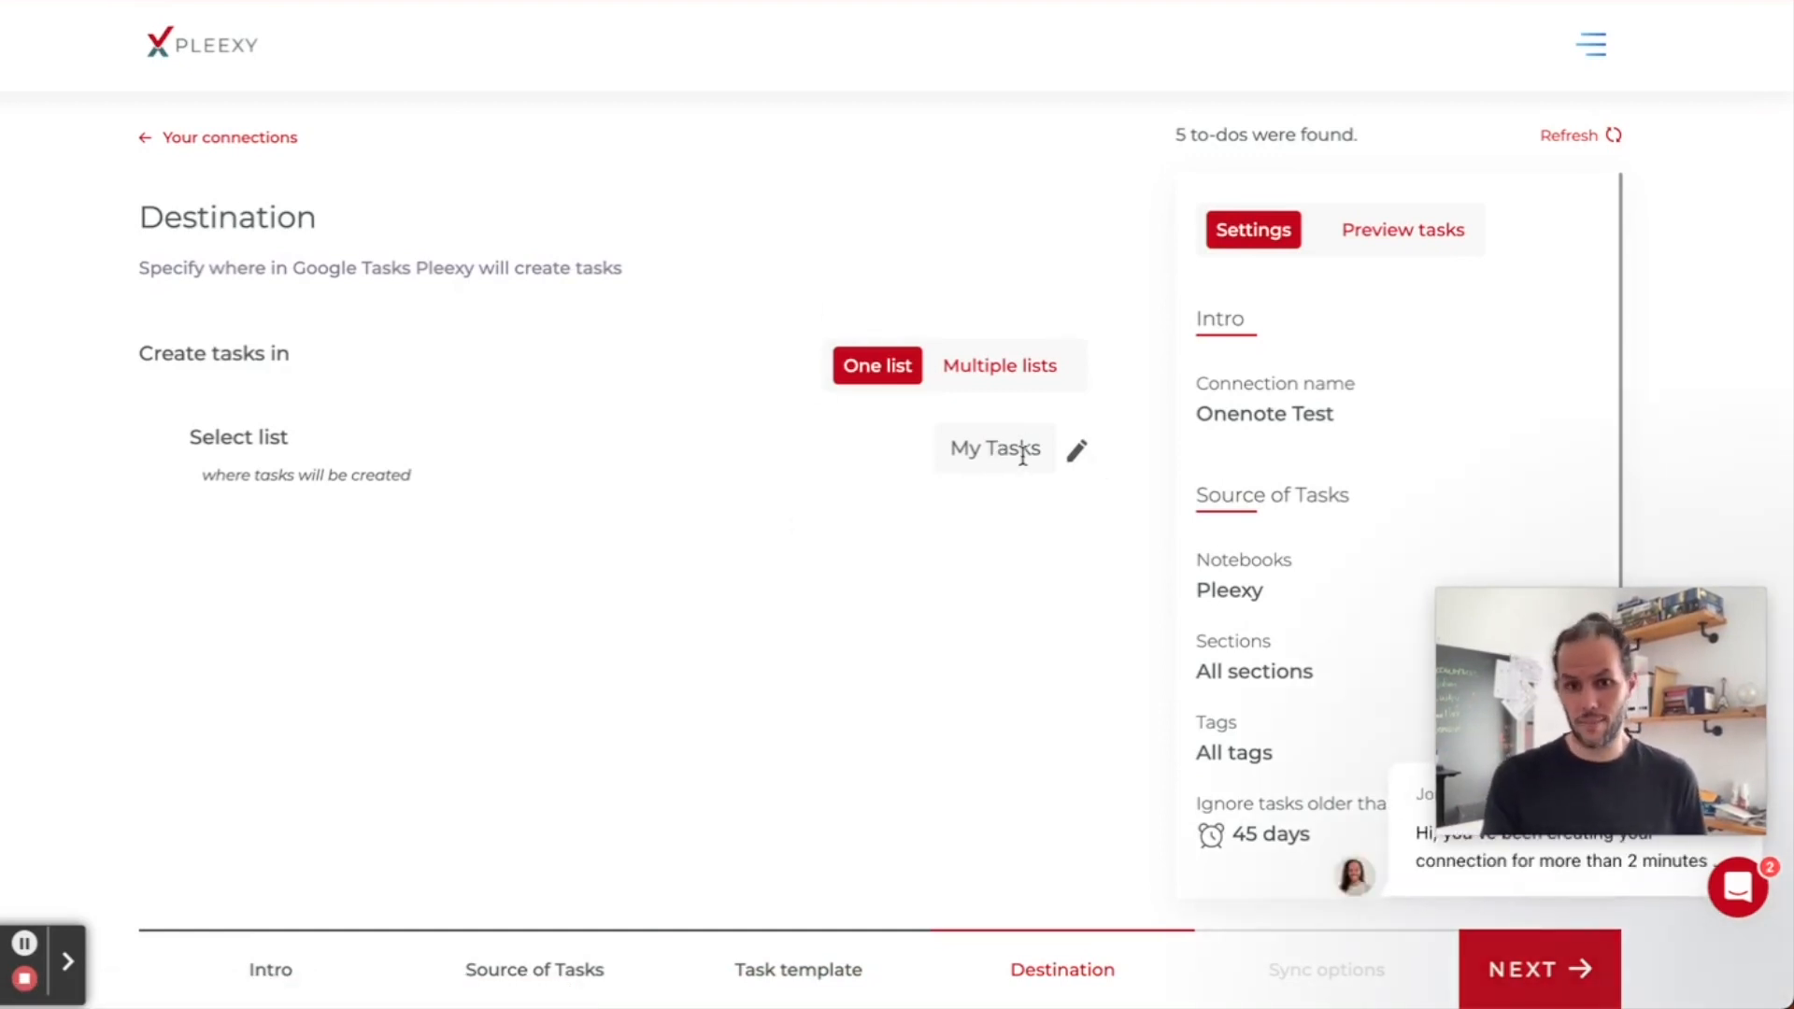
pyautogui.click(1538, 969)
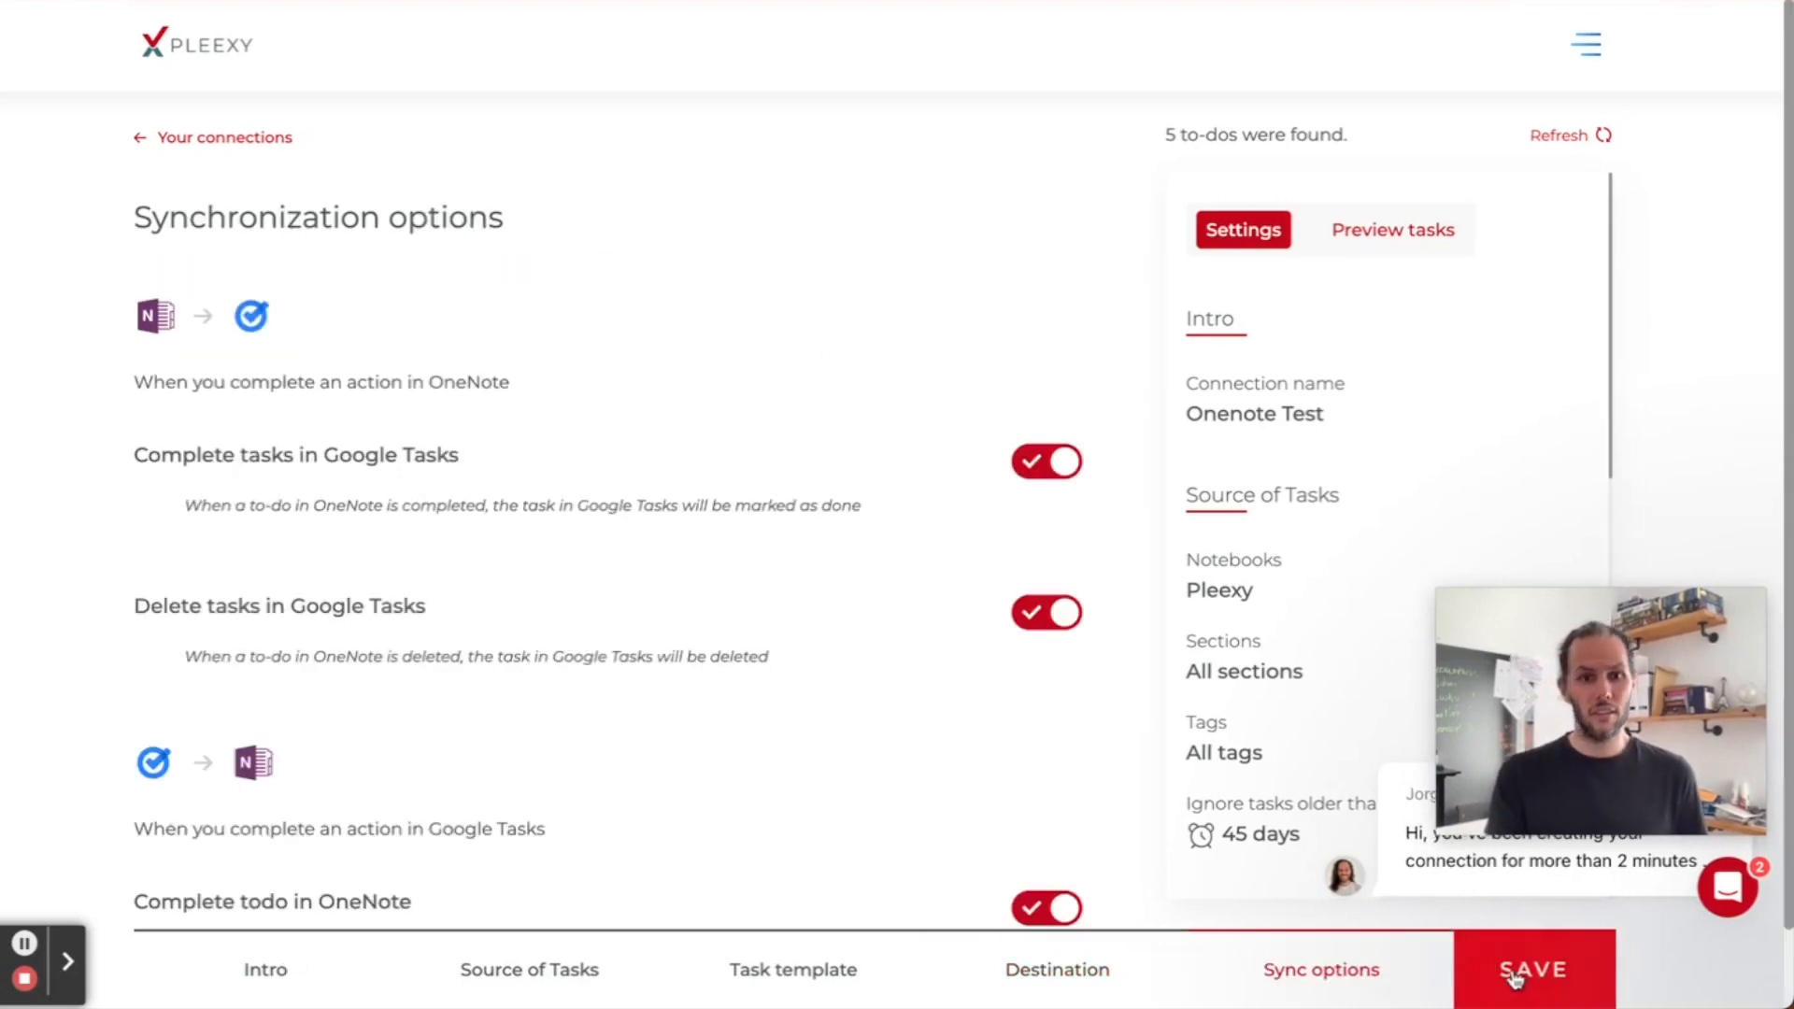
pyautogui.moveTo(841, 656)
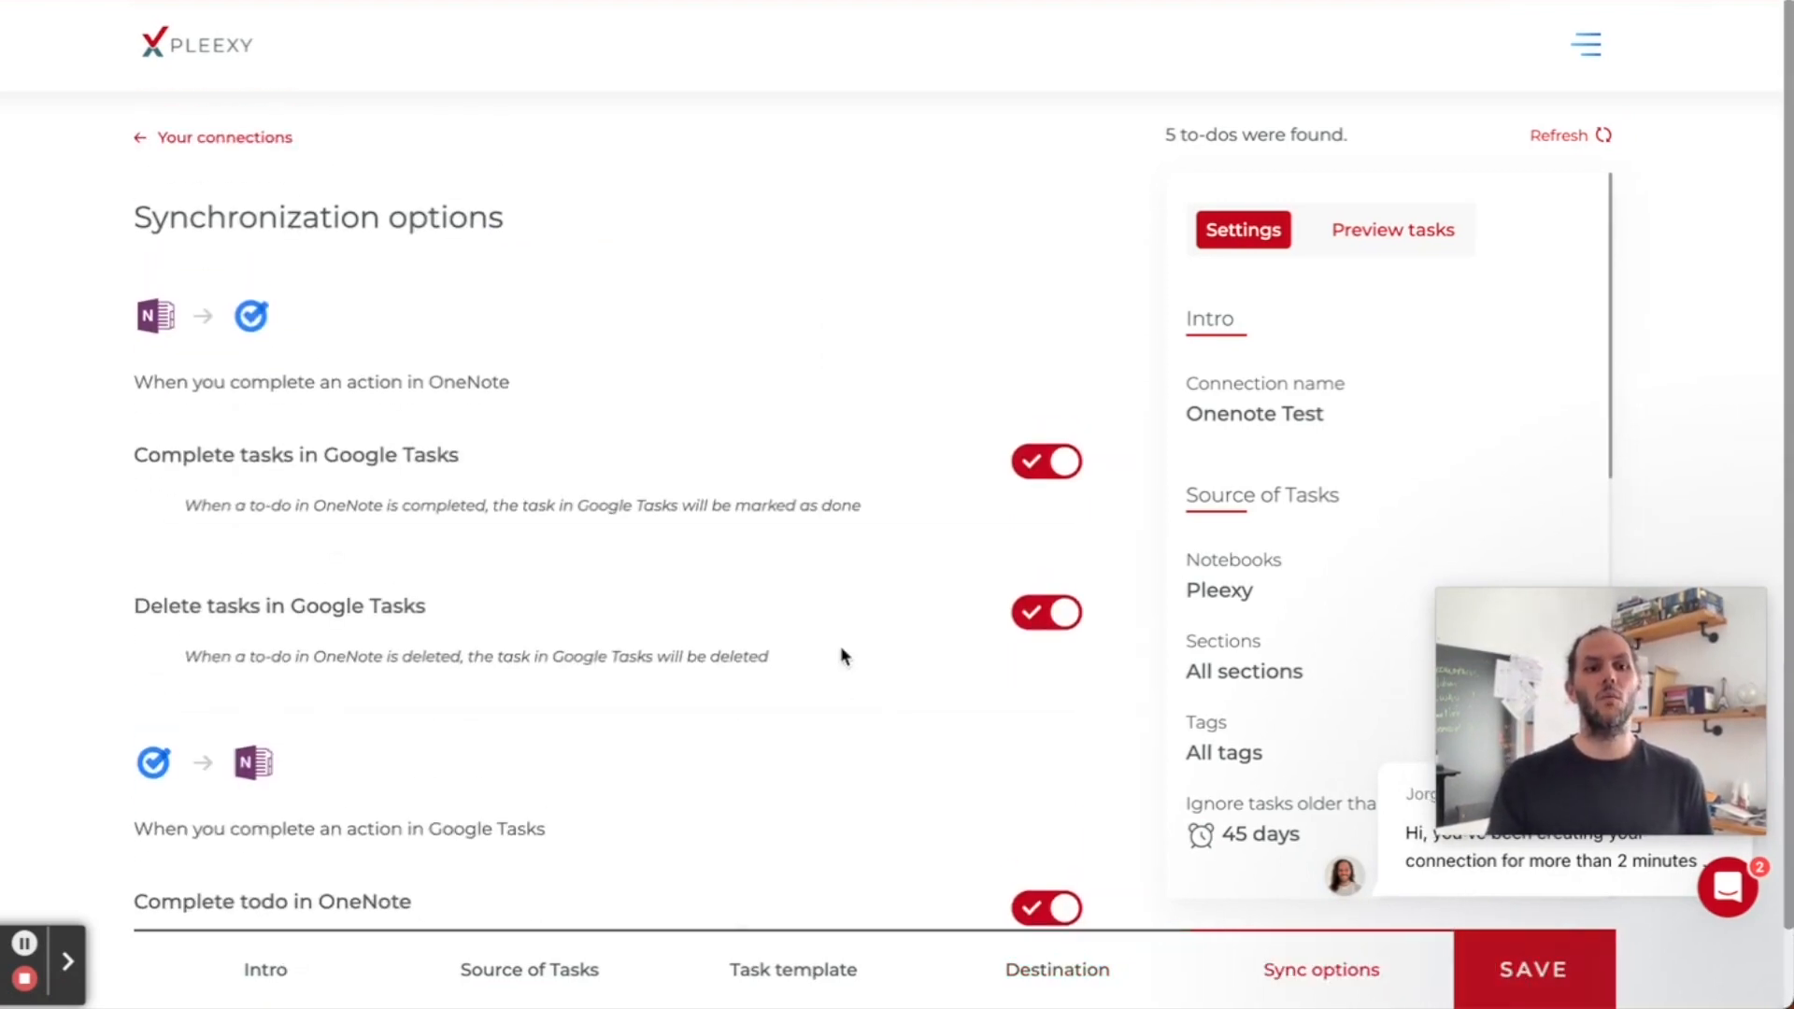
pyautogui.scroll(-3)
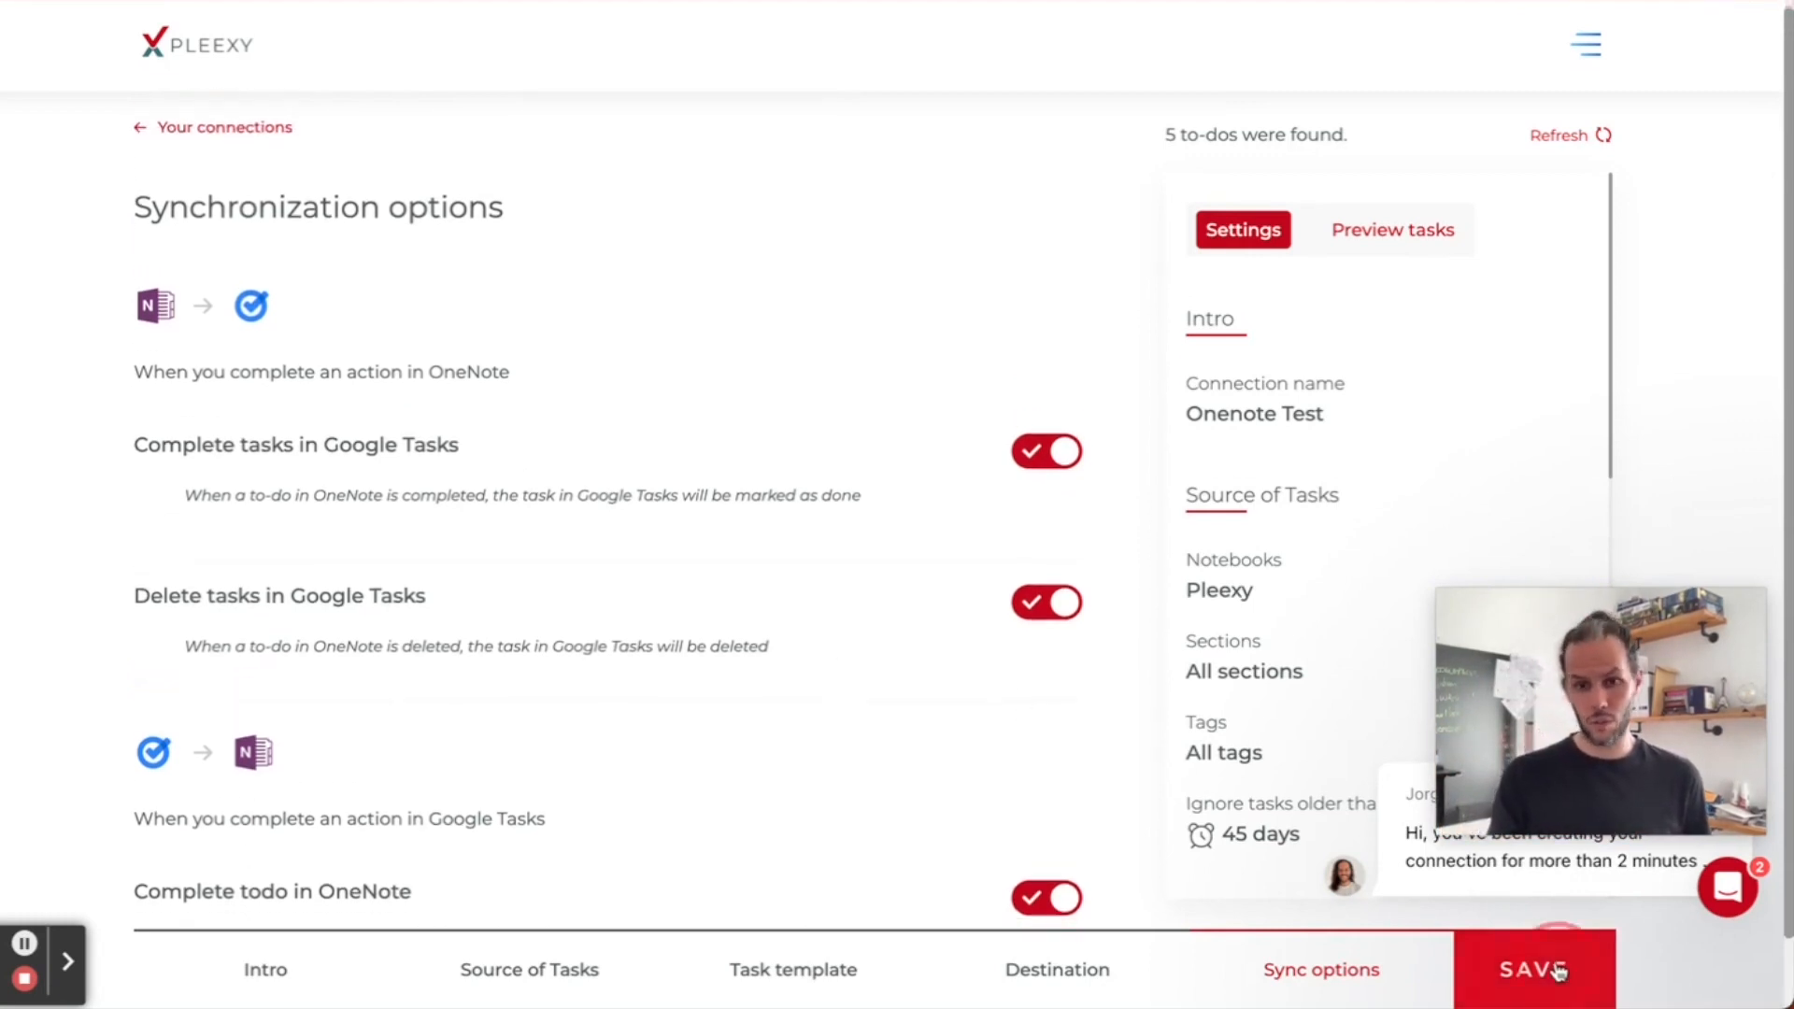
# - Save the connection and confirm in the Save changes dialog to activate it
pyautogui.click(1533, 969)
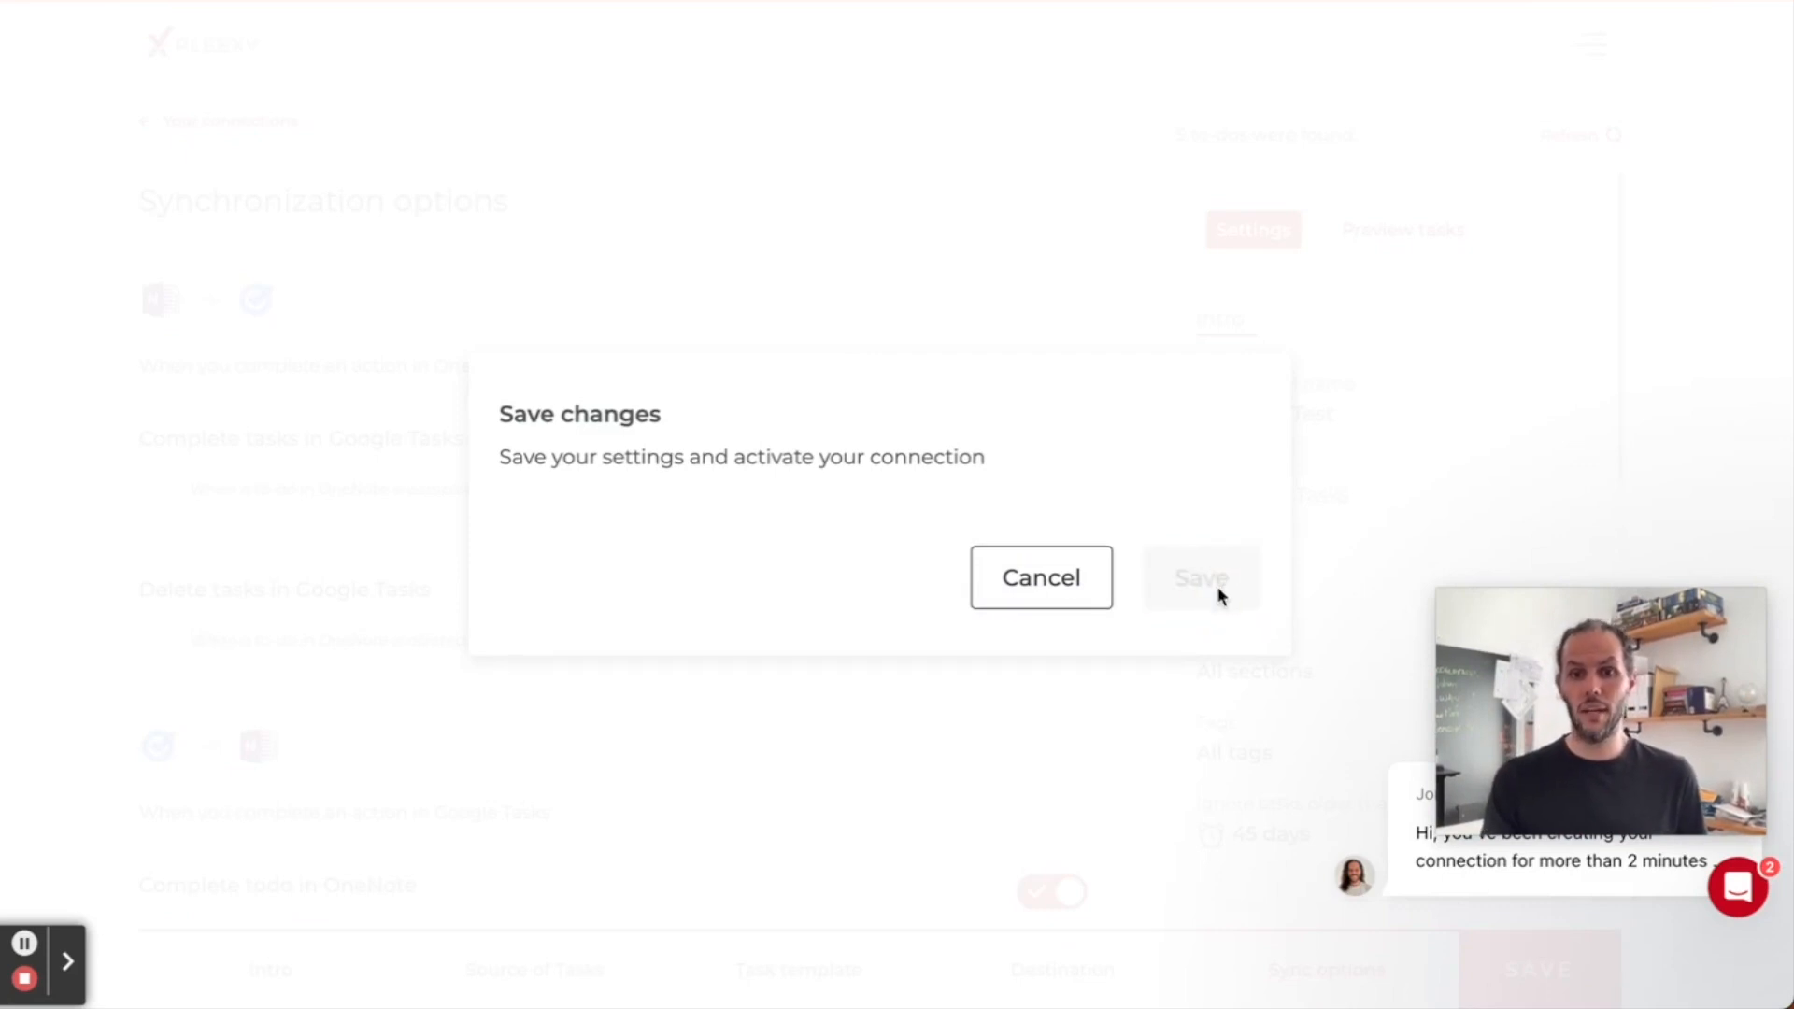
pyautogui.click(1200, 577)
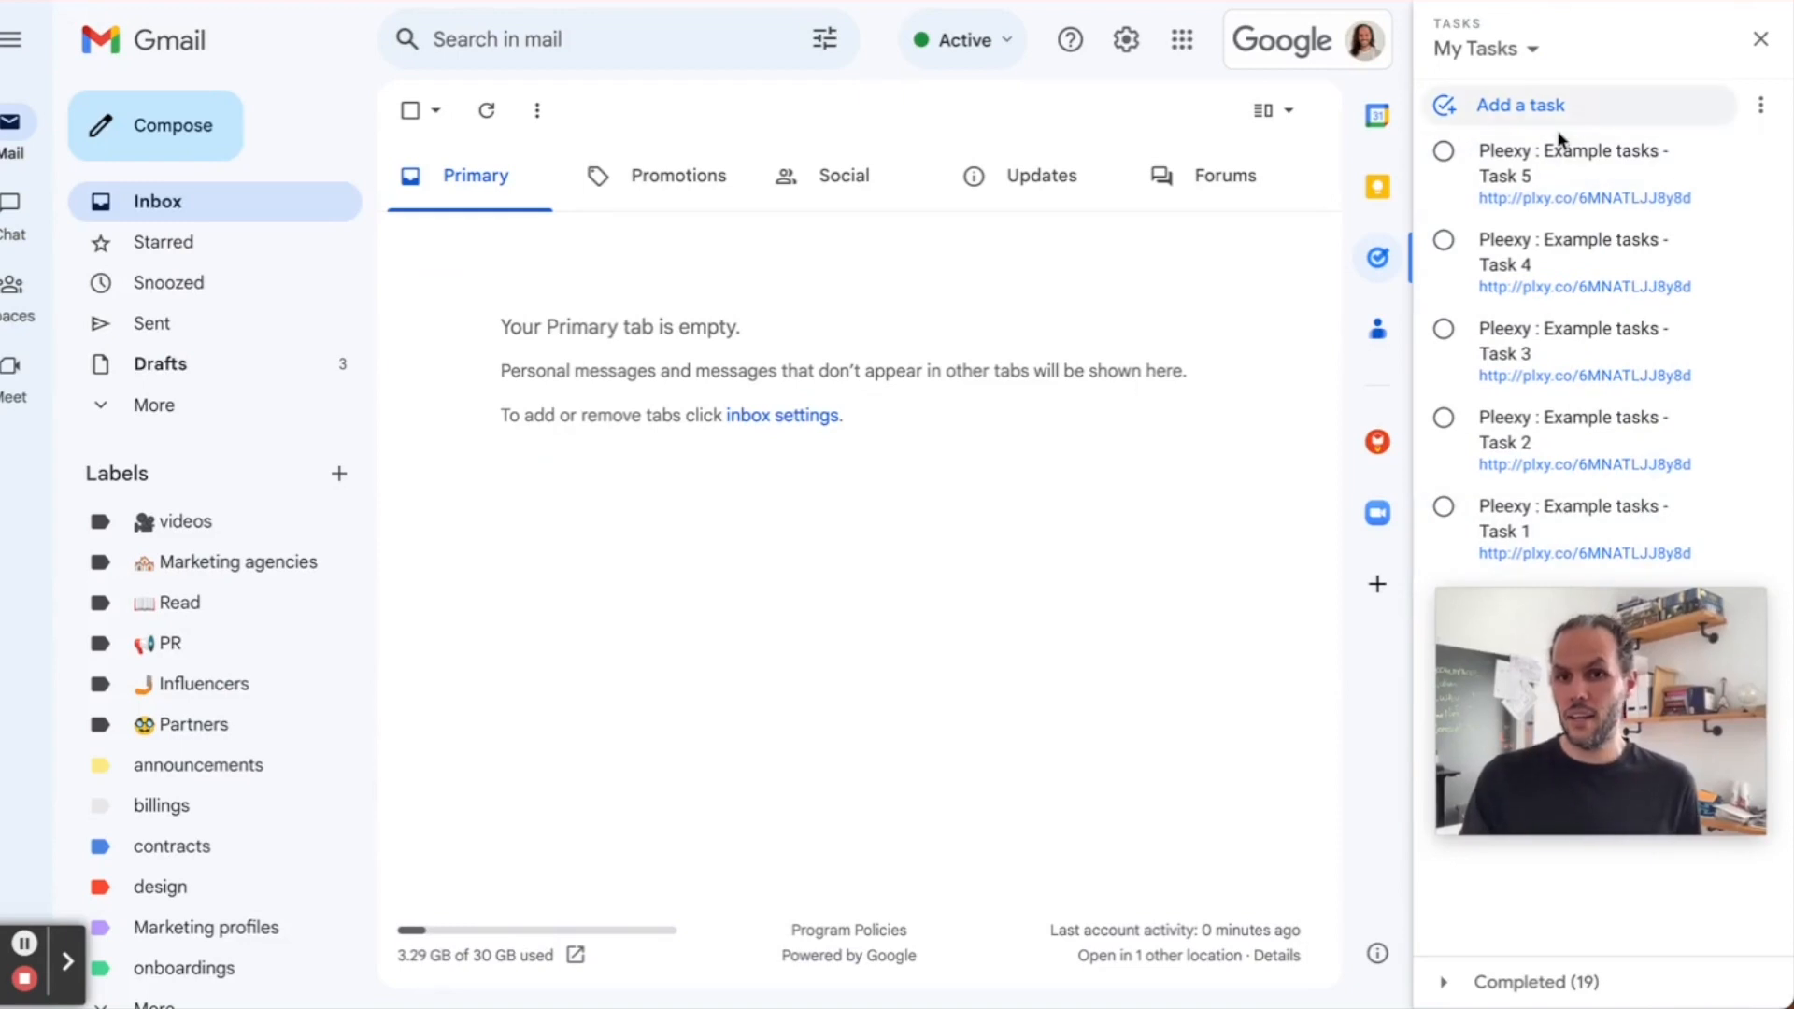
pyautogui.moveTo(979, 500)
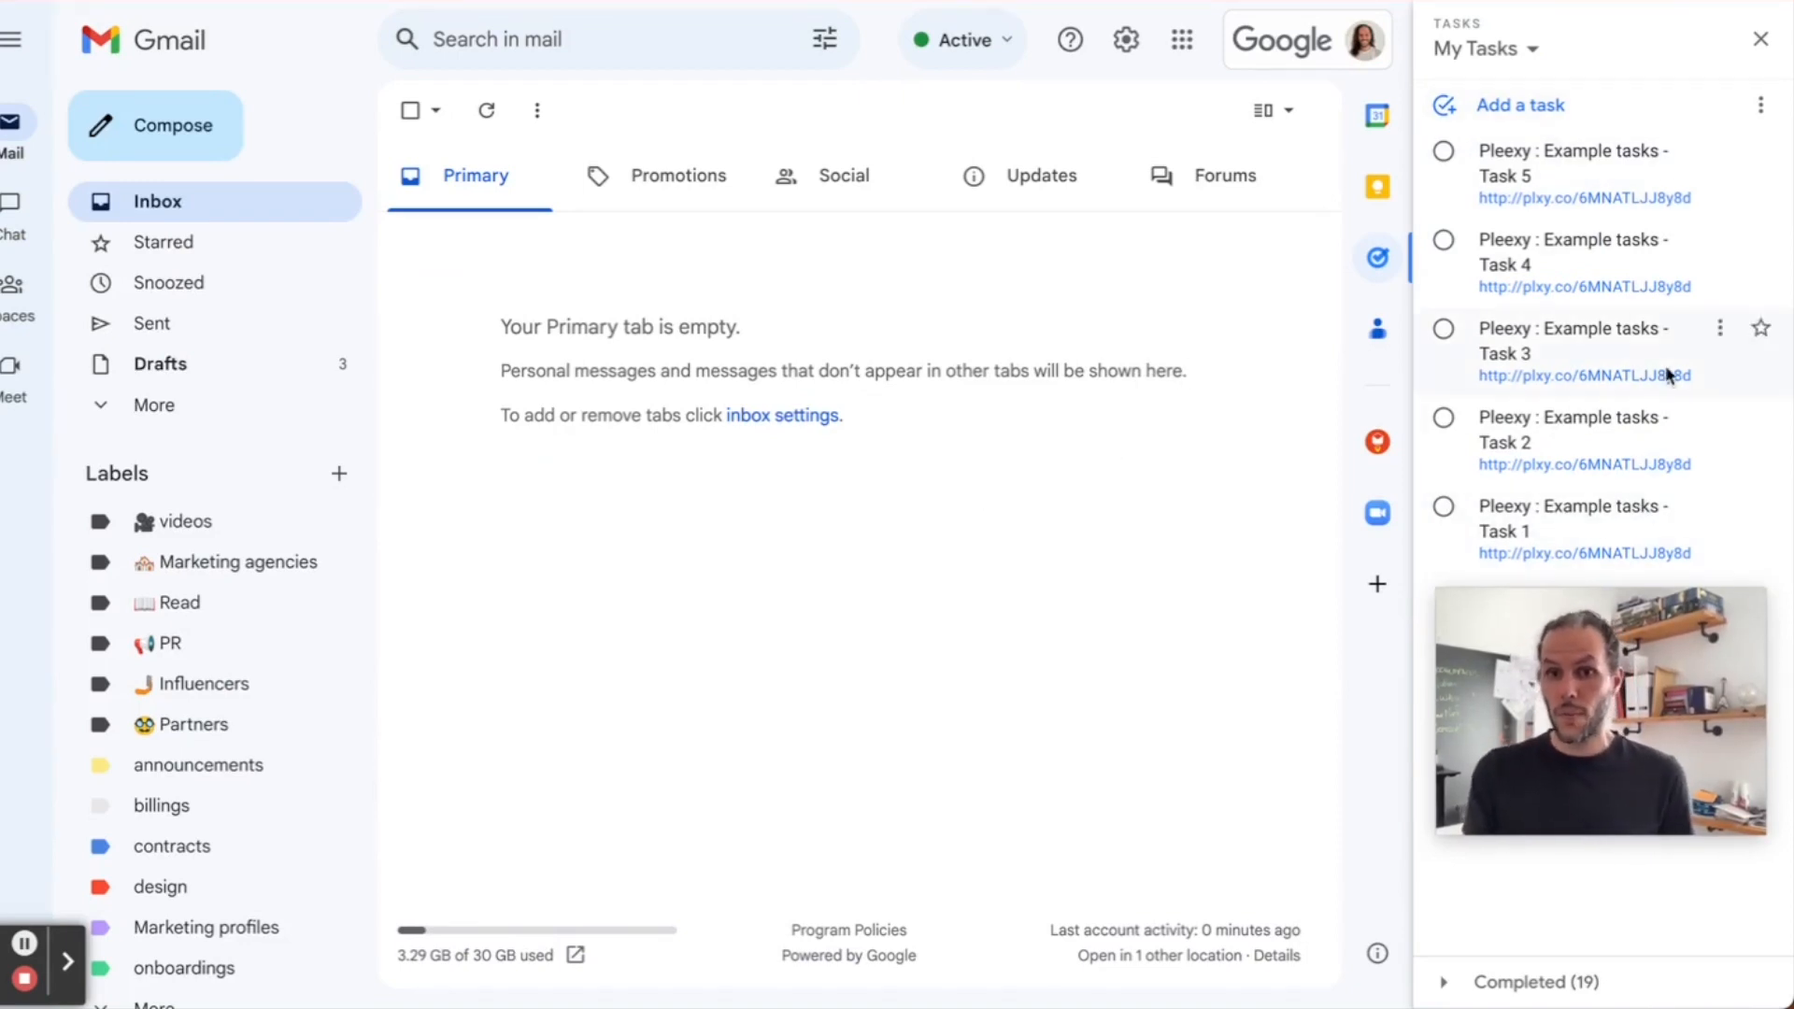
# - Tick off Task 3 and Task 2 in the Google Tasks side panel
pyautogui.click(1443, 341)
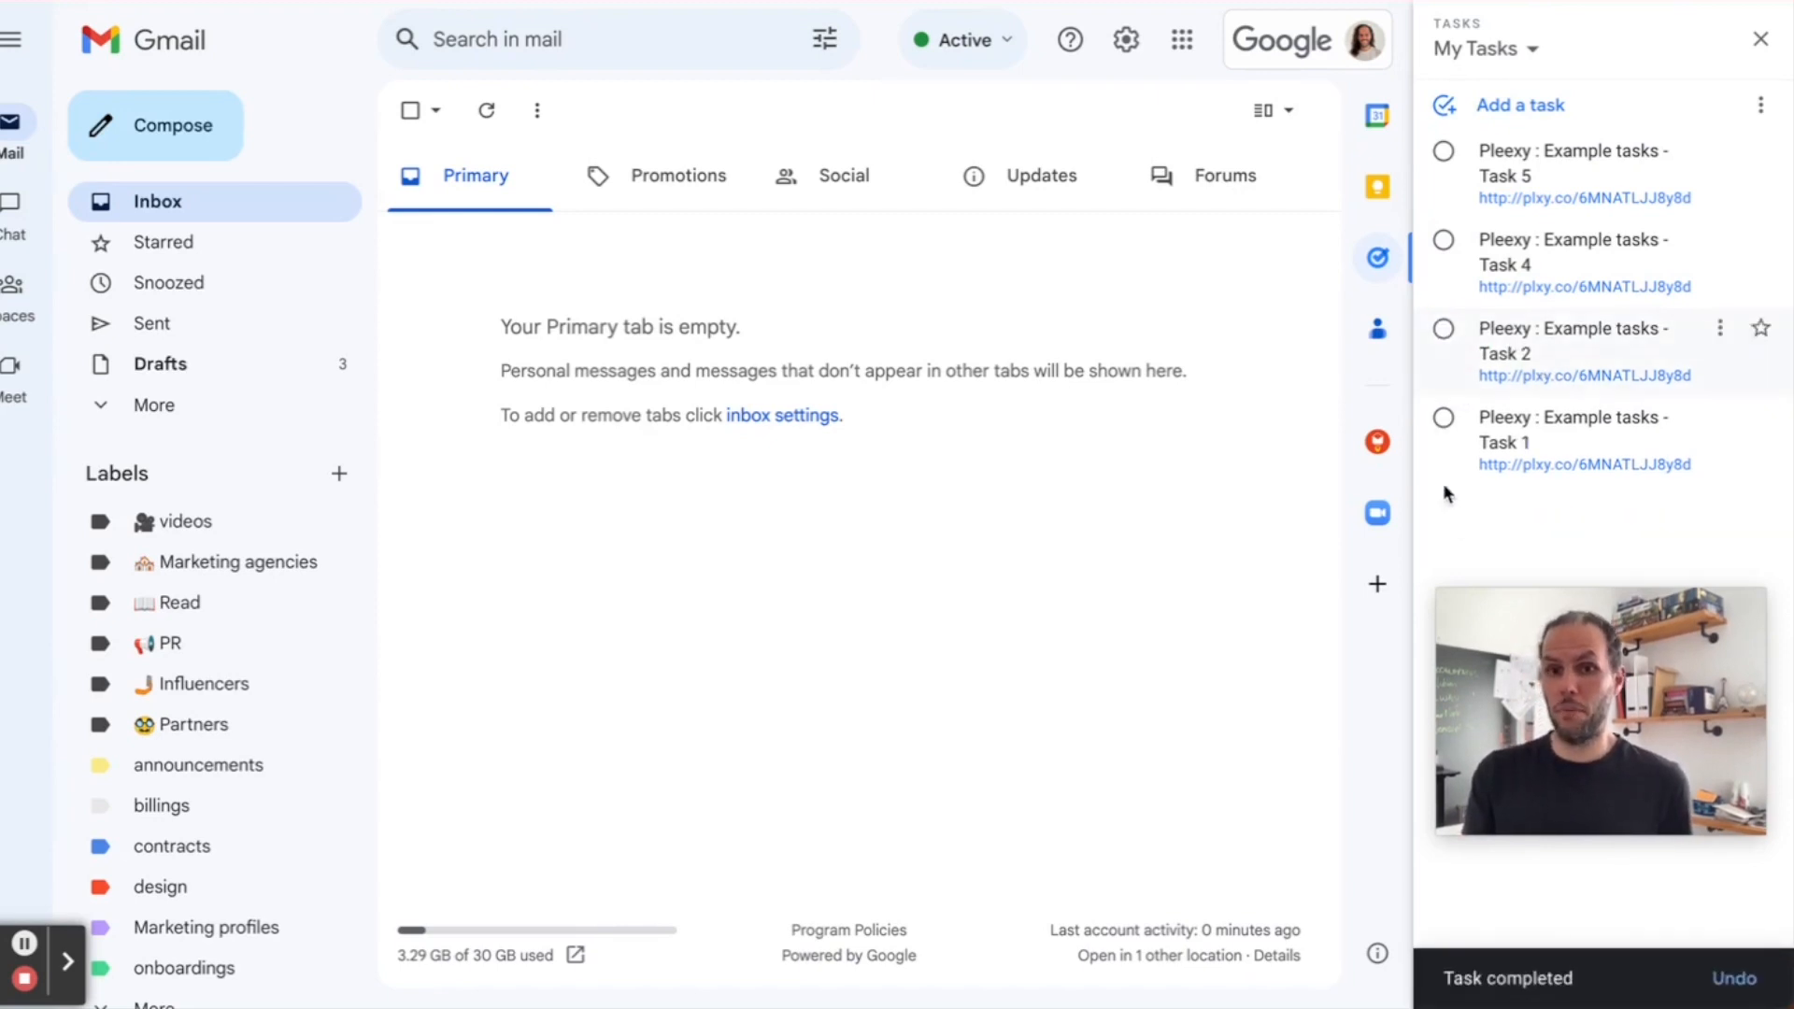
pyautogui.click(1446, 328)
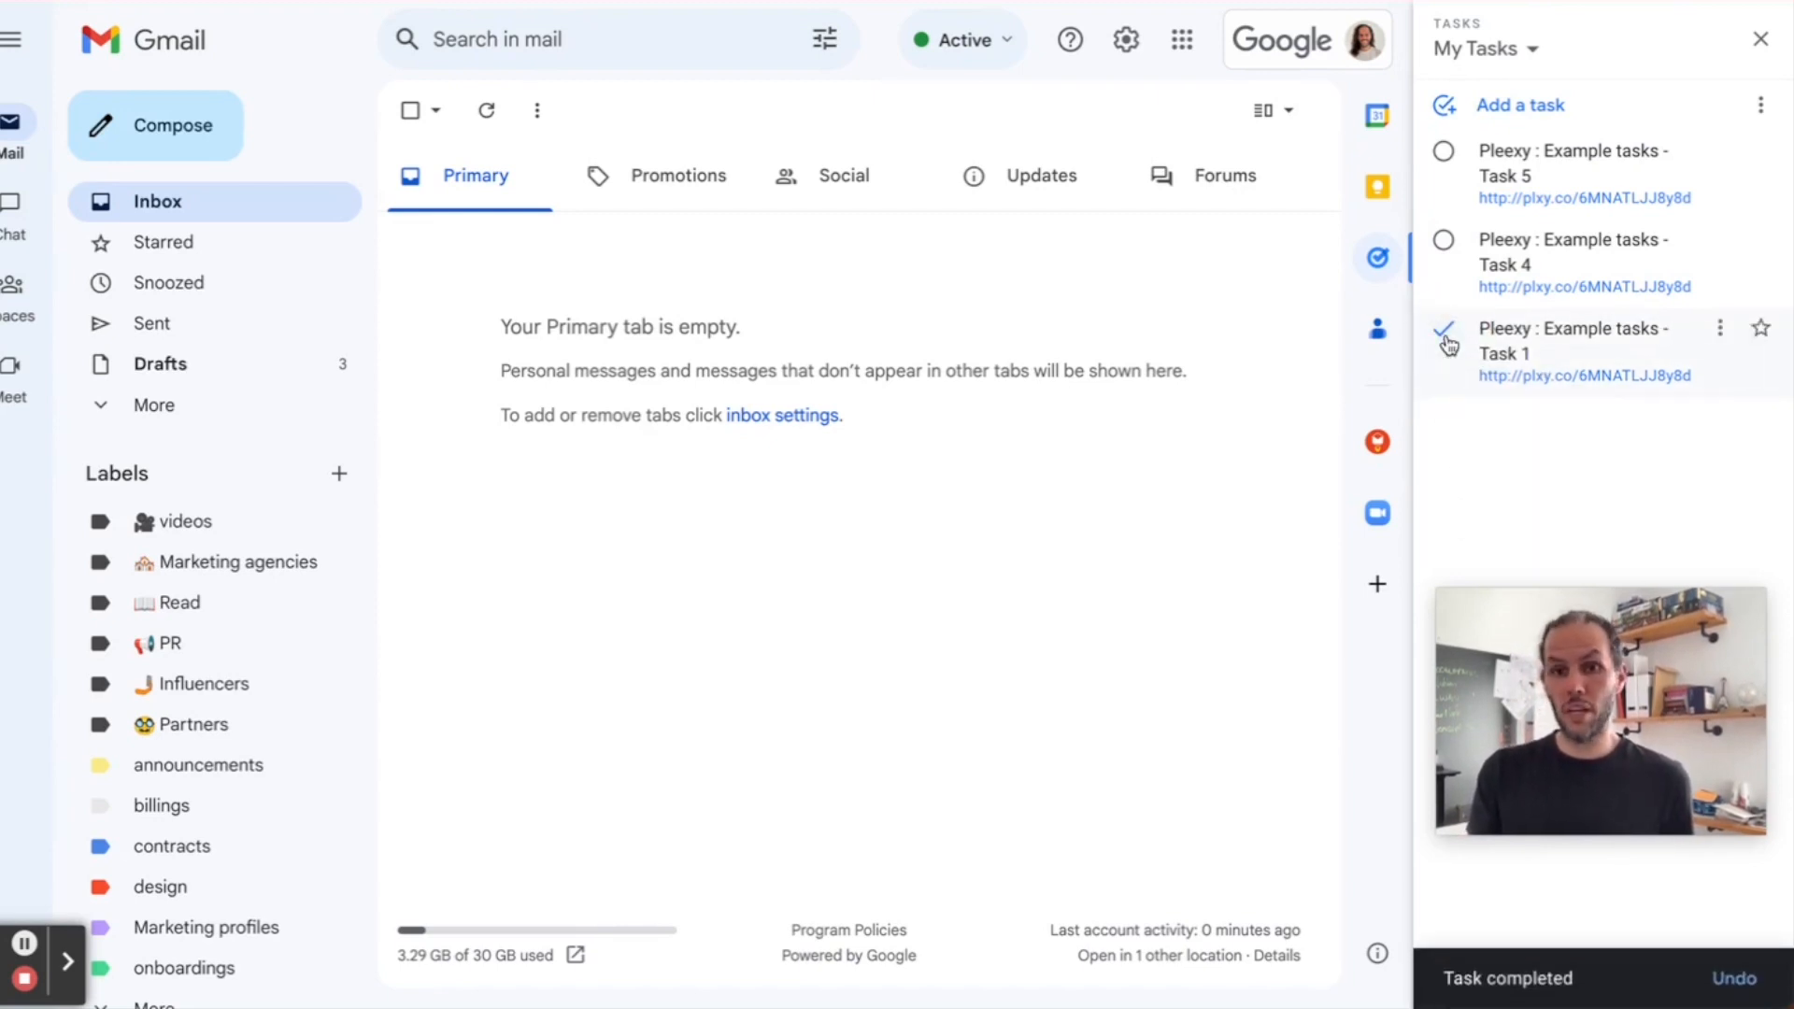
pyautogui.click(1443, 338)
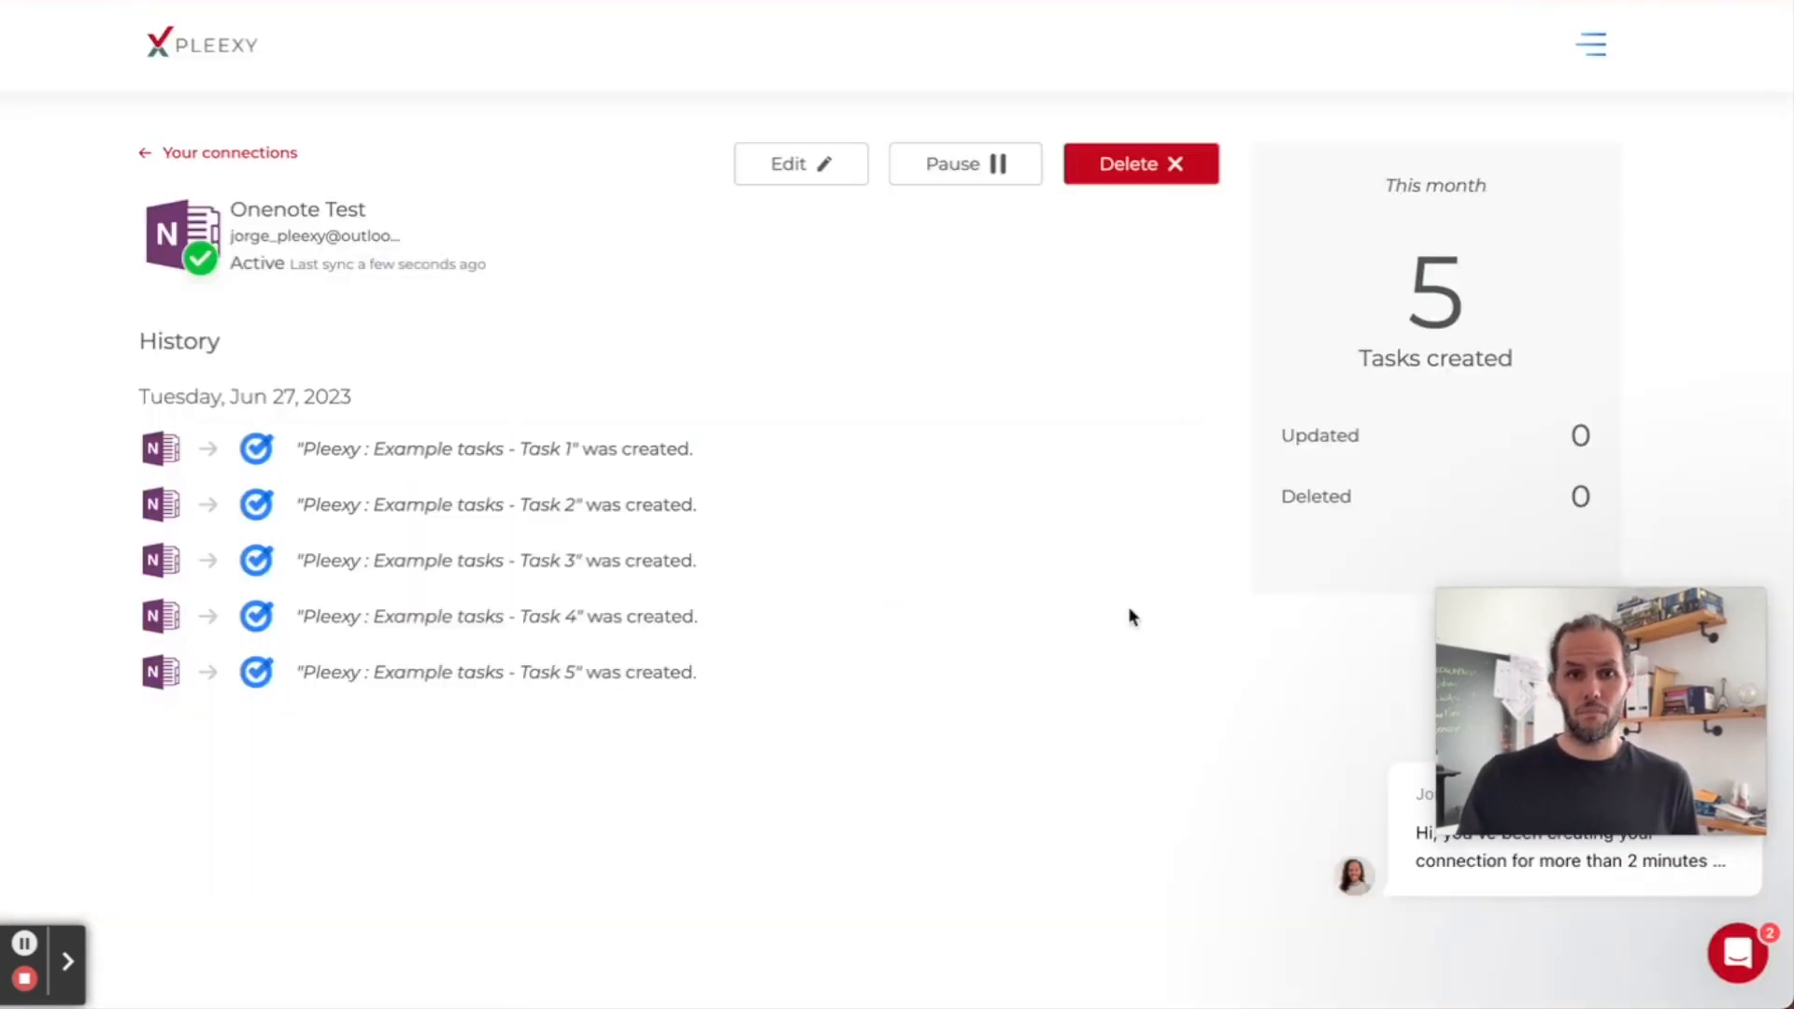
pyautogui.moveTo(1046, 615)
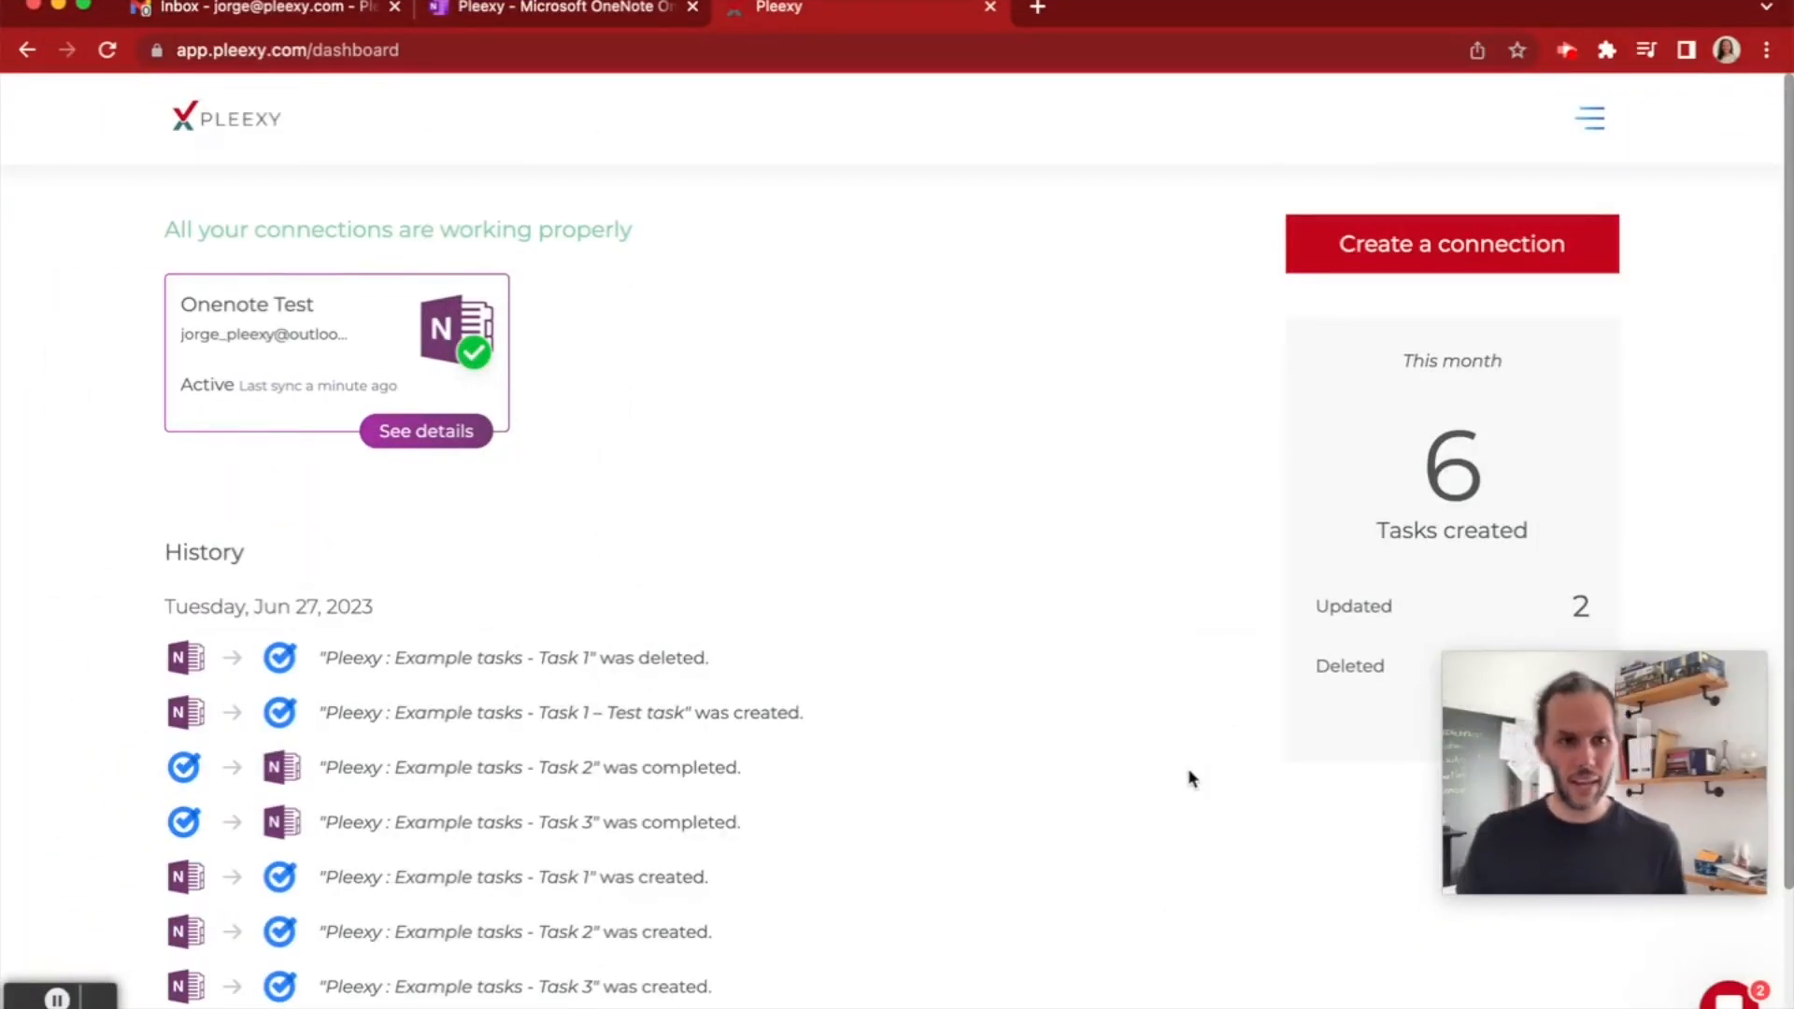
# - Scroll through the Pleexy sync history, then switch to the OneNote notebook
pyautogui.scroll(-3)
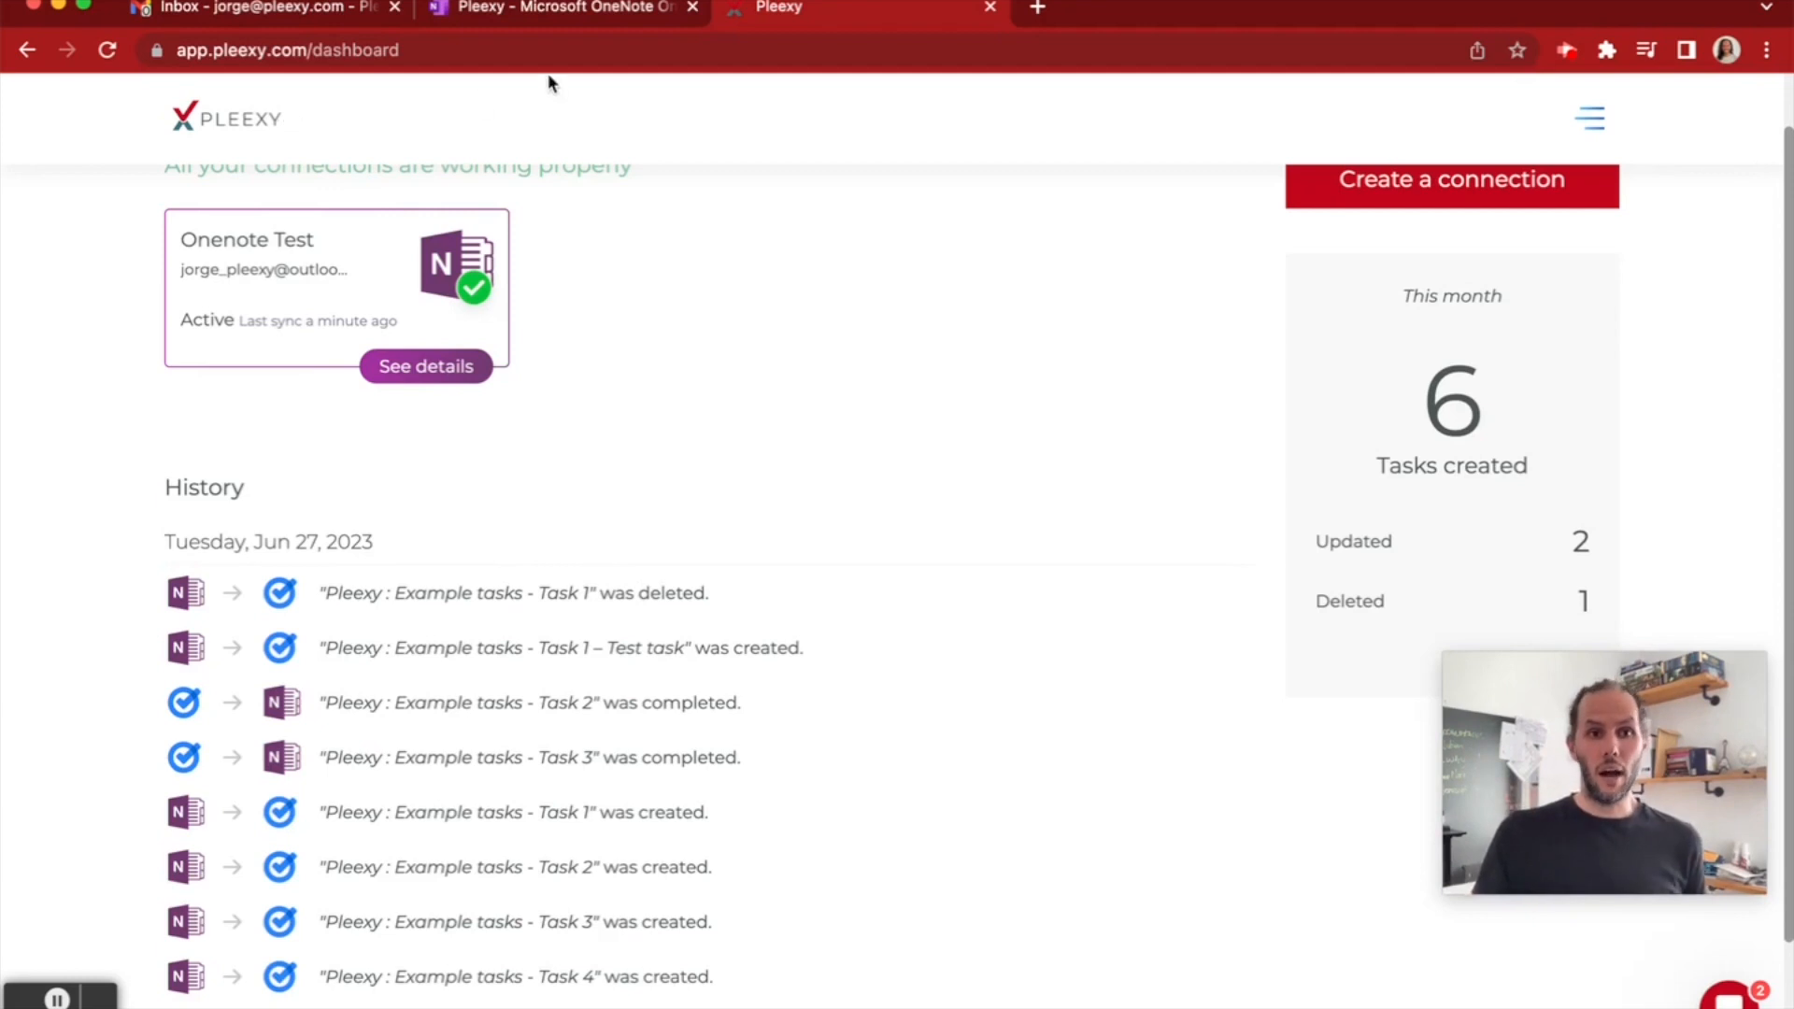
pyautogui.click(561, 10)
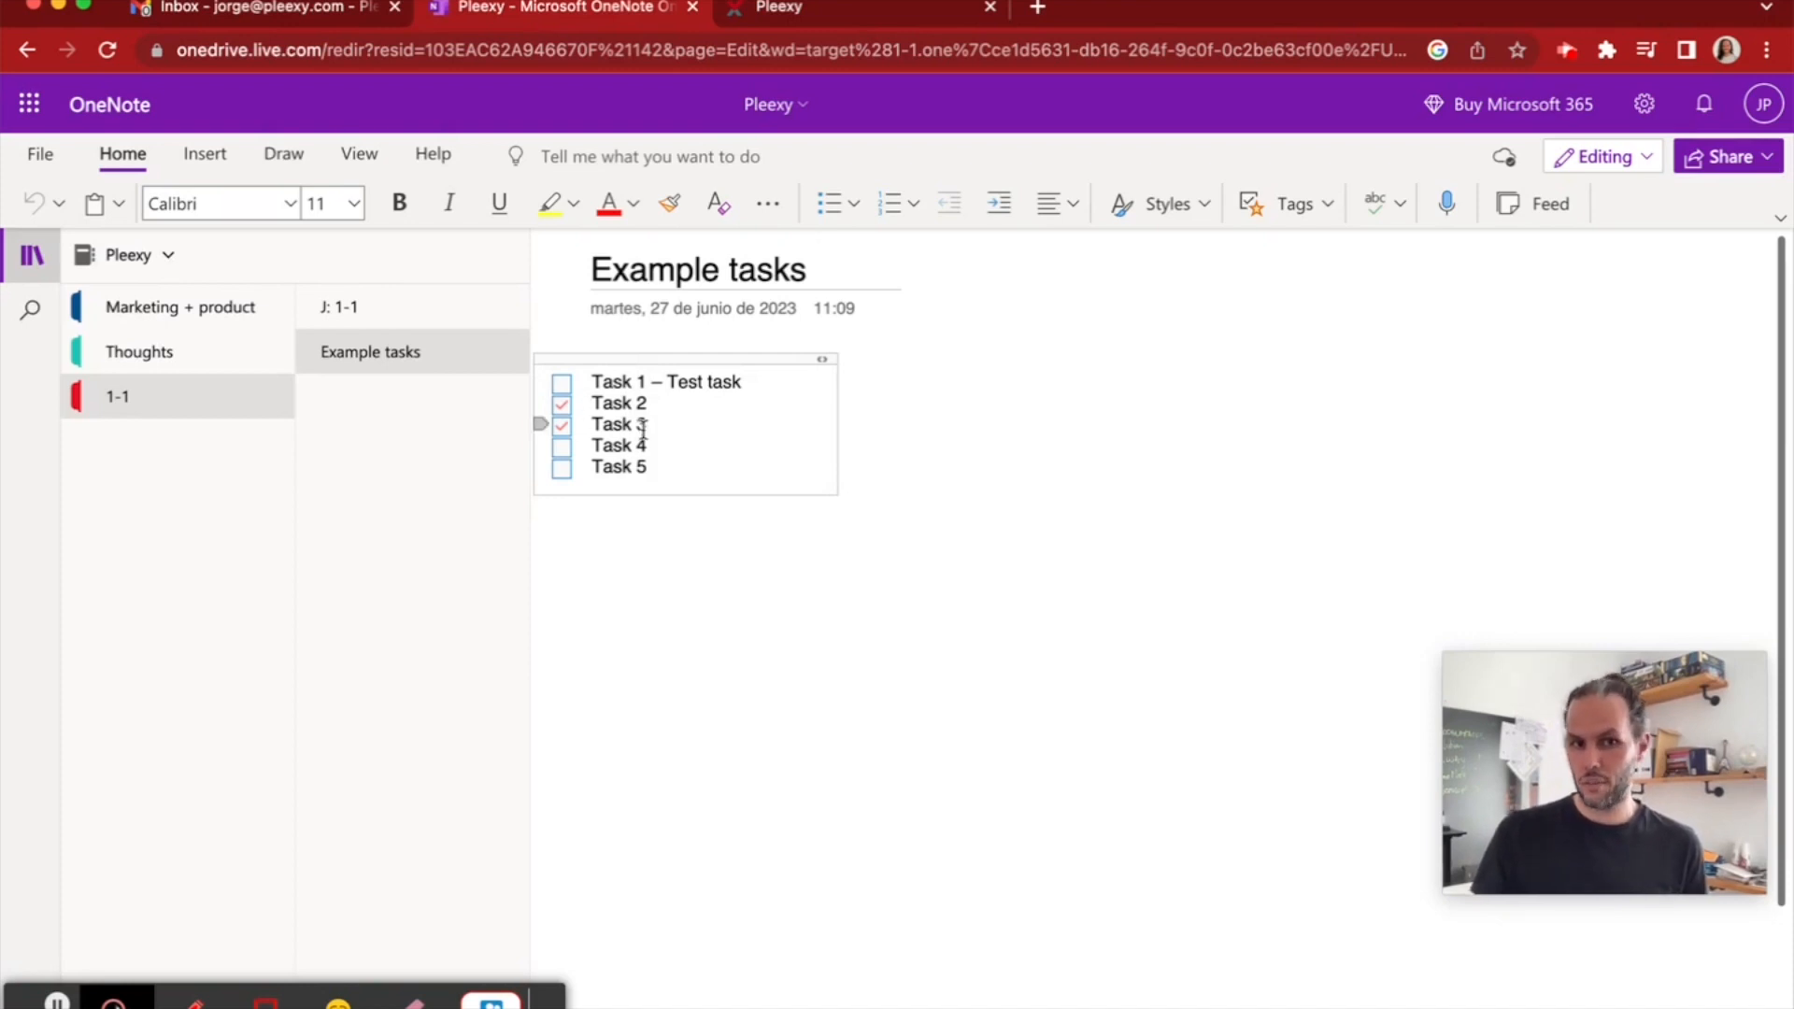
# - Check the ticked tasks on OneNote's Example tasks page, then return to Gmail
pyautogui.click(264, 8)
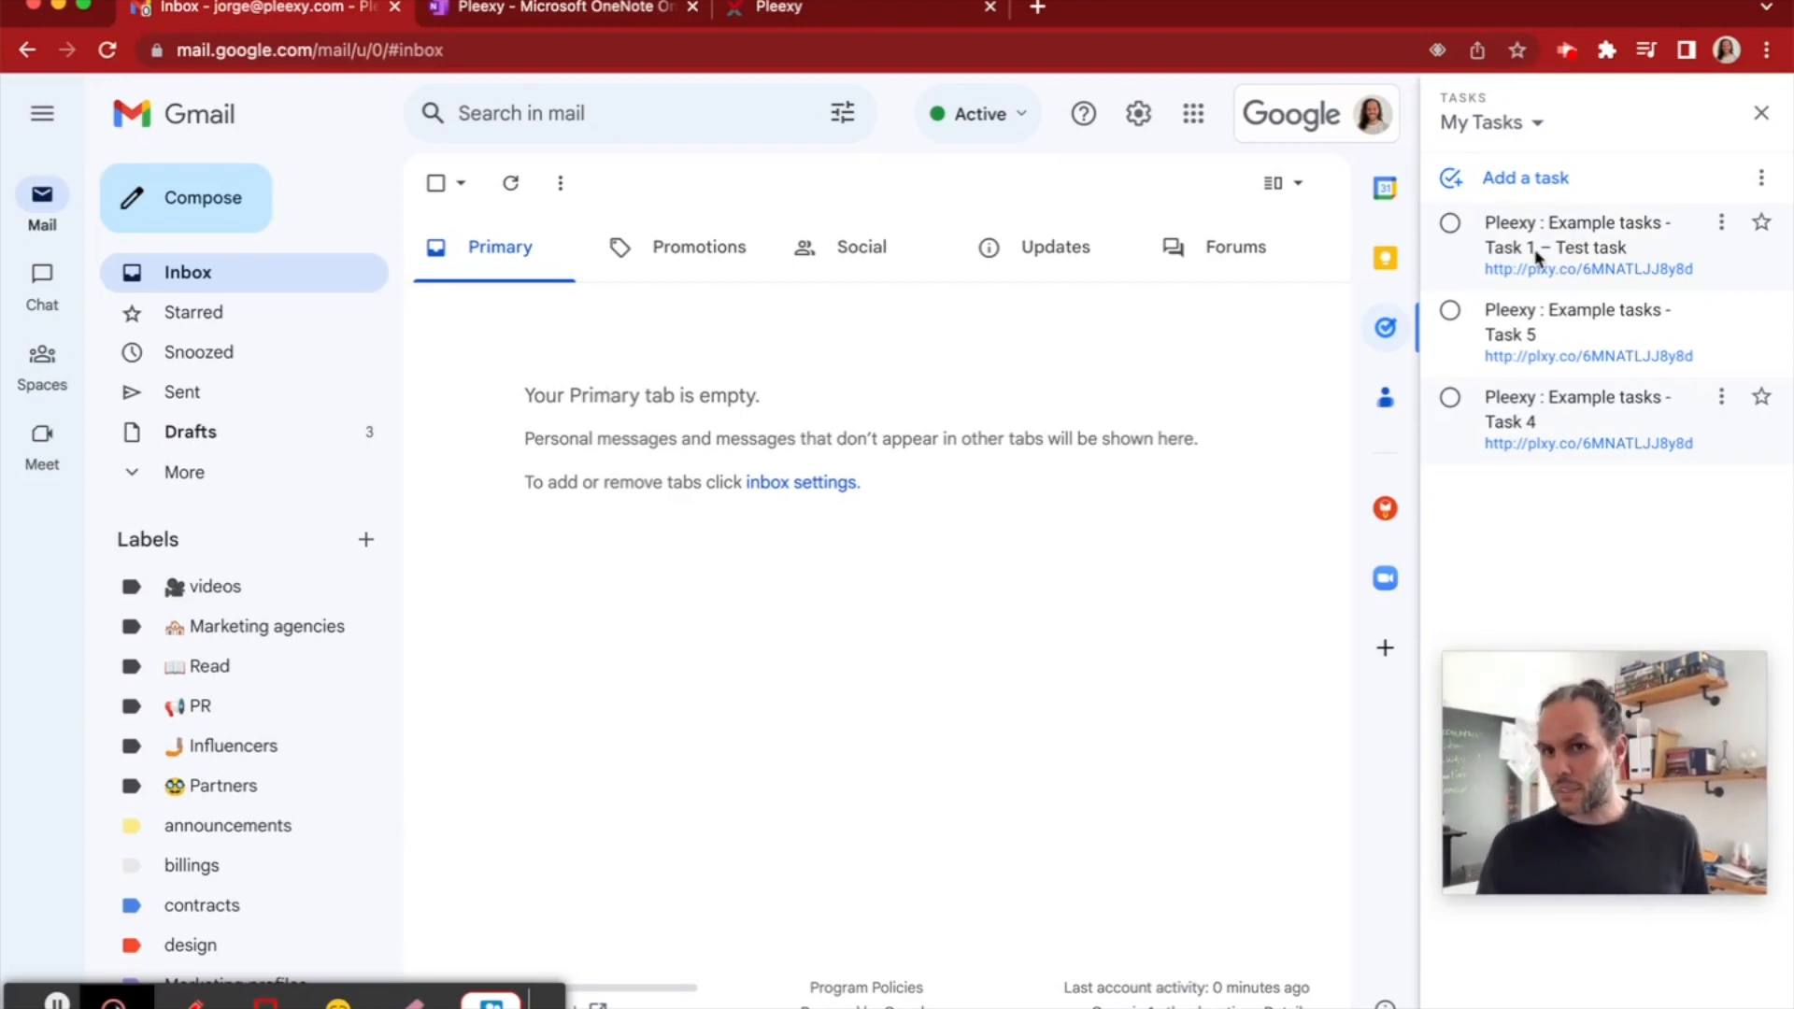
pyautogui.moveTo(1579, 249)
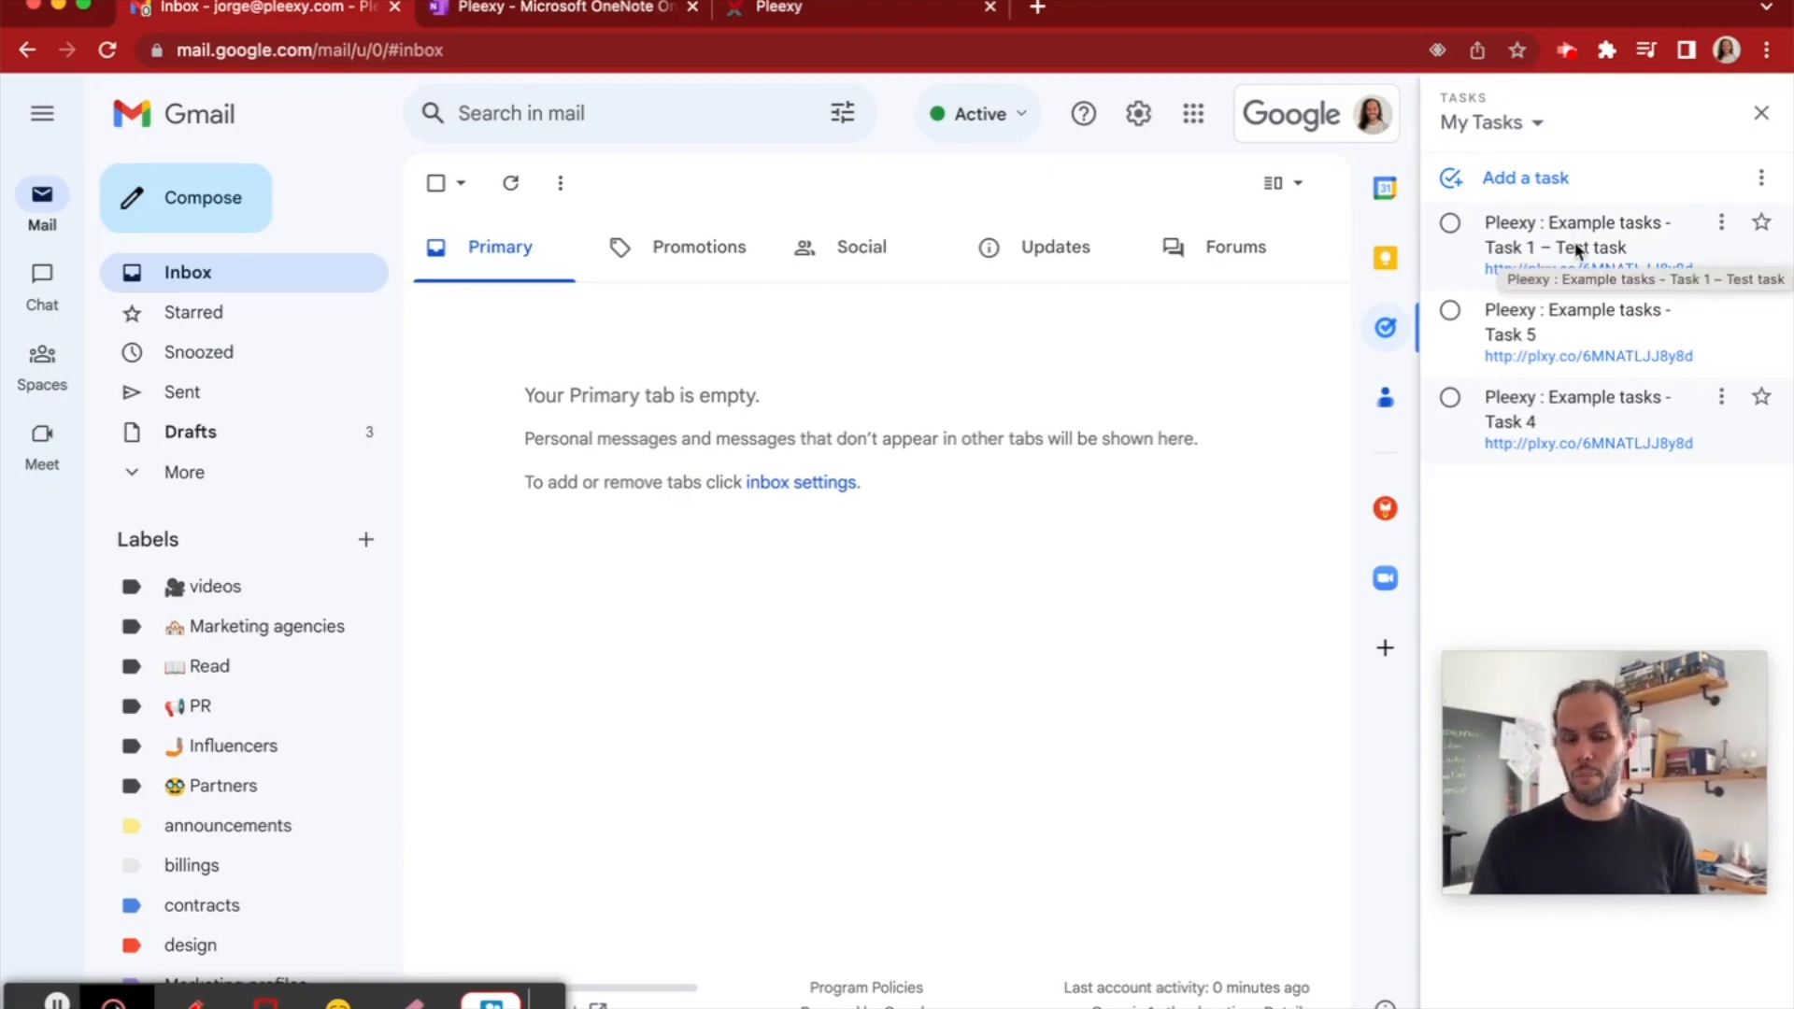